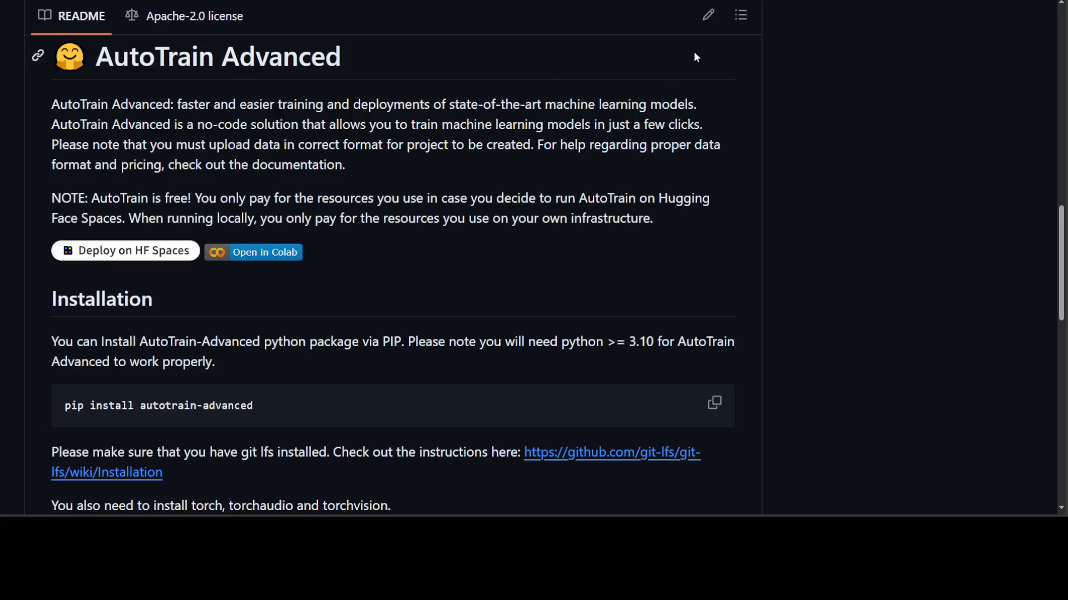
mouse_move(779, 77)
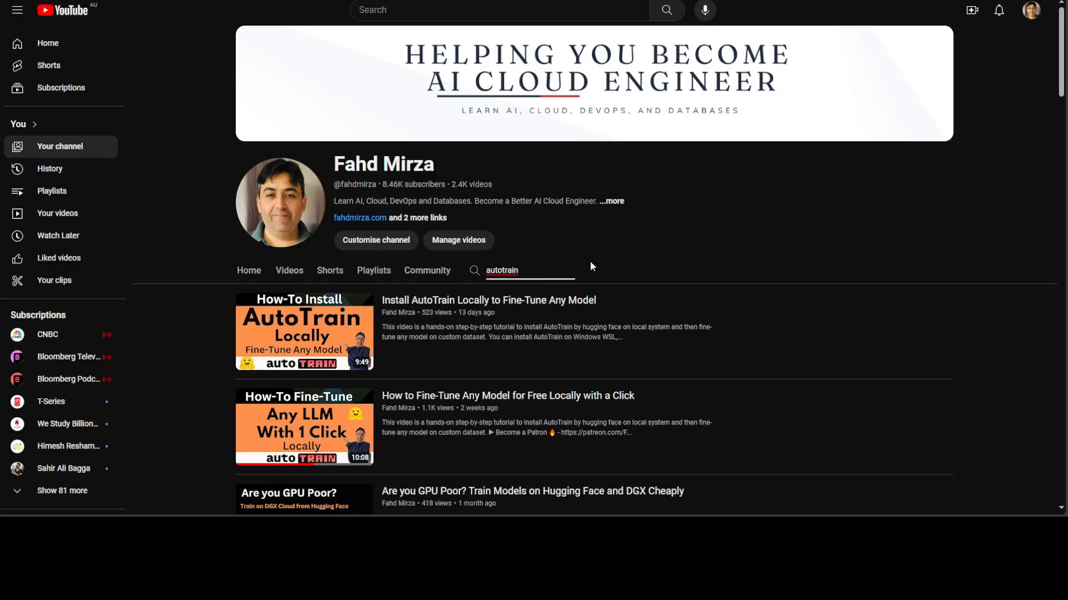
mouse_move(801, 262)
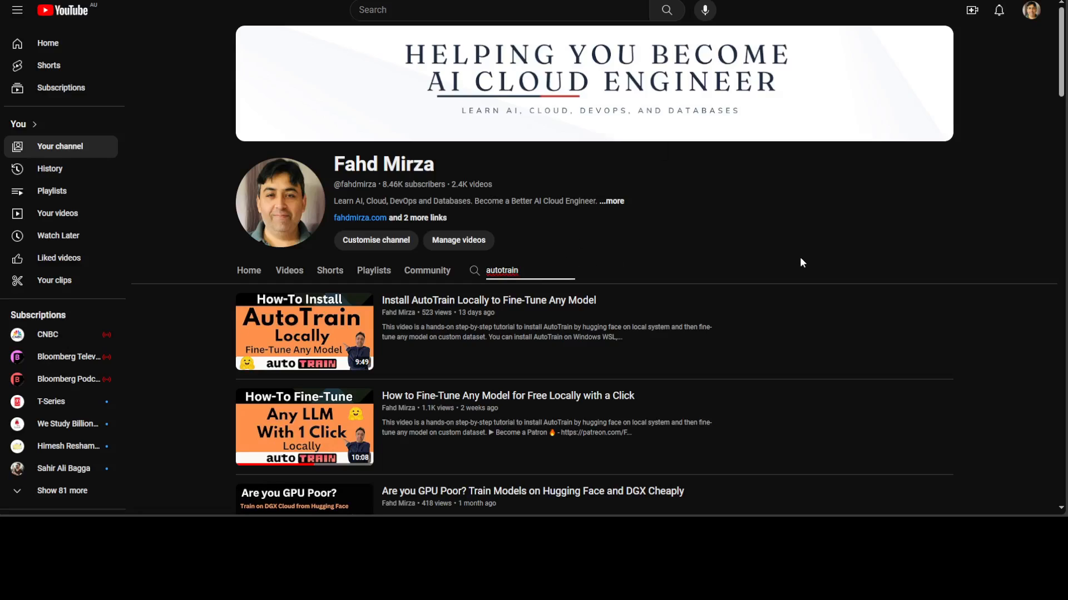
mouse_move(710, 263)
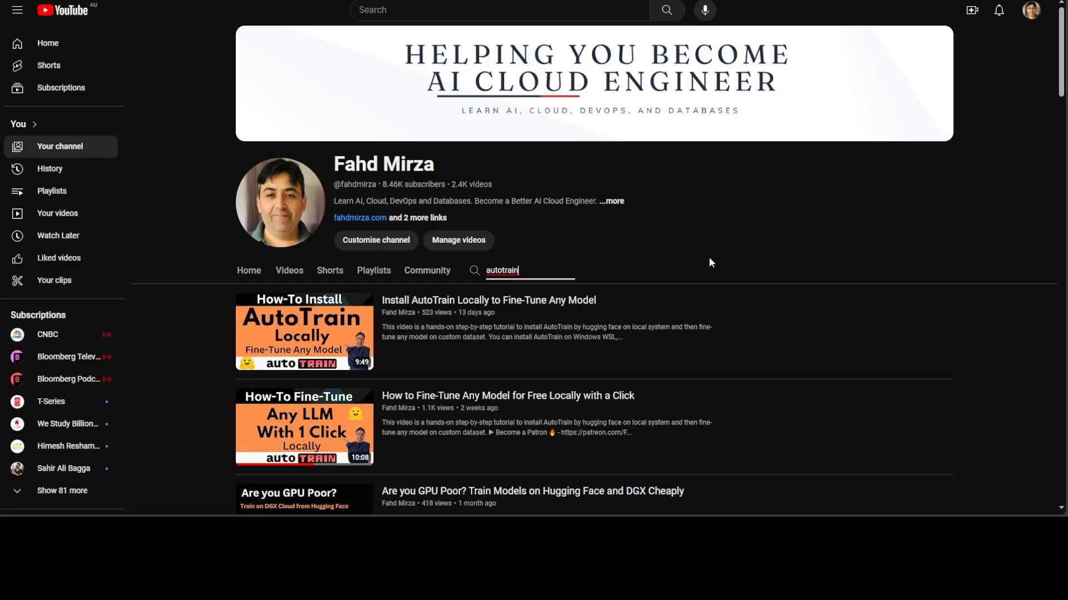
mouse_move(692, 259)
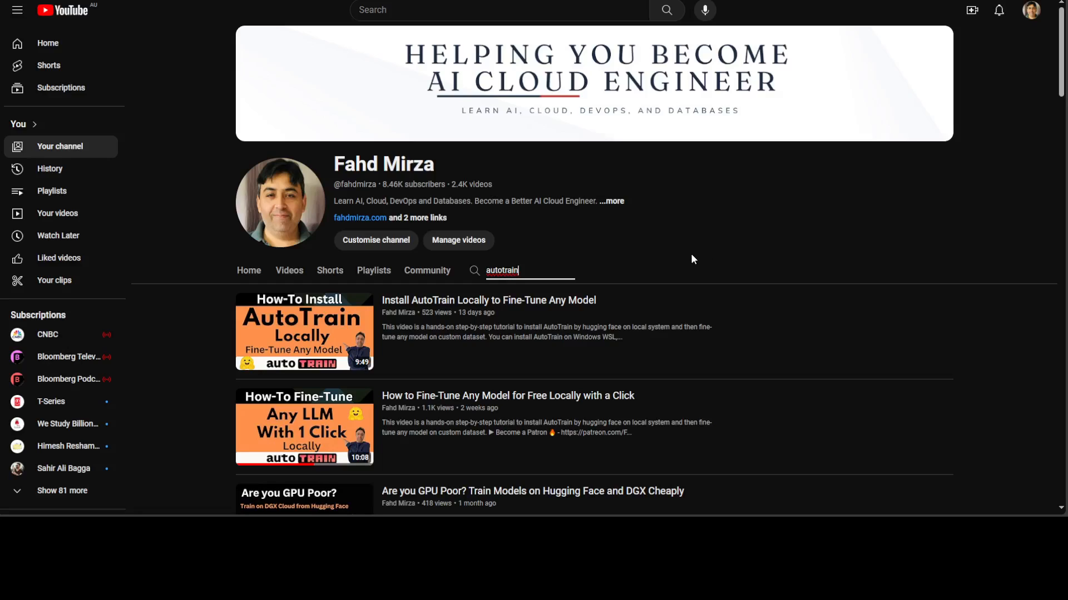
mouse_move(633, 364)
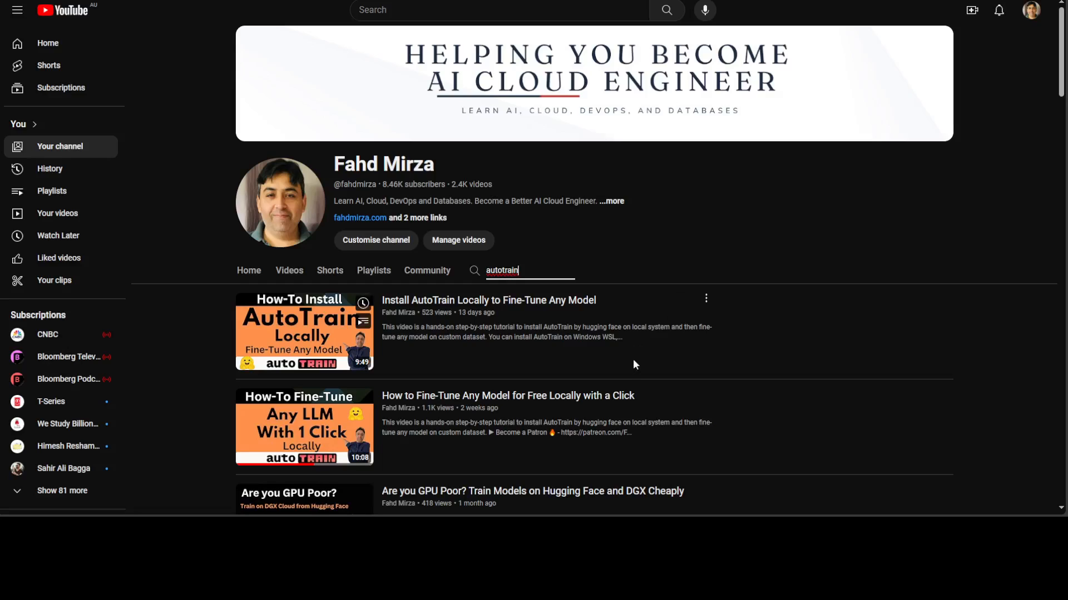
mouse_move(493, 368)
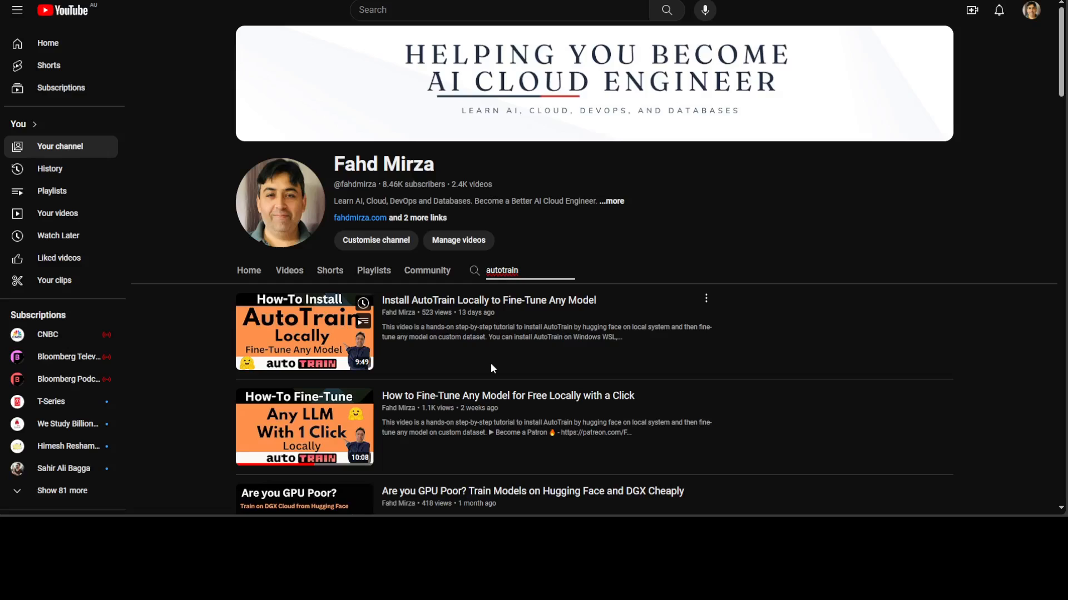
mouse_move(823, 374)
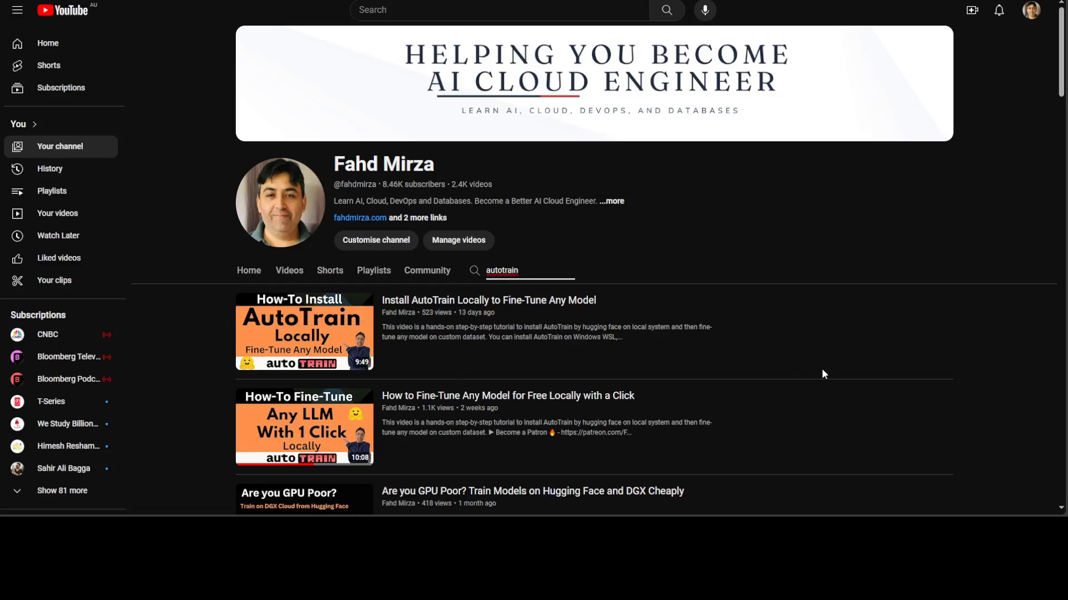
mouse_move(757, 227)
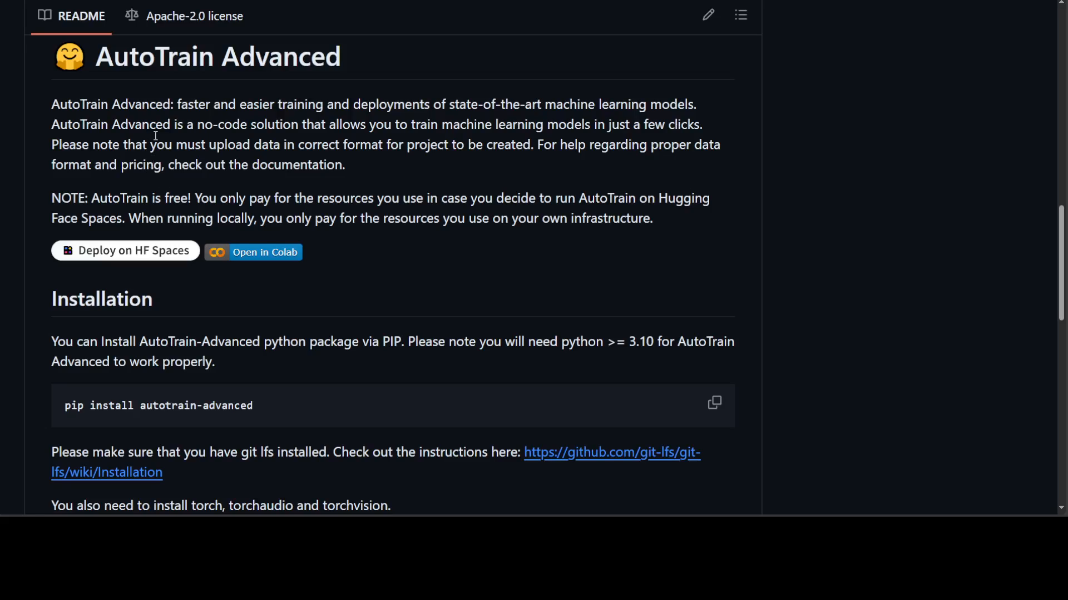
mouse_move(156, 135)
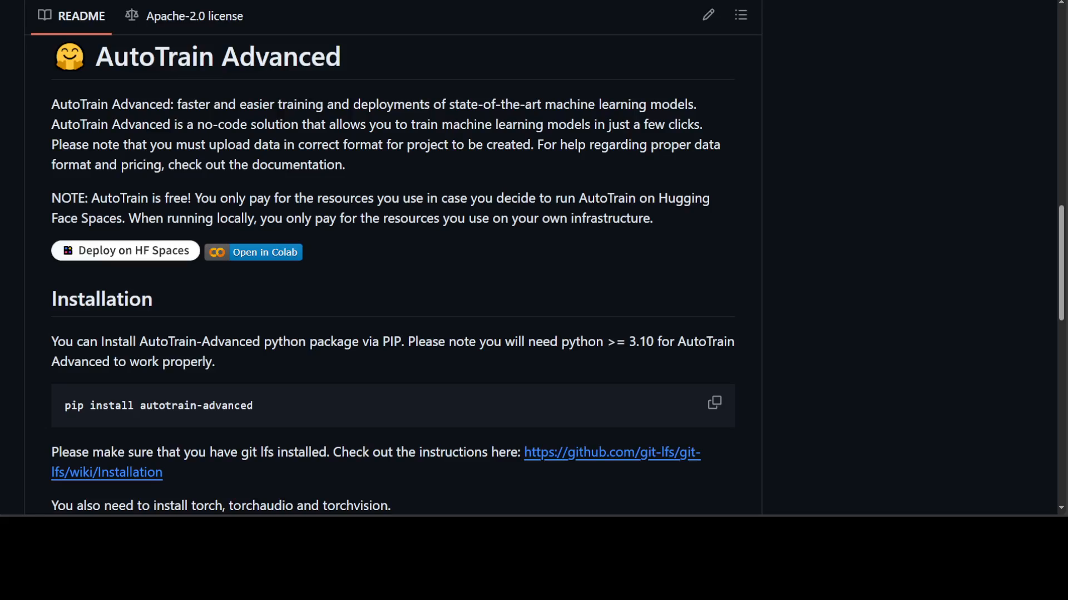
mouse_move(108, 305)
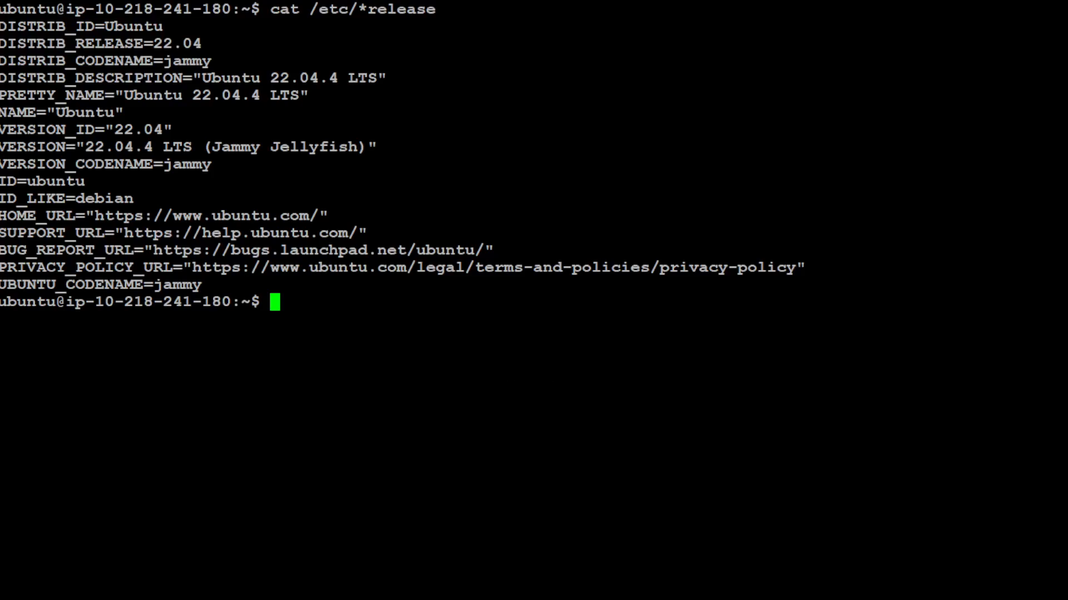
mouse_move(233, 373)
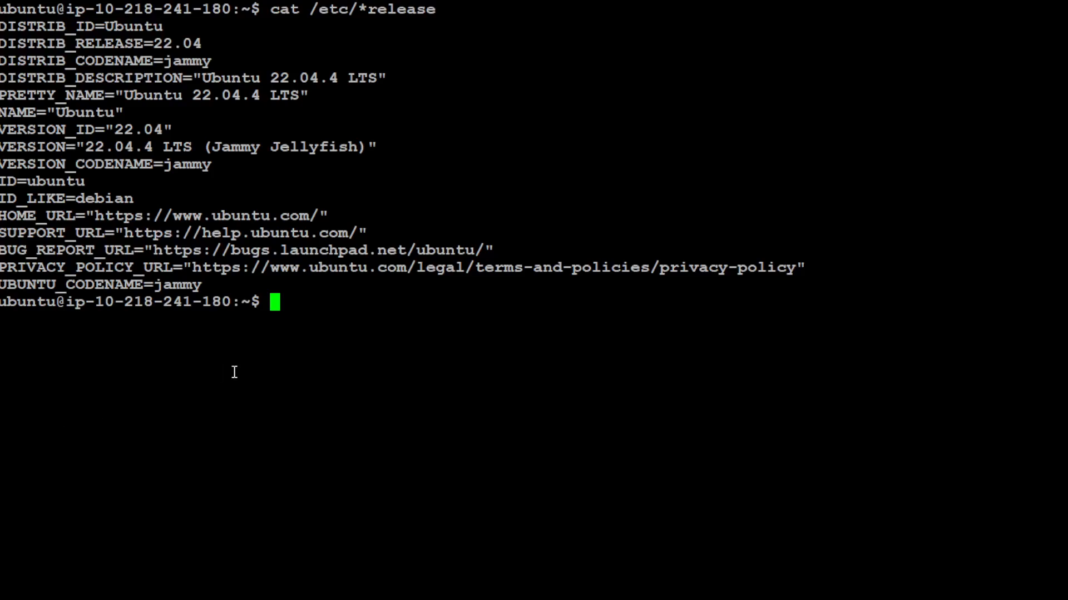
- Show the conda installation details (version 24.1.2 under Anaconda), then clear the screen
text(clear)
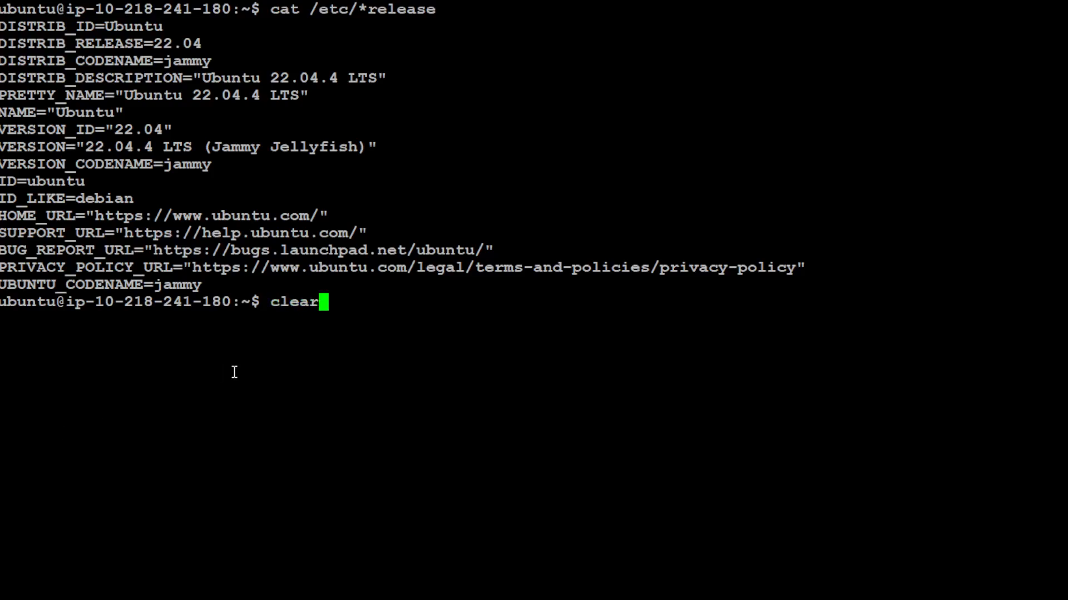
key(Return)
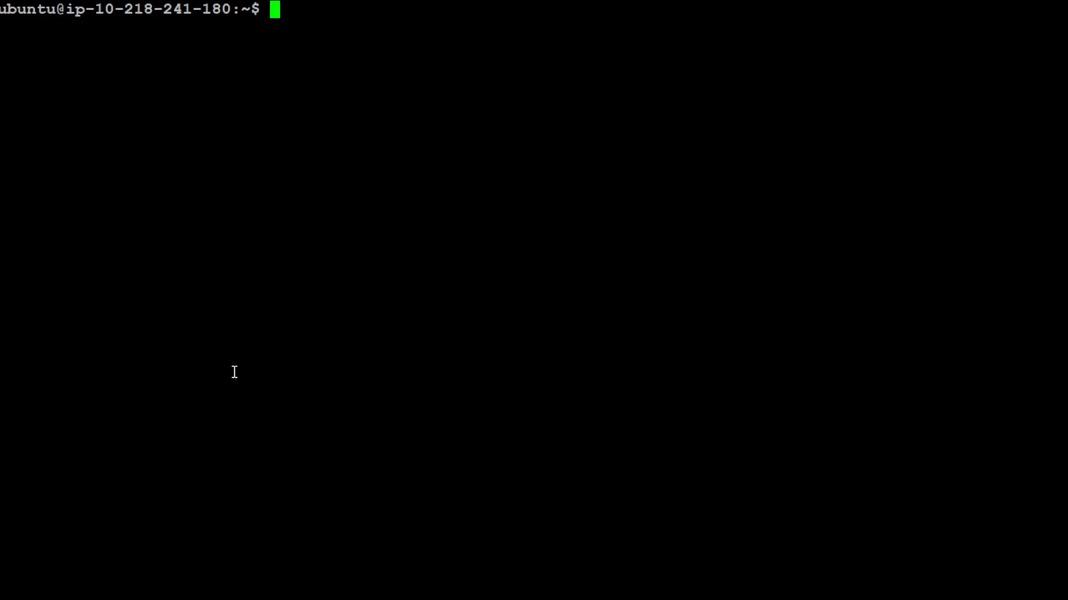
text(conda)
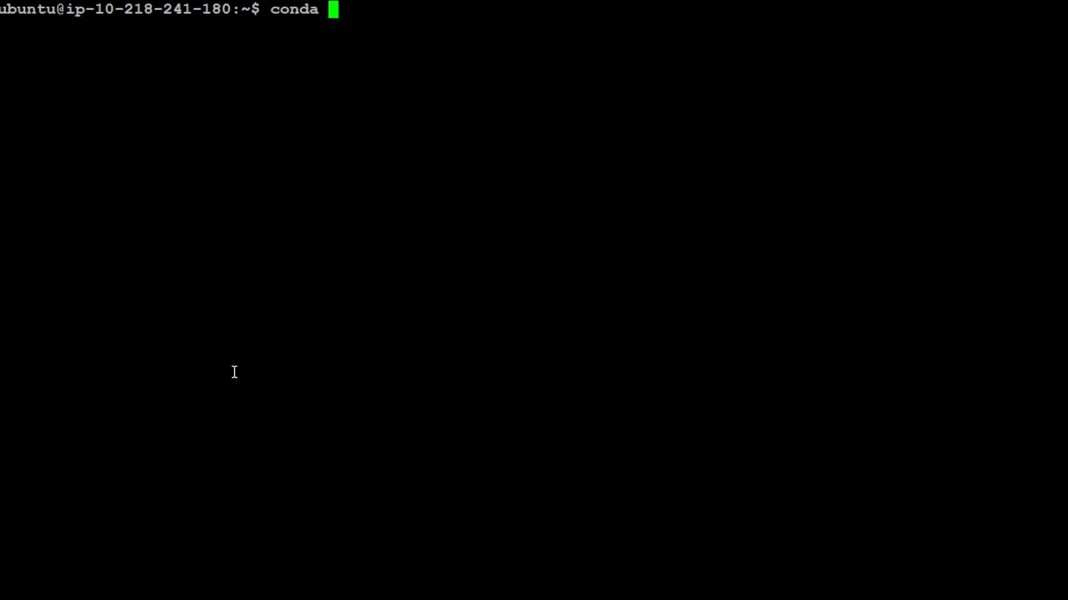
key(Return)
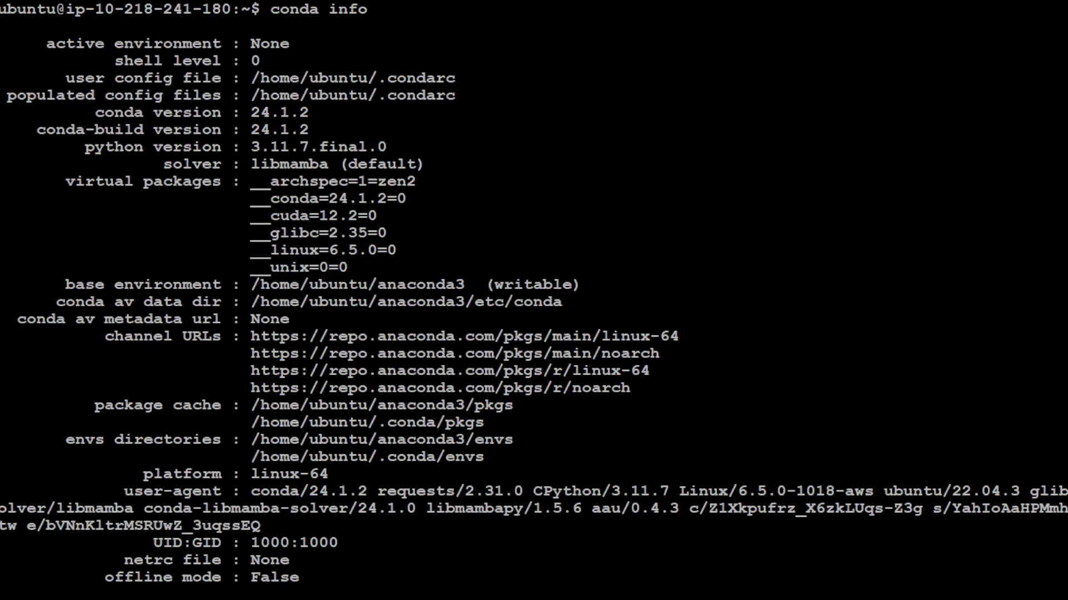
mouse_move(705, 287)
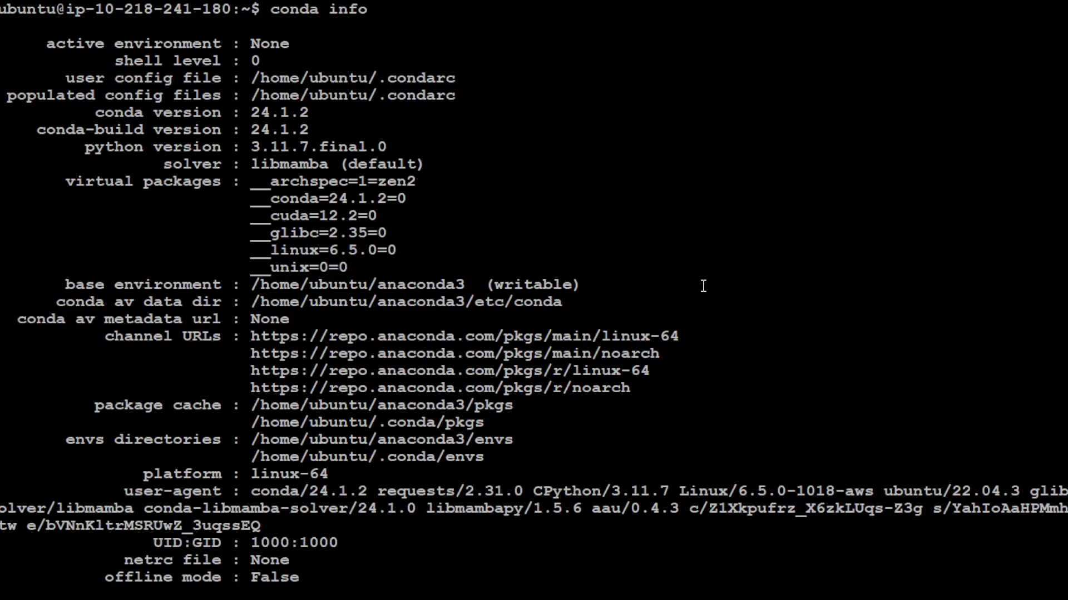
mouse_move(544, 394)
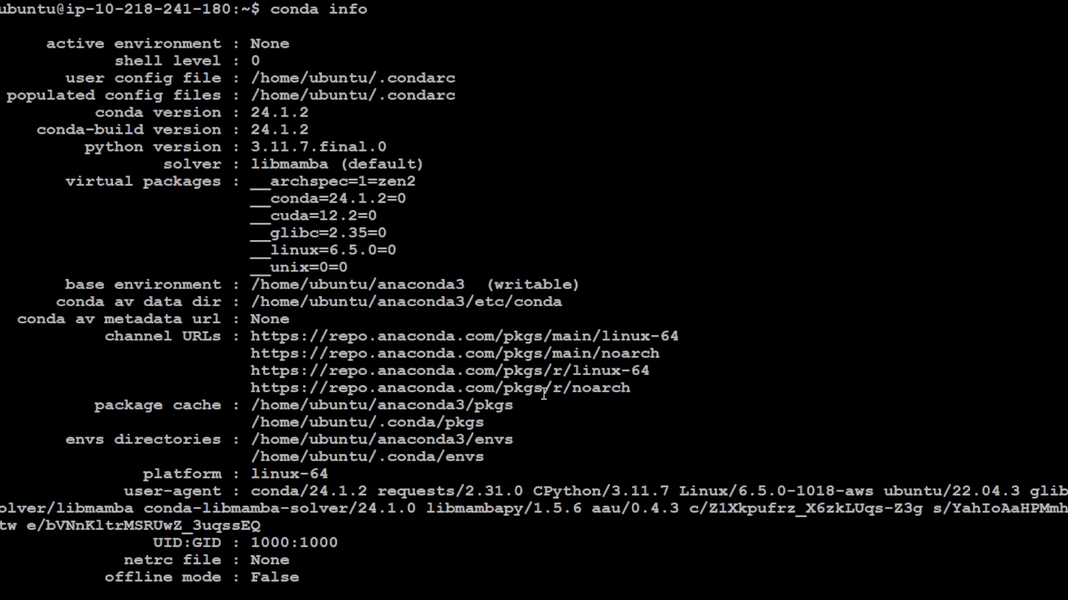
mouse_move(710, 359)
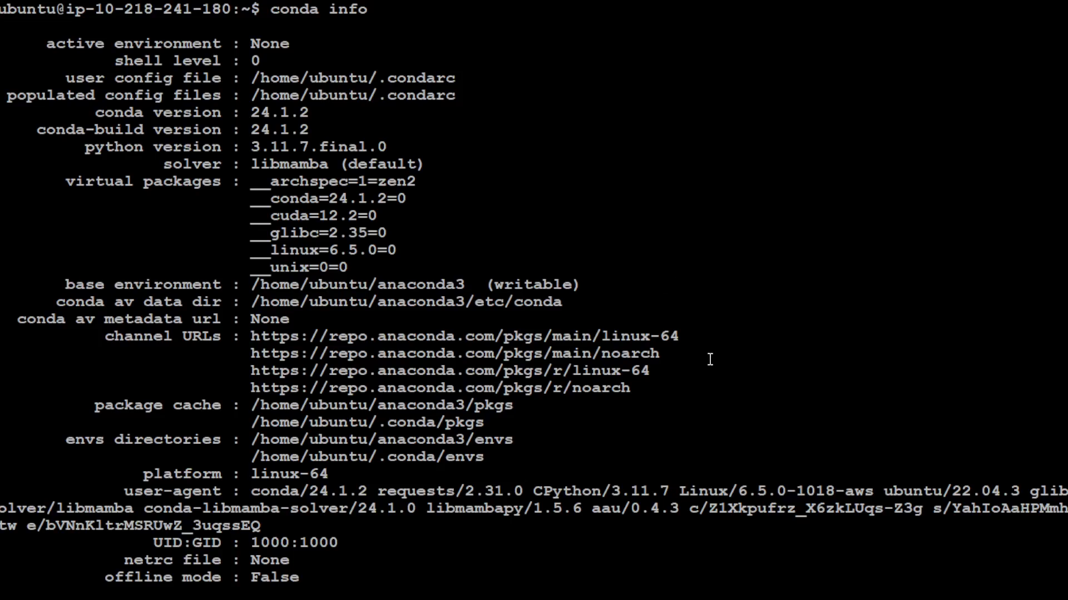
text(clear)
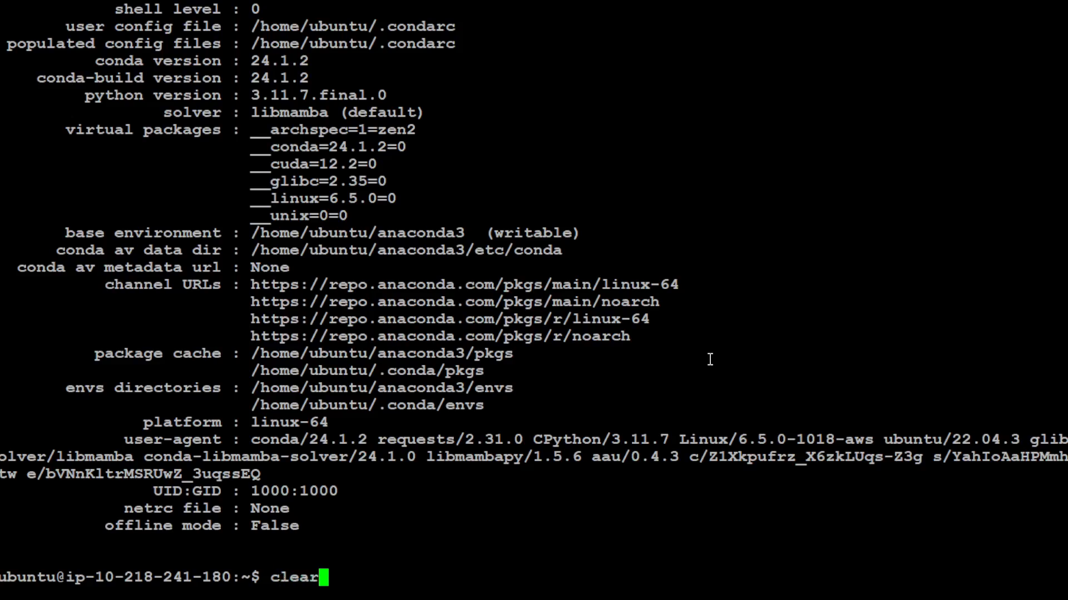
key(Return)
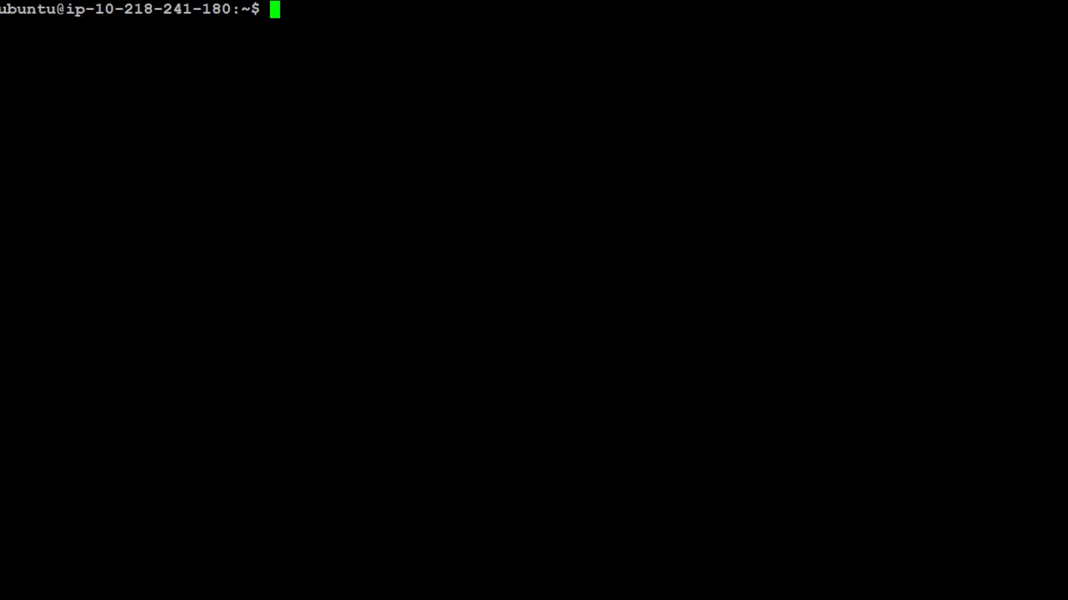
mouse_move(396, 231)
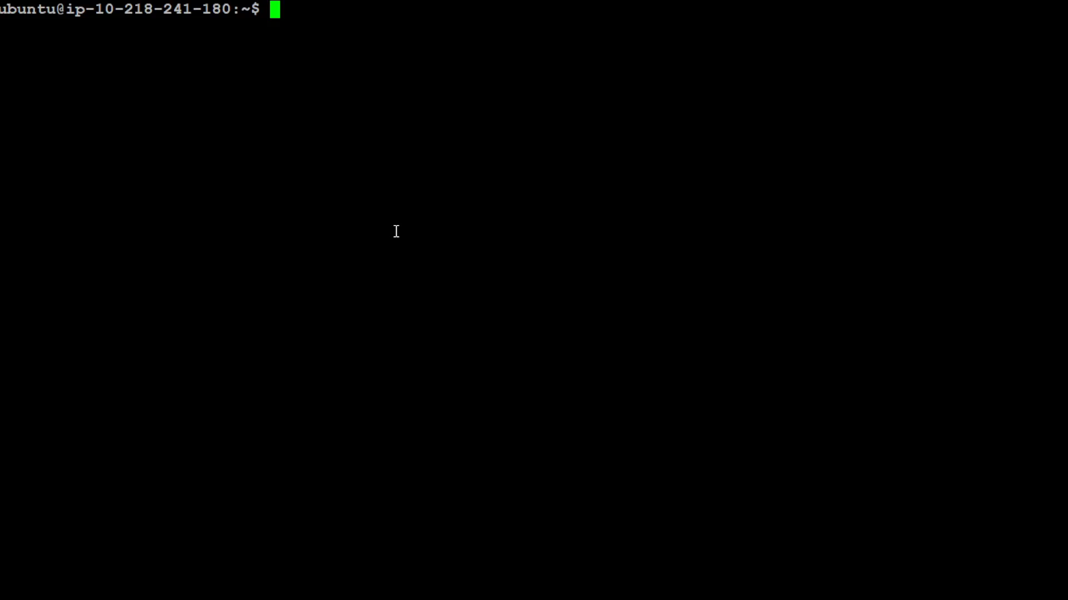
- Create the autotrain conda environment with Python 3.10, confirming the package install
text(conda create -n autotrain python=3.10)
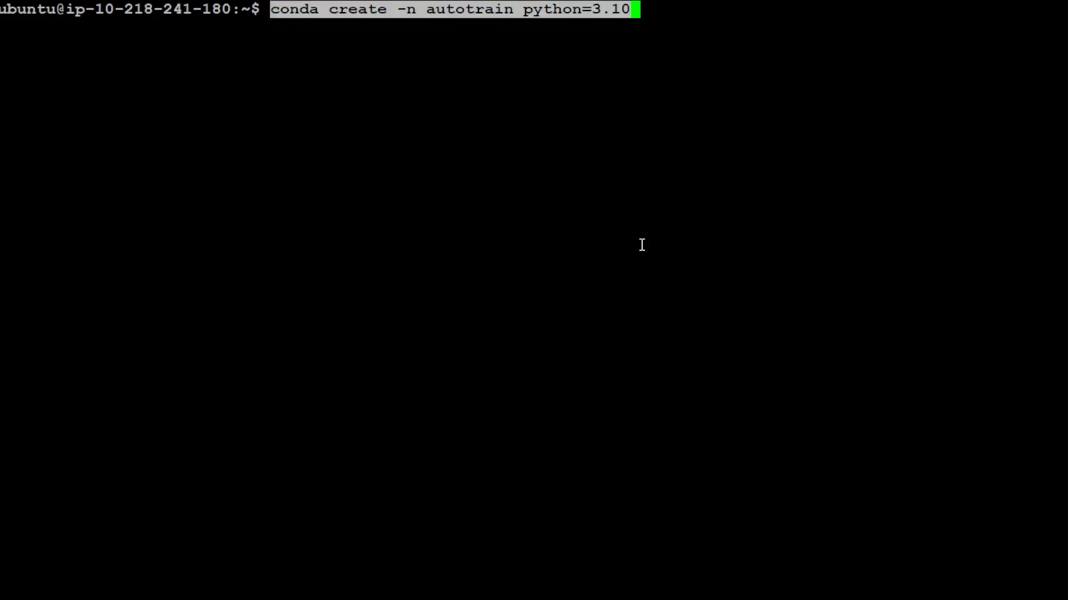
key(Return)
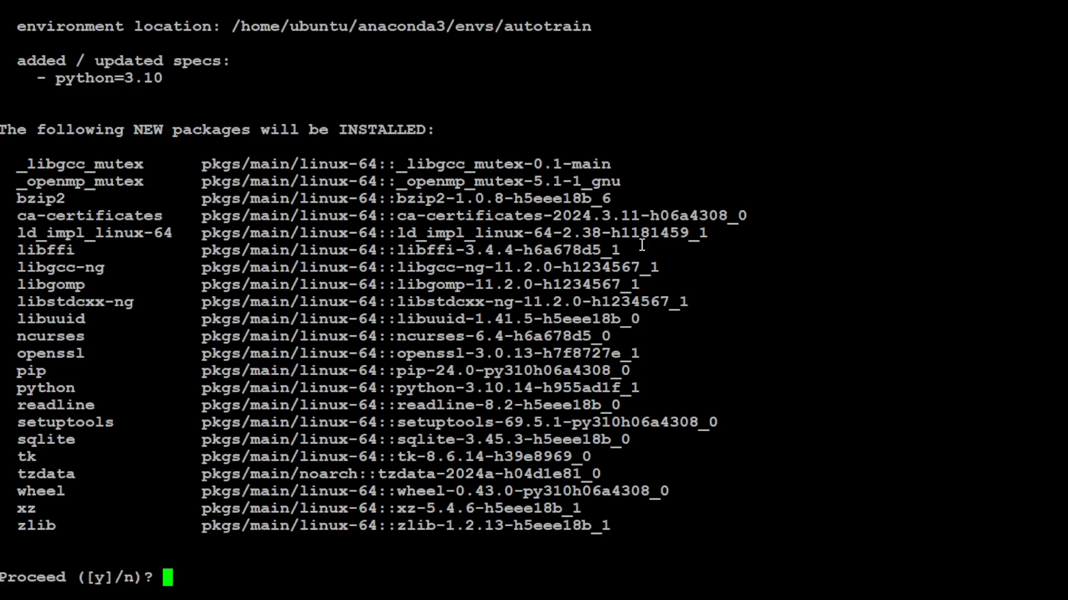
text(y)
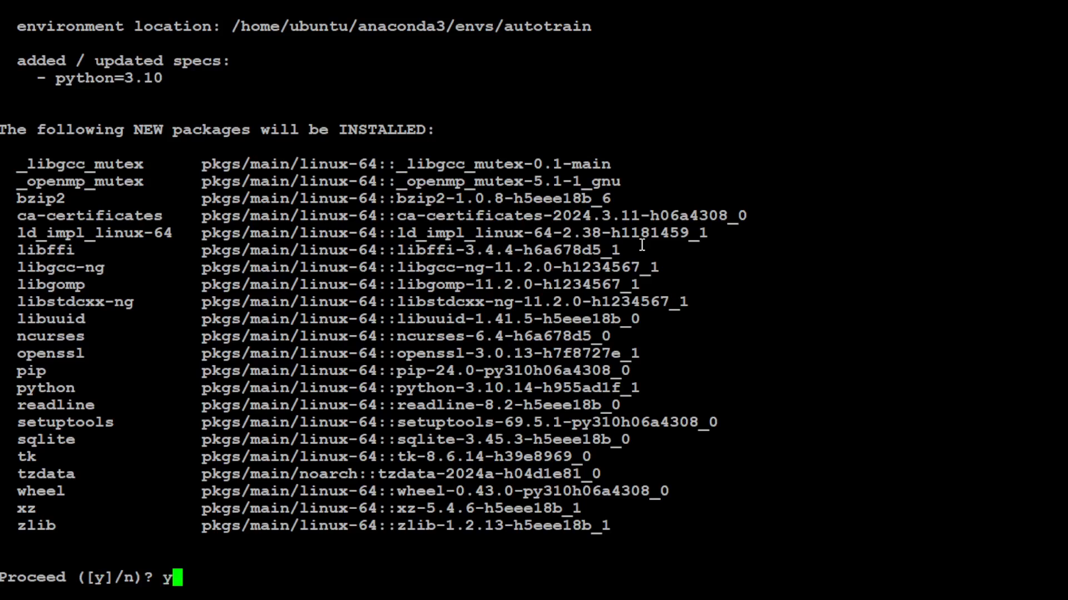
key(Return)
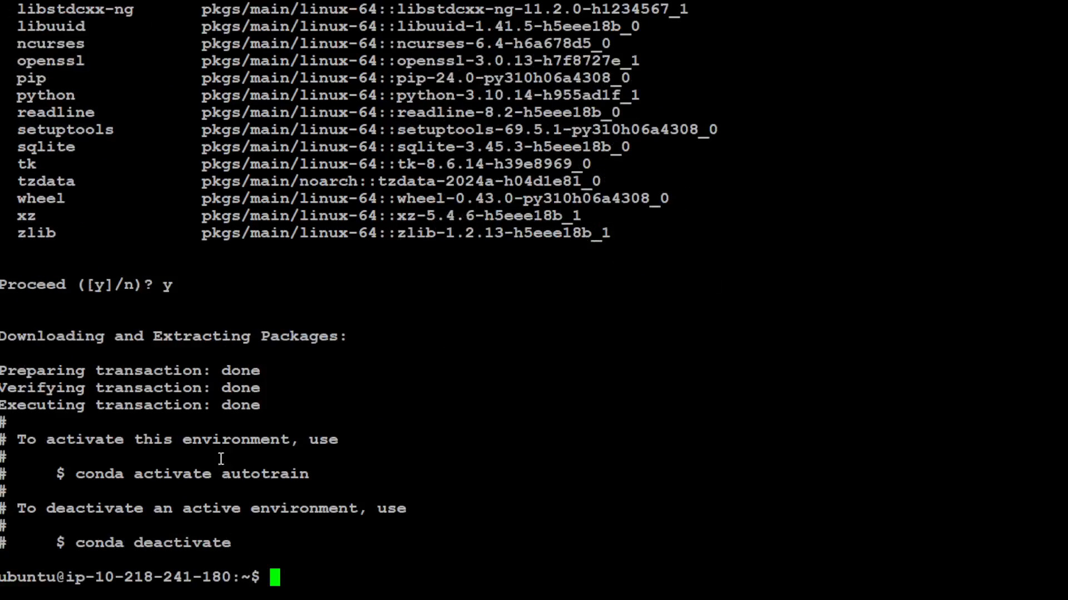
- Activate the autotrain environment and clear the screen
double_click(144, 474)
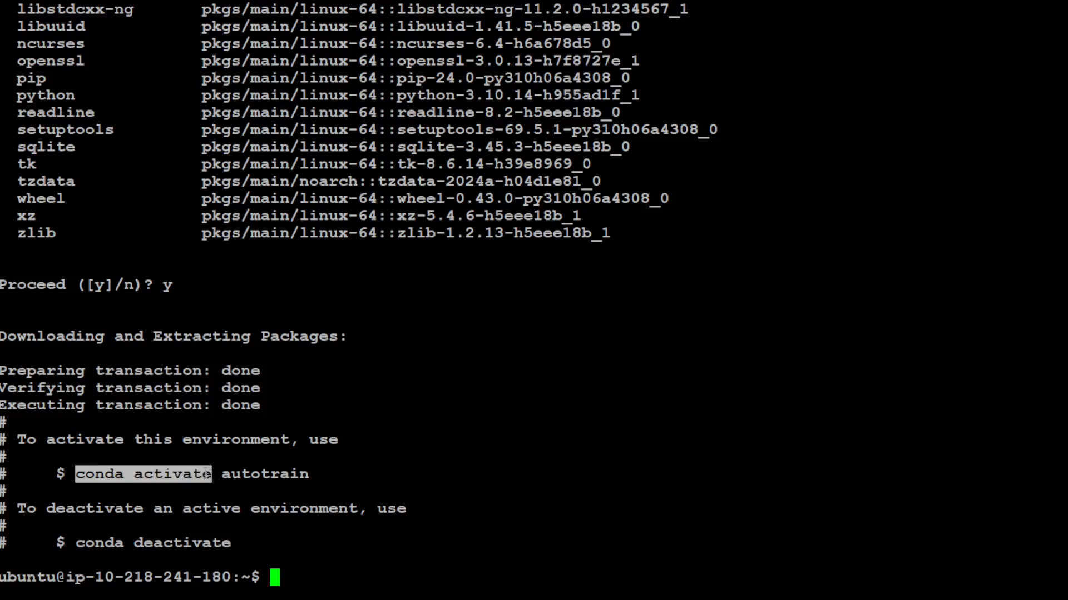
text(conda activate autotrain)
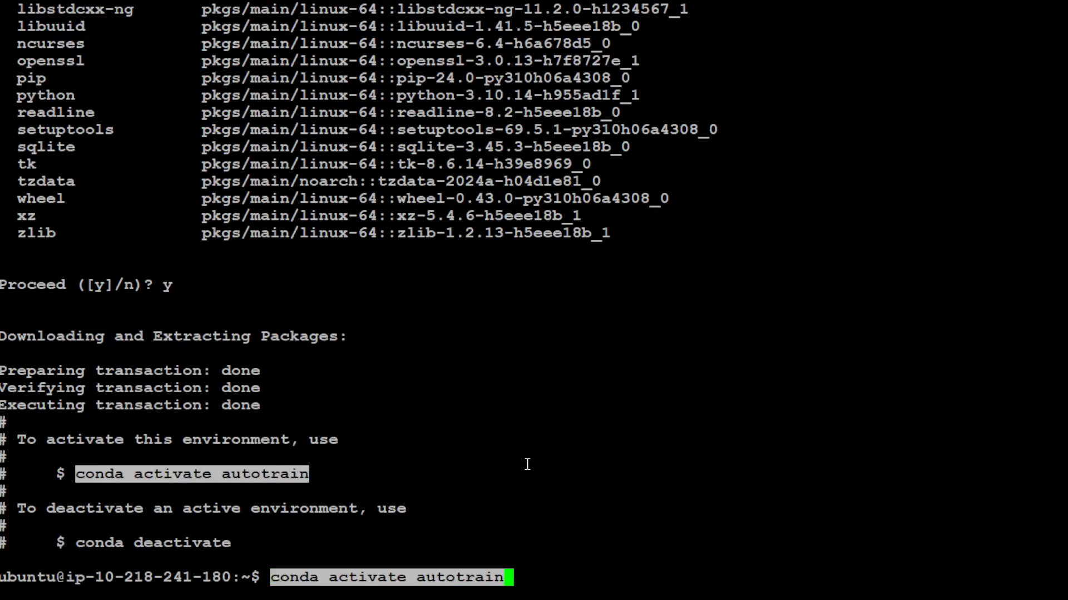
key(Return)
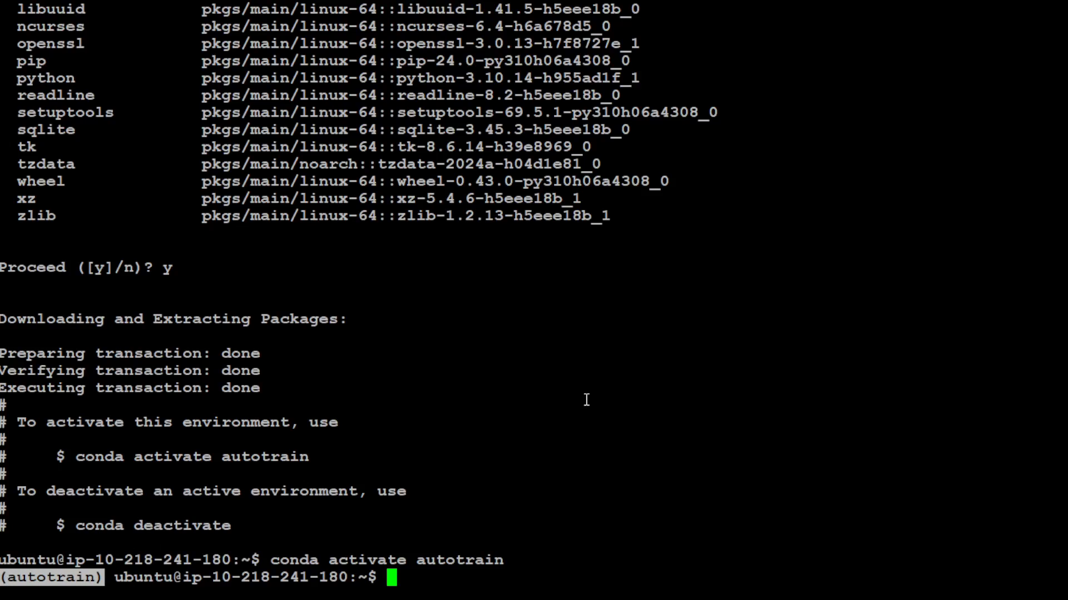
text(clear)
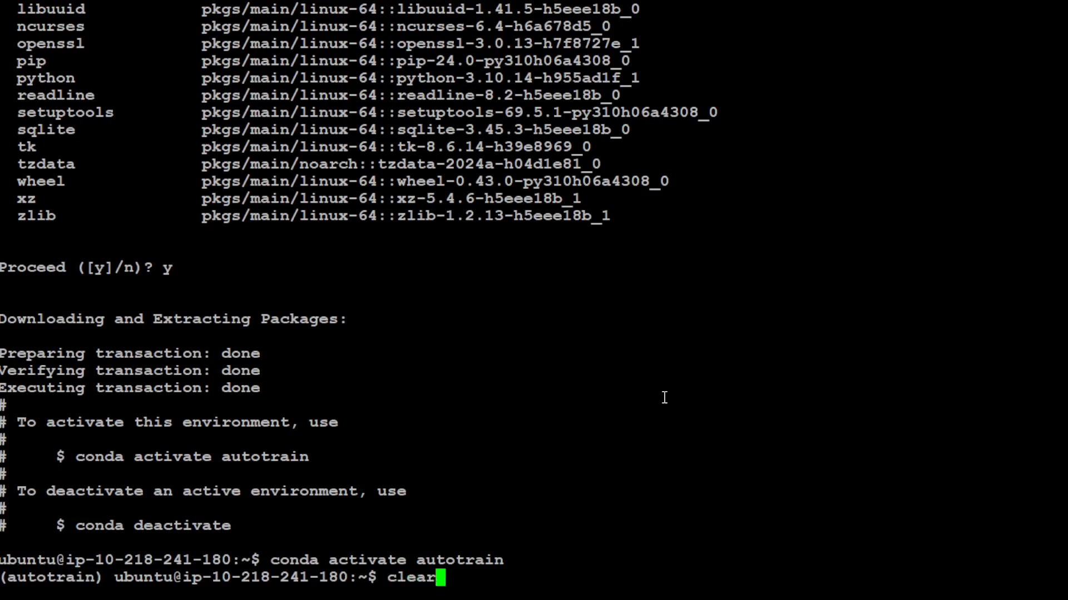
key(Return)
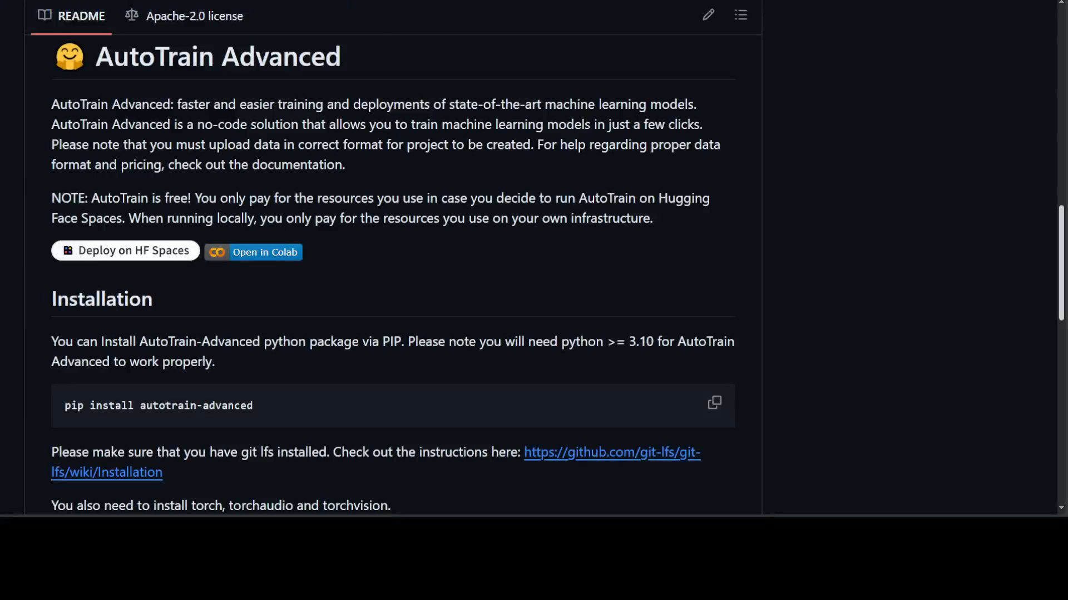
- Copy the HTTPS clone URL of the autotrain-advanced repository from the Code menu
scroll(up, 3)
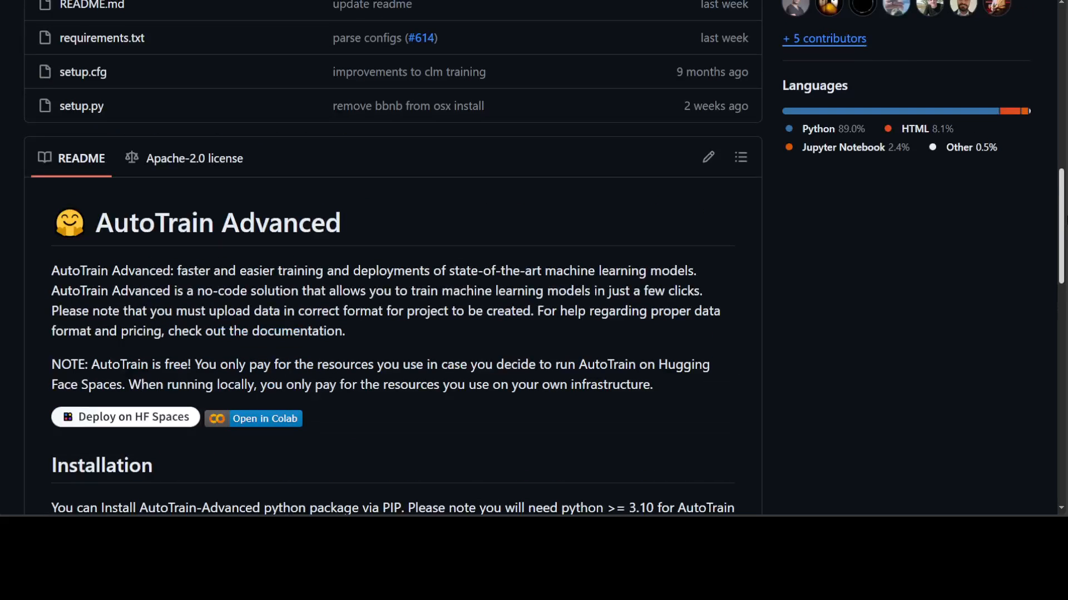
scroll(up, 3)
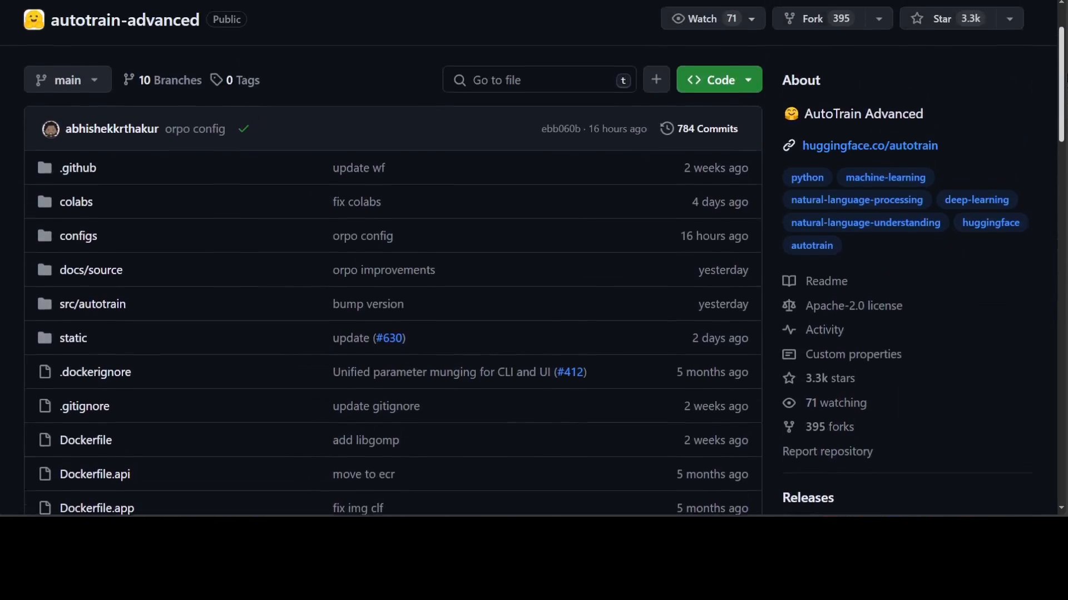
click(711, 80)
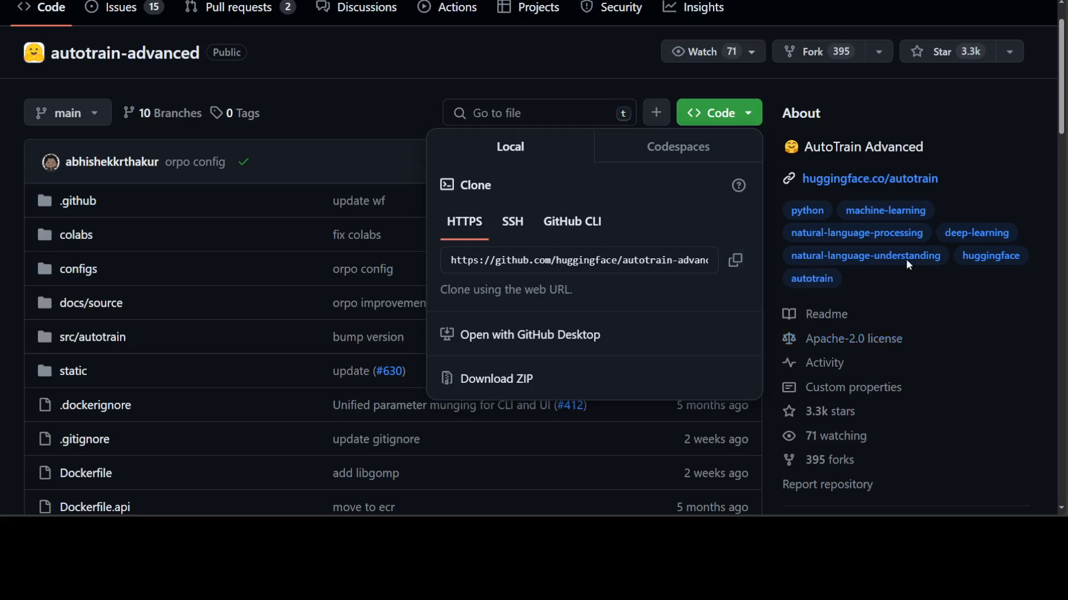
click(514, 475)
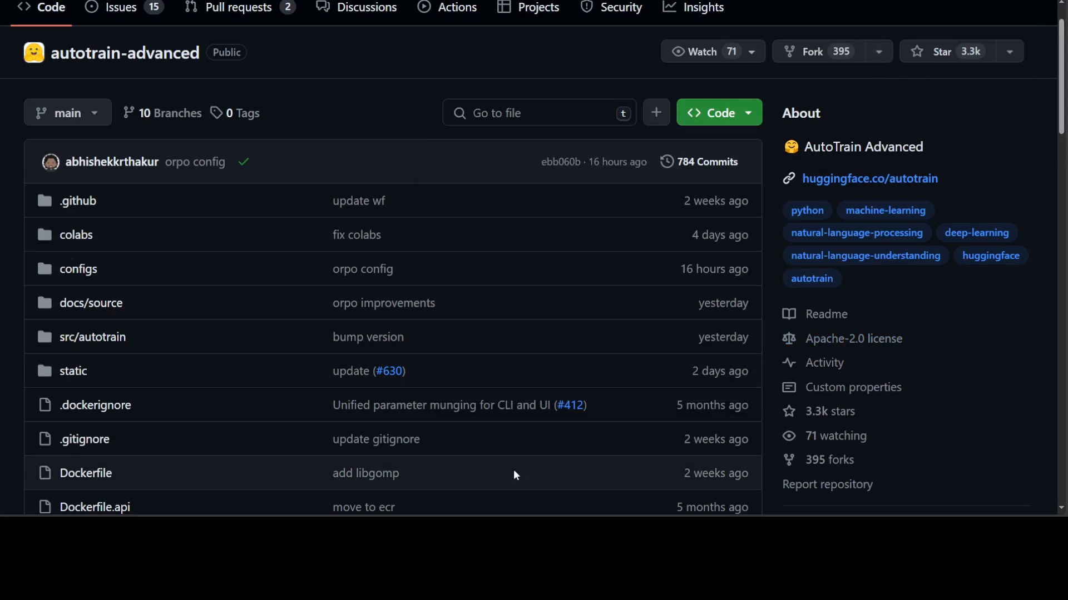
mouse_move(514, 475)
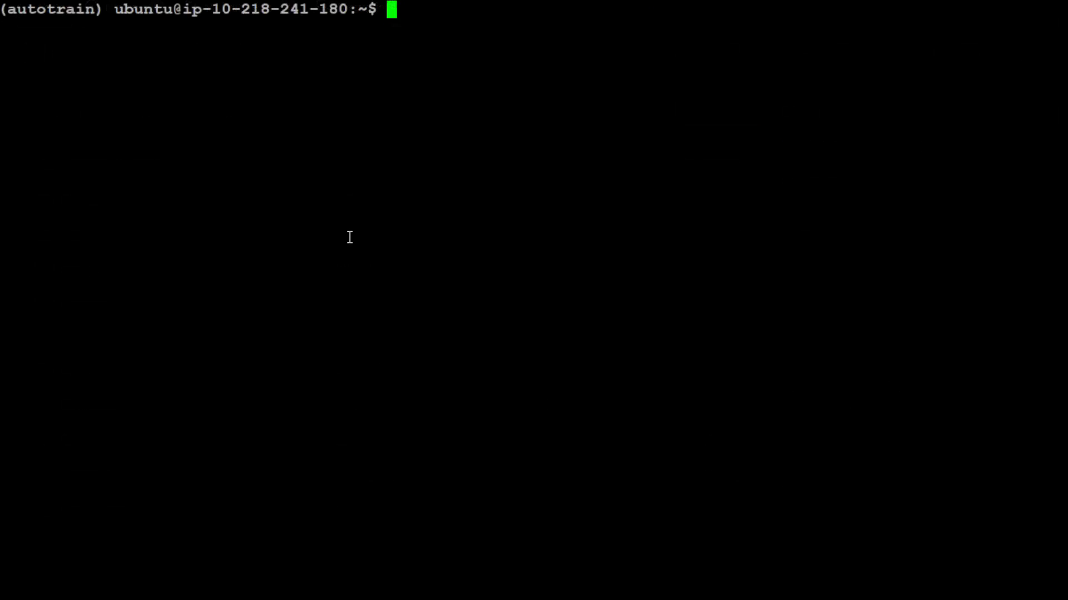
text(git clone)
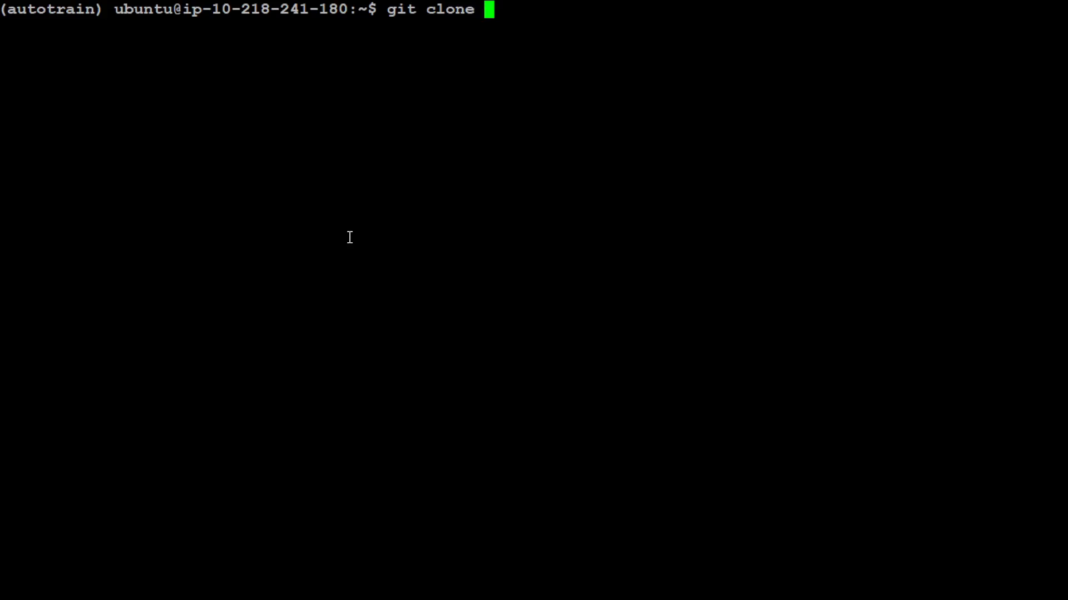
text(https://github.com/huggingface/autotrain-advanced.git)
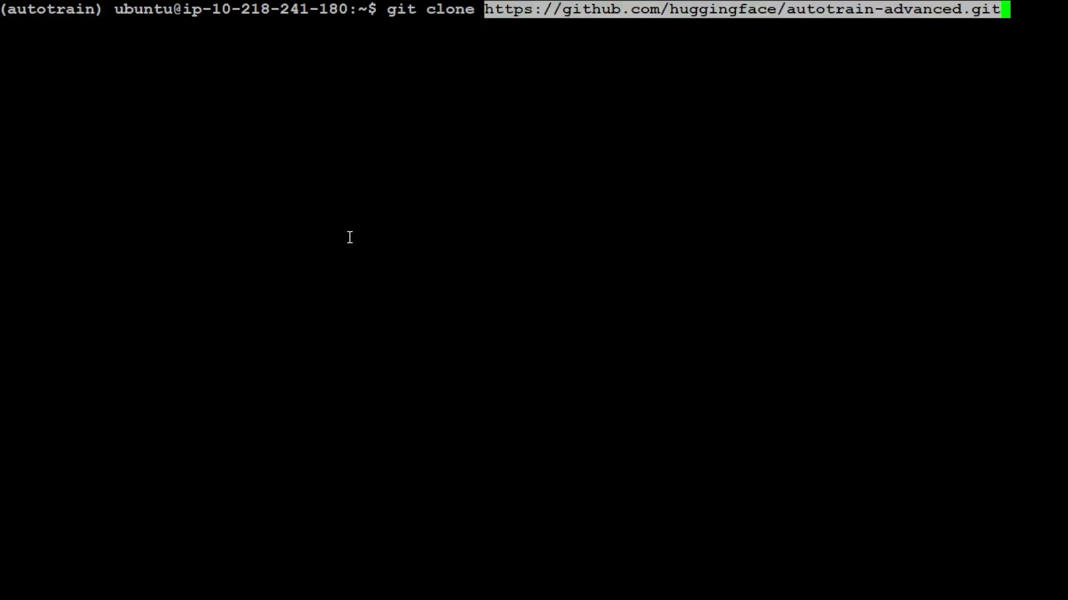
key(Return)
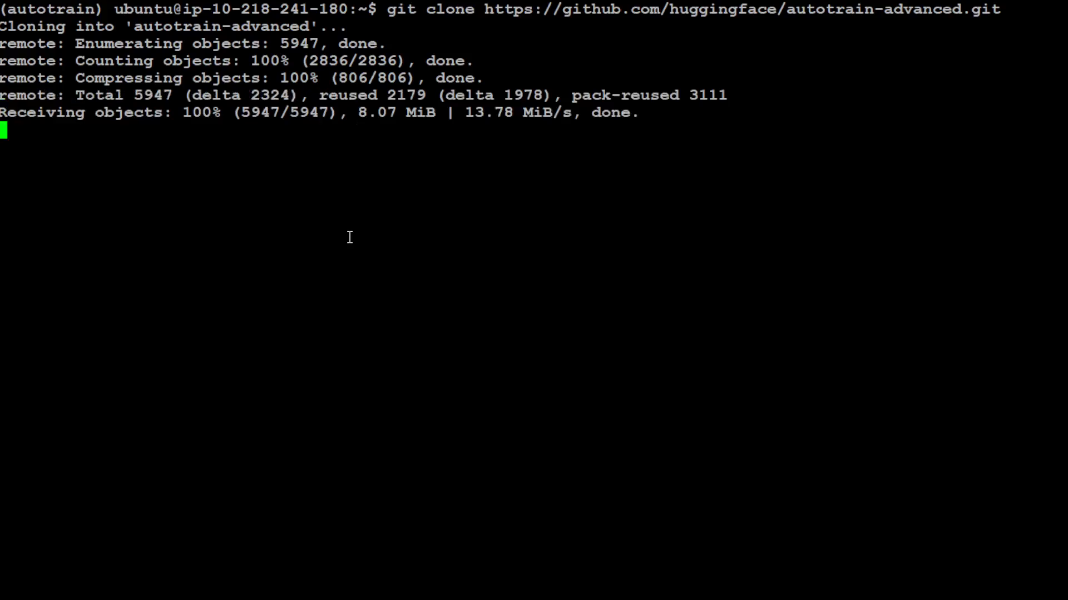
text(cd)
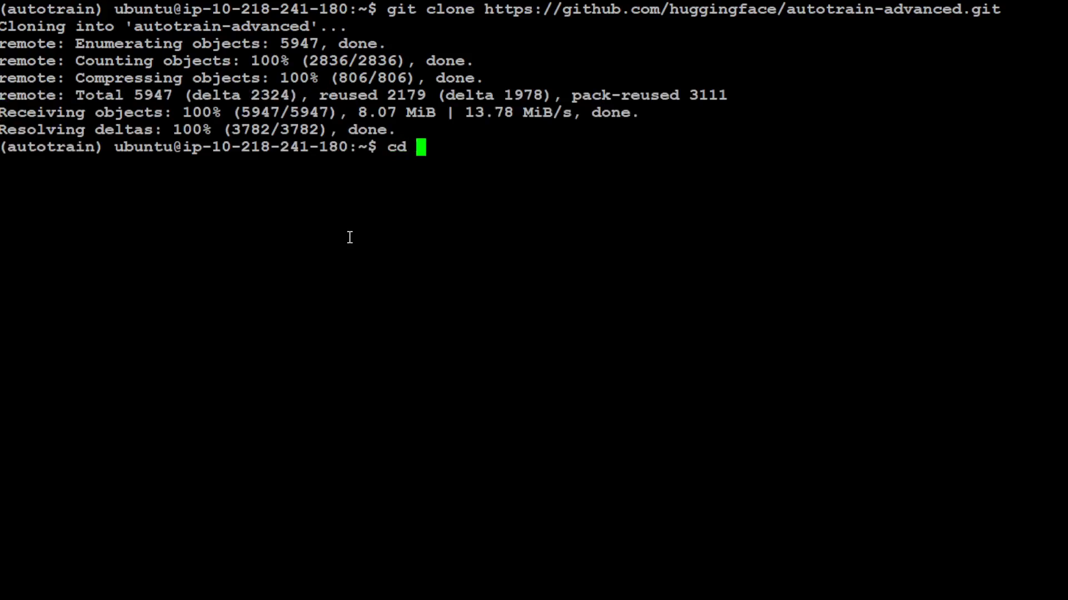
key(Return)
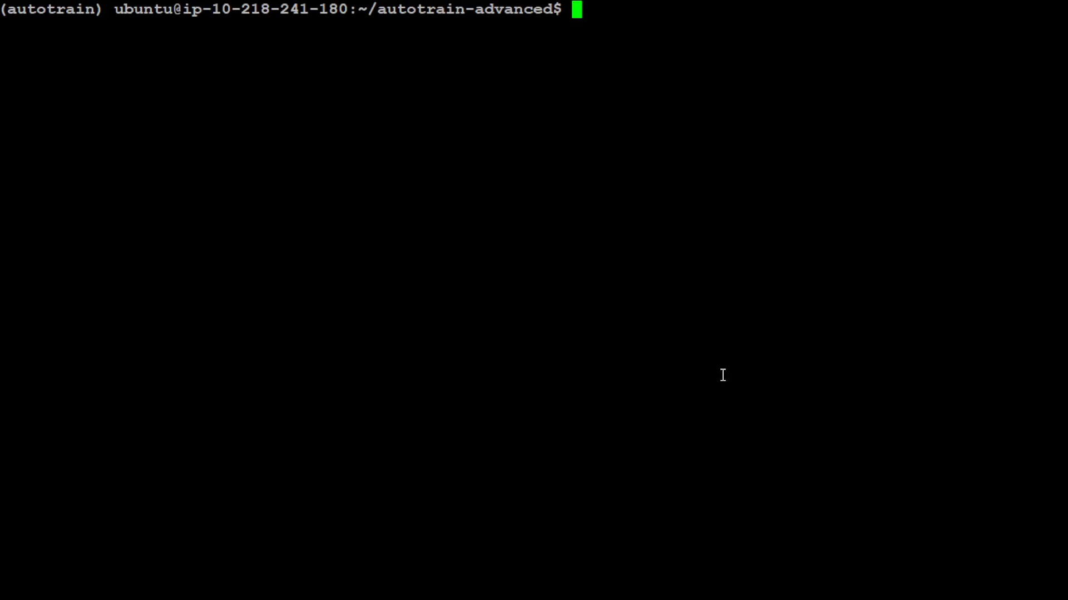
- Start writing a pip install -r requirements.txt command at the prompt
text(pip install)
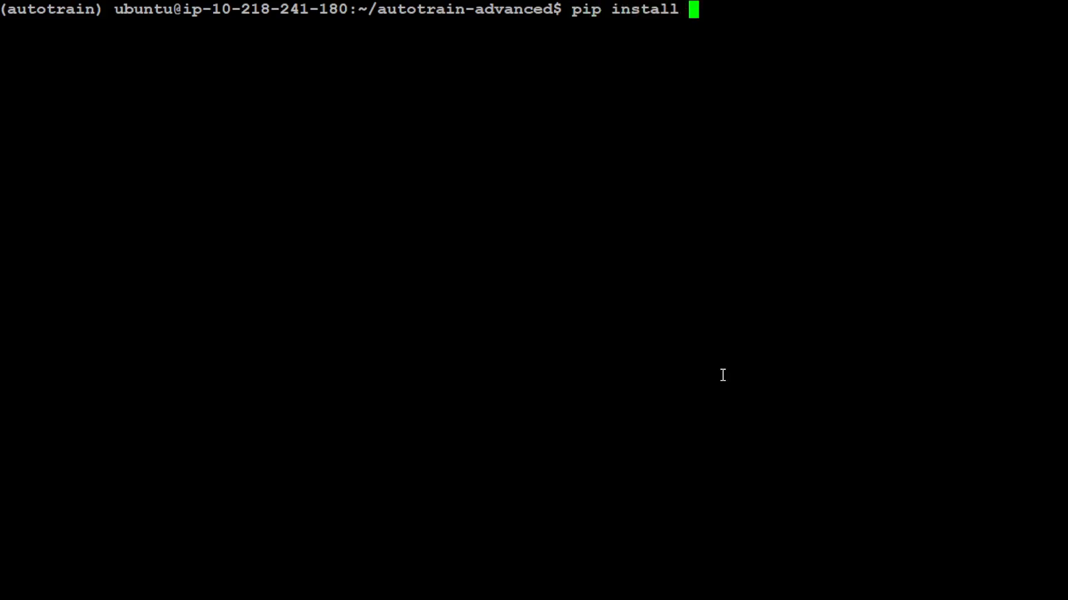
text(-r requirements.t)
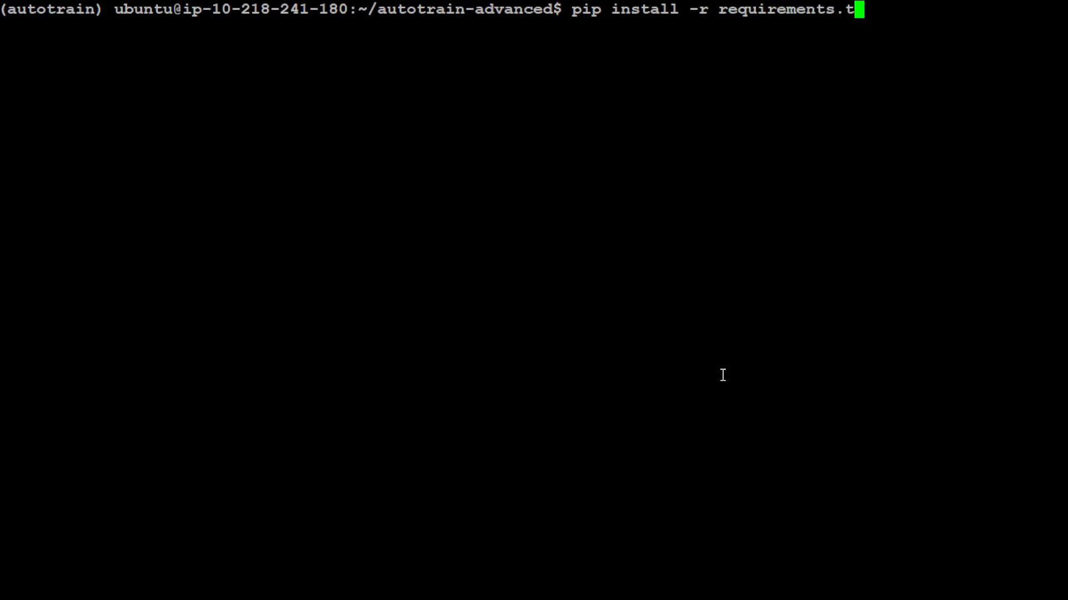
text(x)
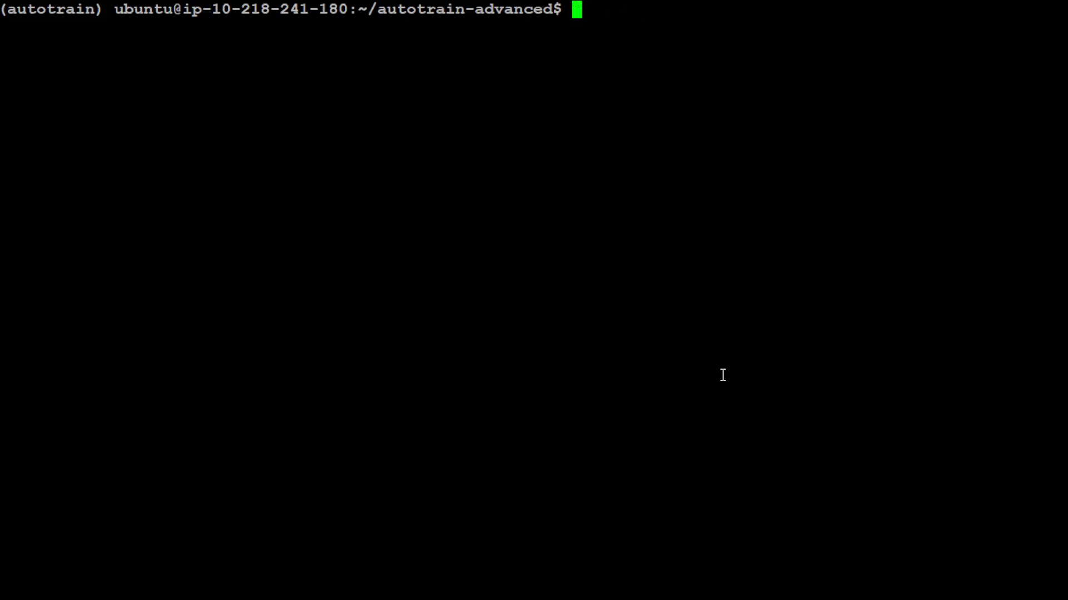
- Run pip install autotrain-advanced and follow the install output to completion
text(pip install autotrain-advanced)
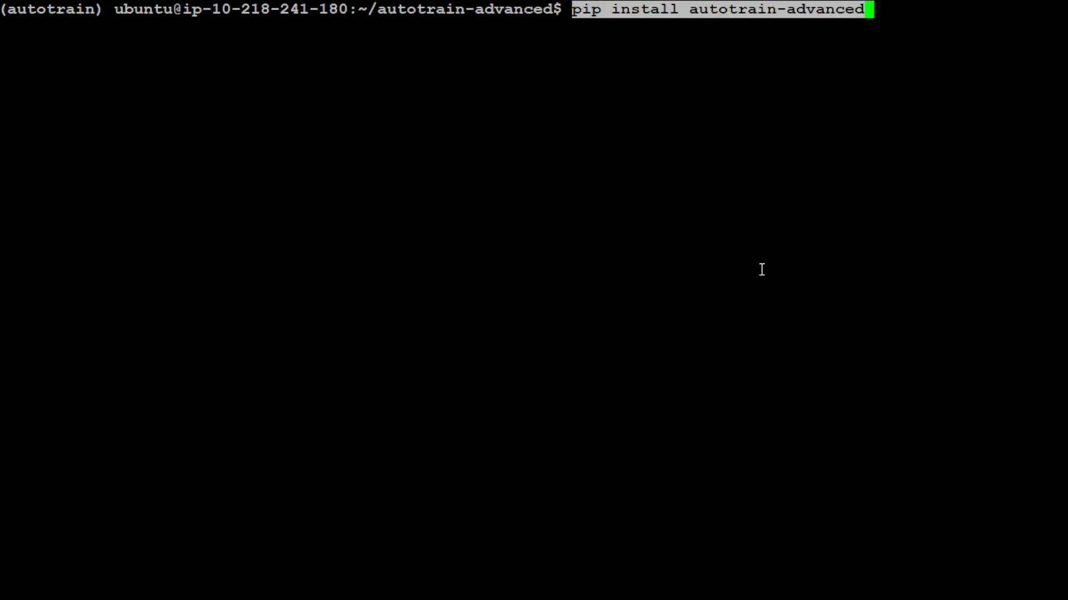
key(Return)
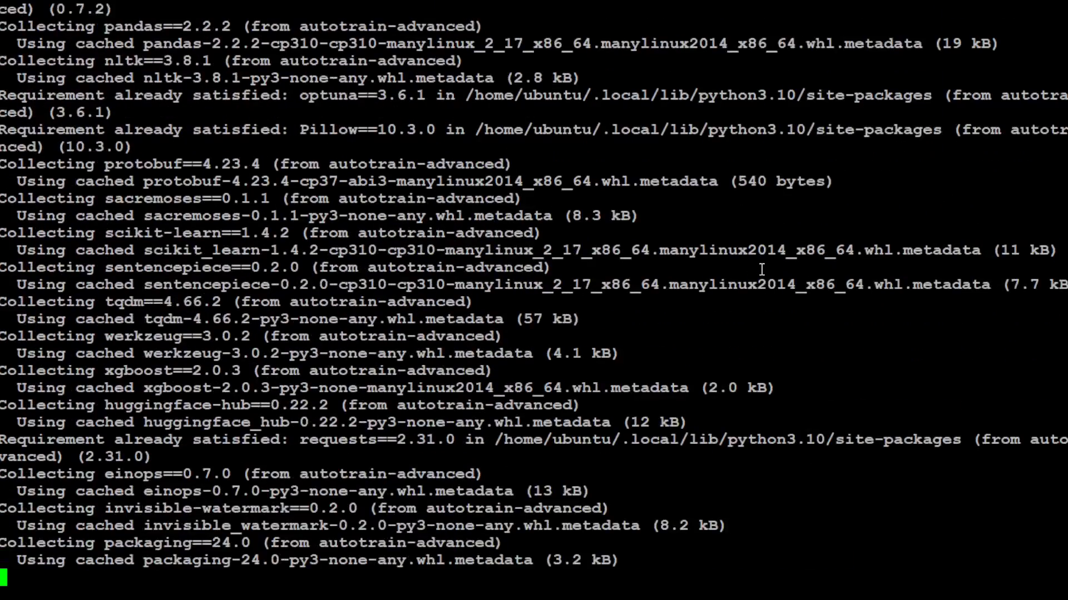
scroll(down, 3)
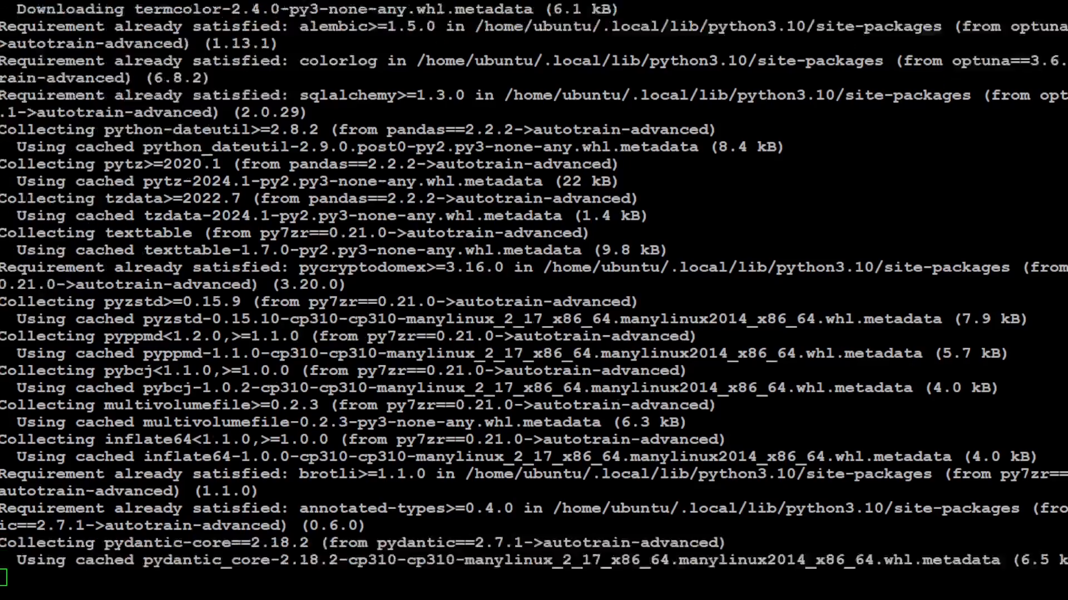
scroll(down, 3)
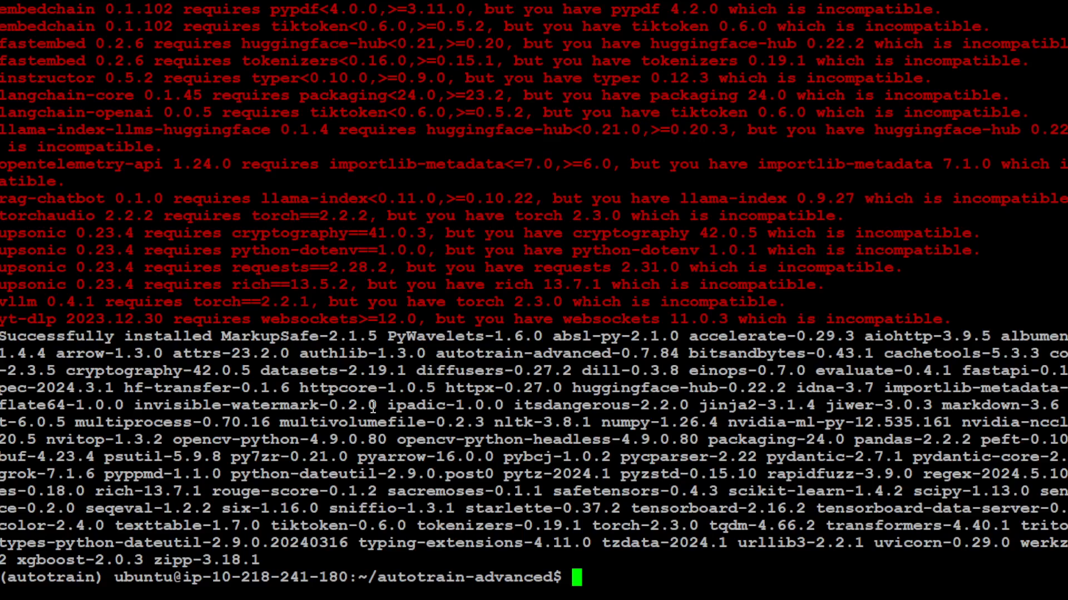
text(cle)
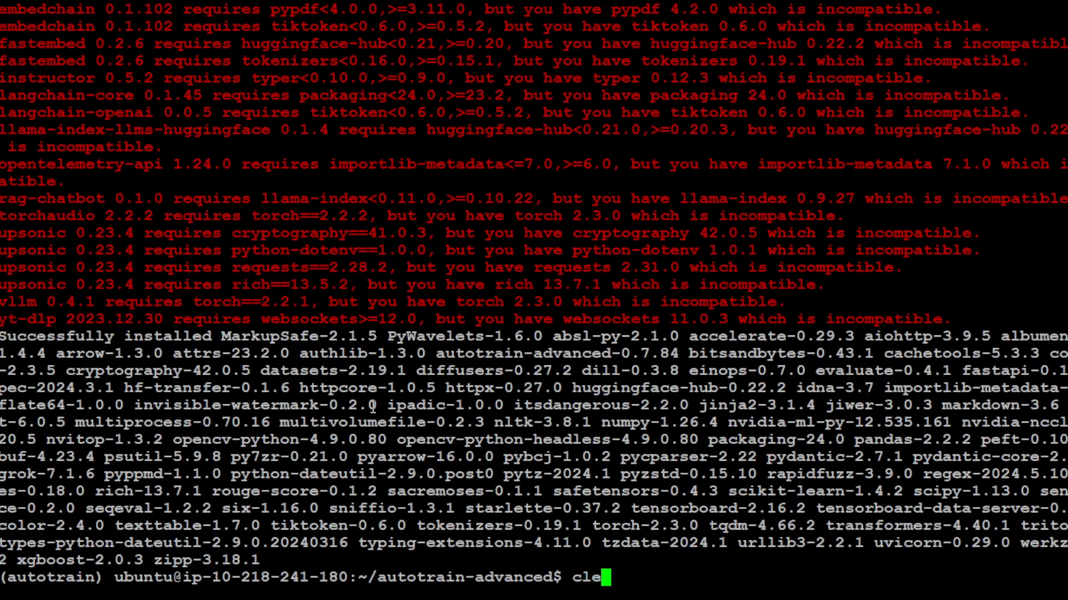
- Install pytorch, torchvision and torchaudio with pytorch-cuda=12.1 via conda, confirming with y
key(Return)
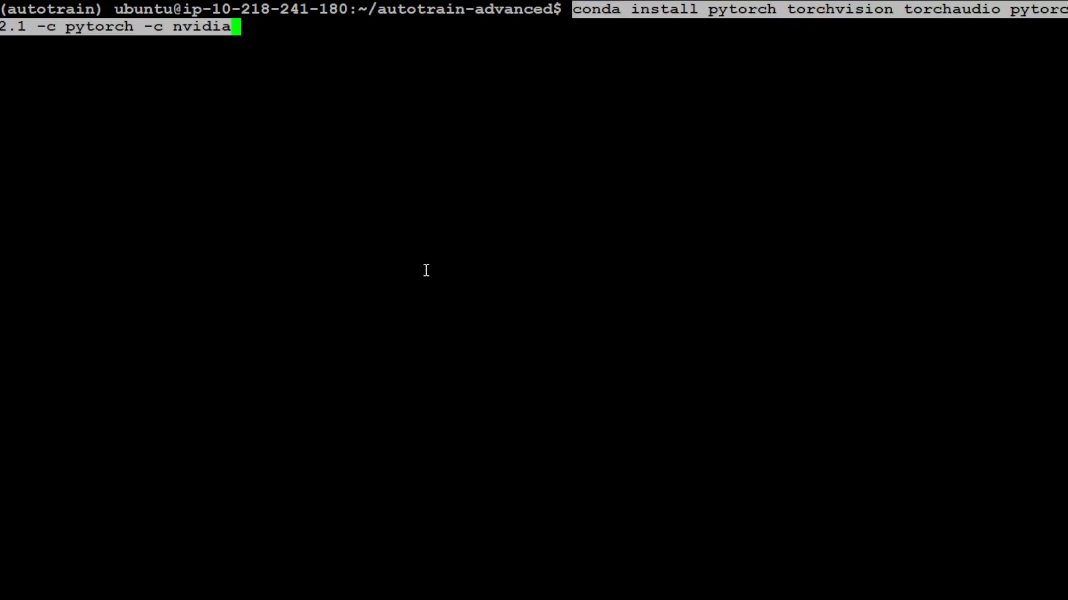
key(Return)
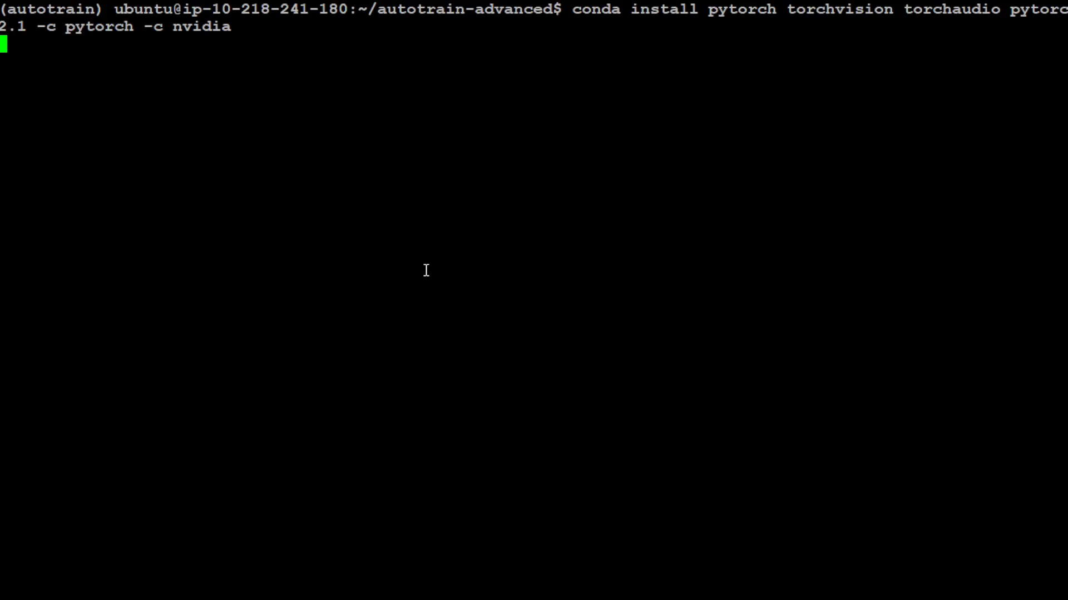
key(Return)
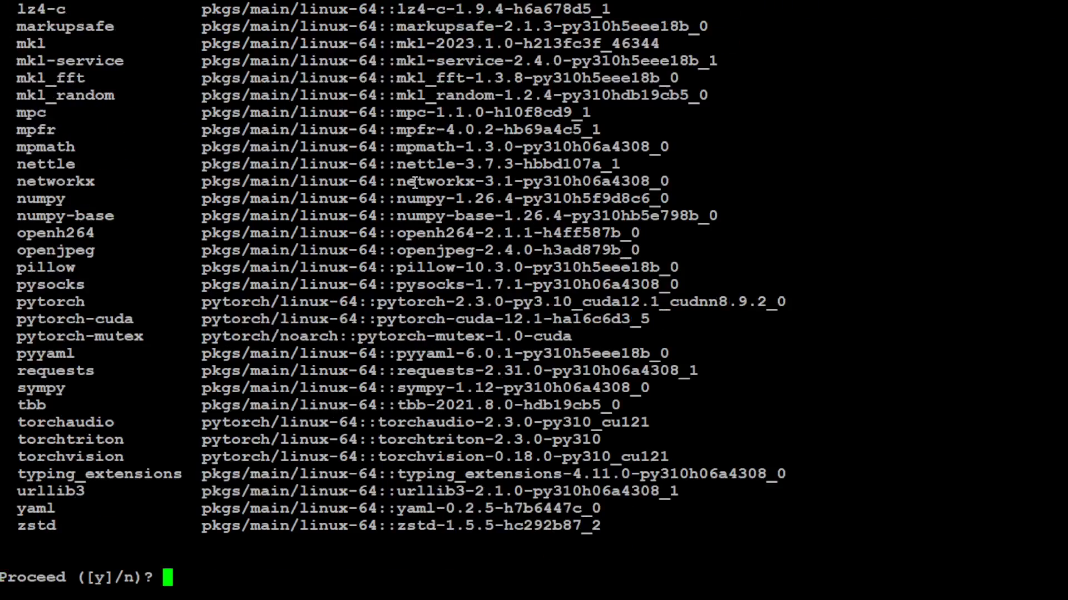
text(y)
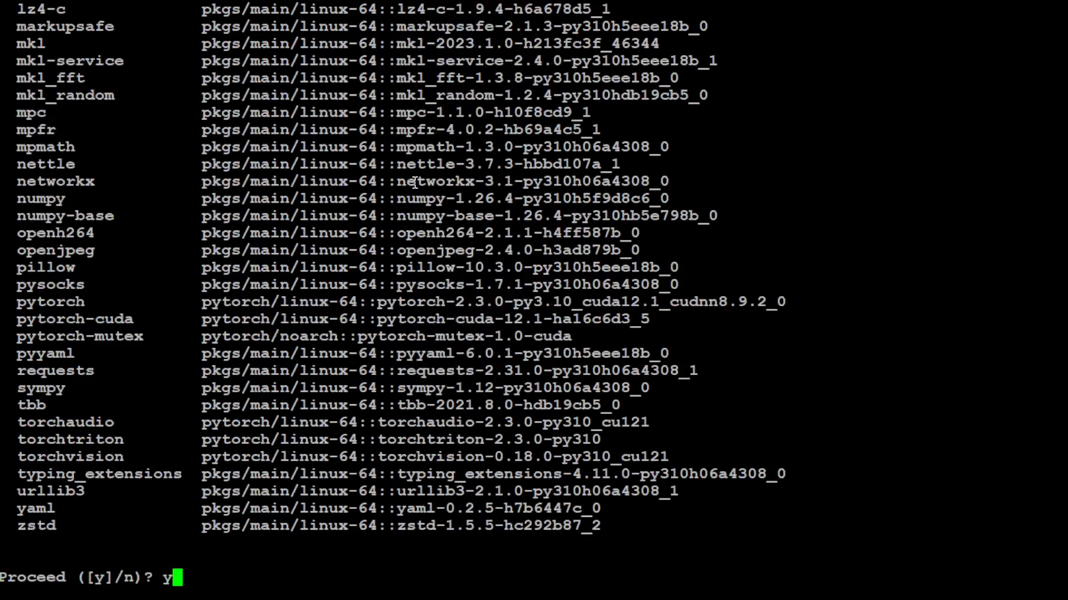
key(Return)
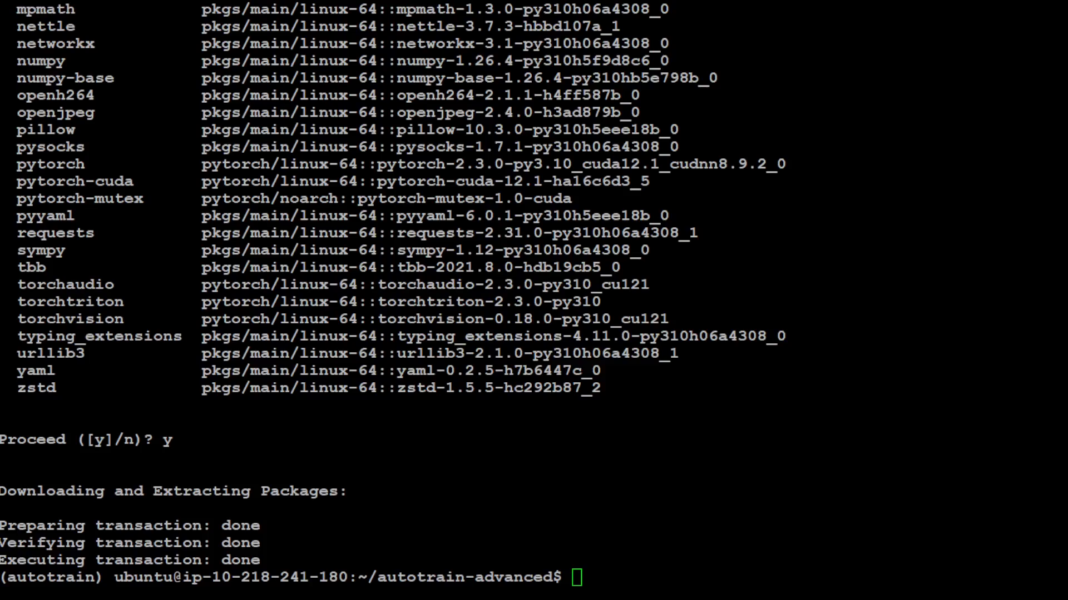
- Install cuda-nvcc from the nvidia/label/cuda-12.1.0 channel via conda, then clear the screen
text(conda install -c "nvidia/label/cuda-12.1.0" cuda-nv)
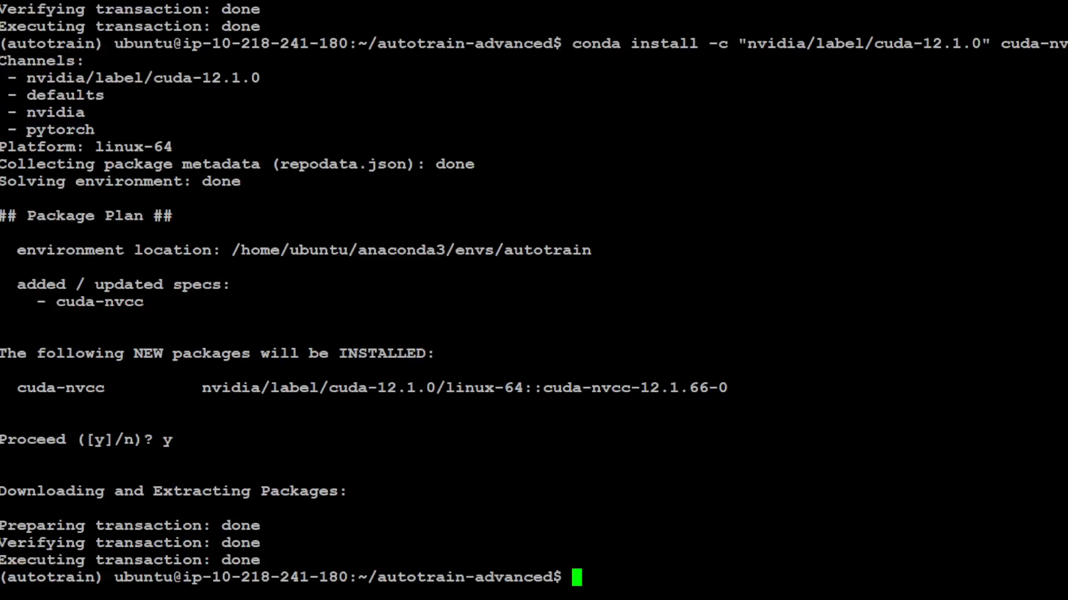
text(clear)
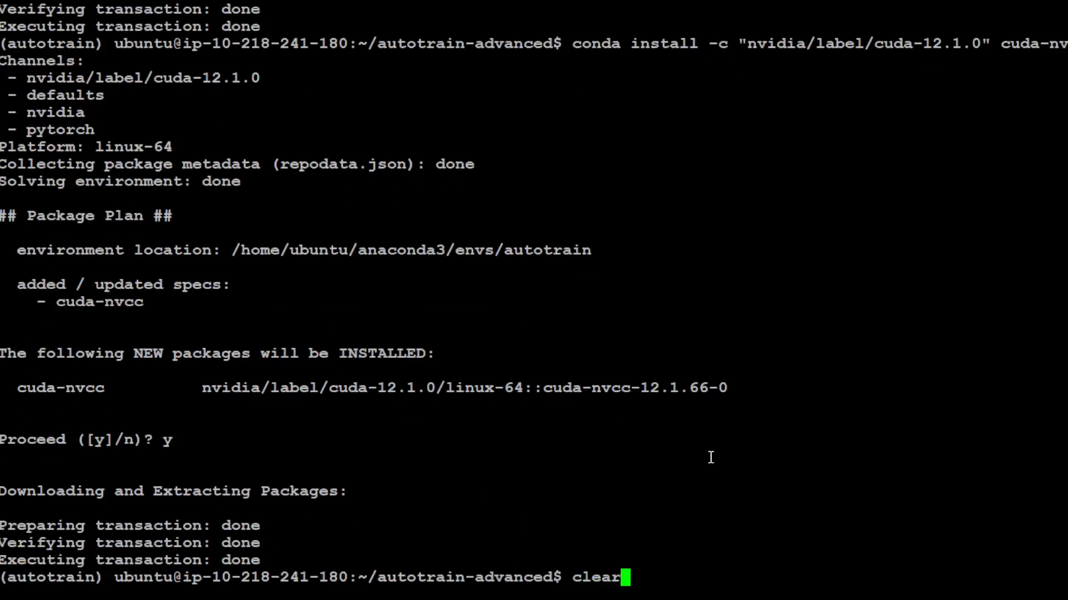
key(Return)
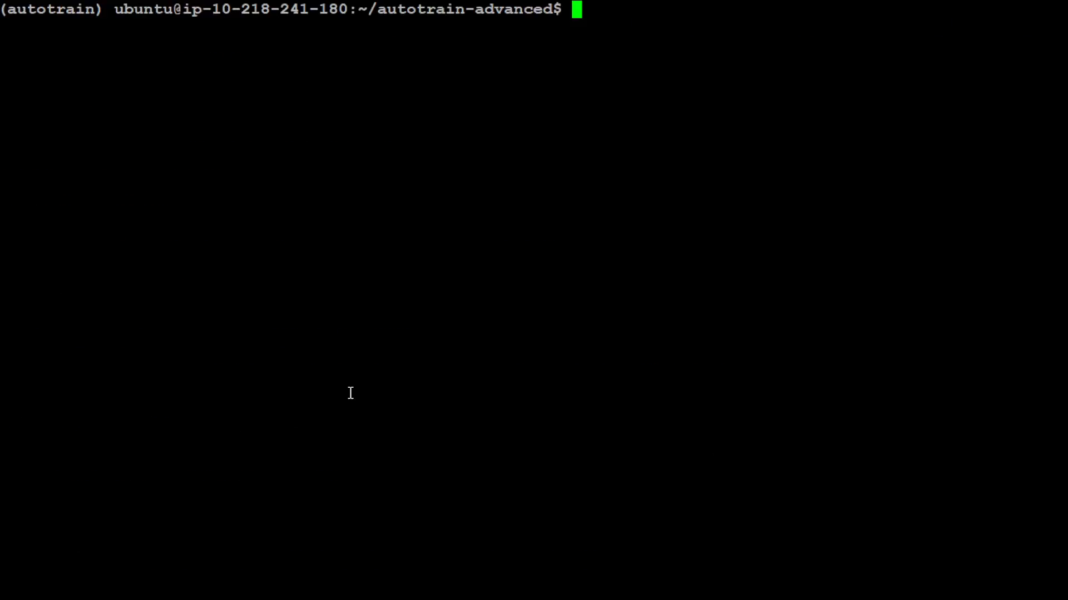
mouse_move(129, 480)
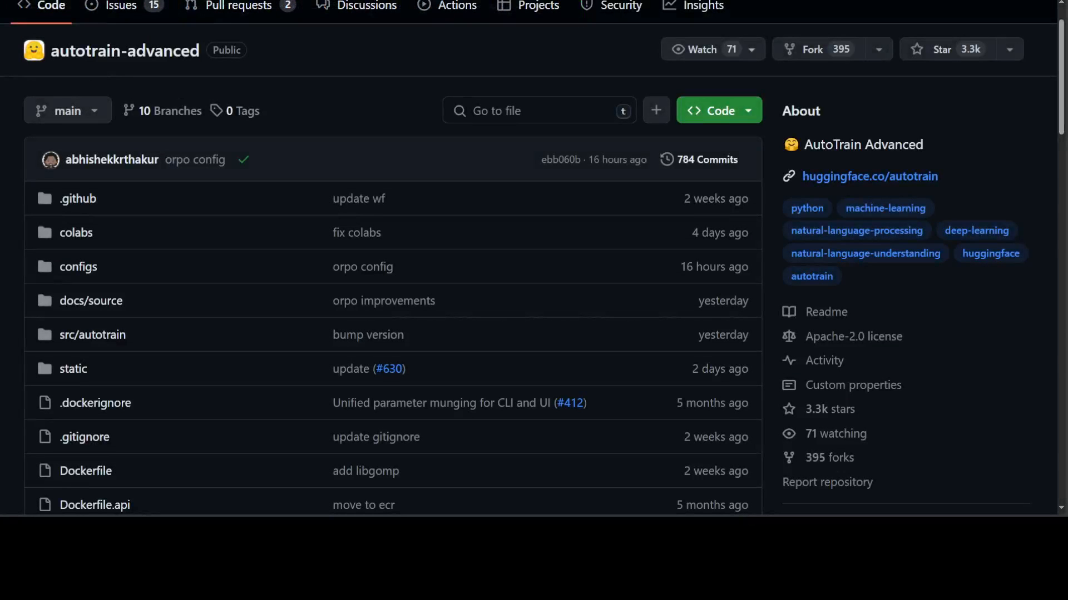
mouse_move(367, 335)
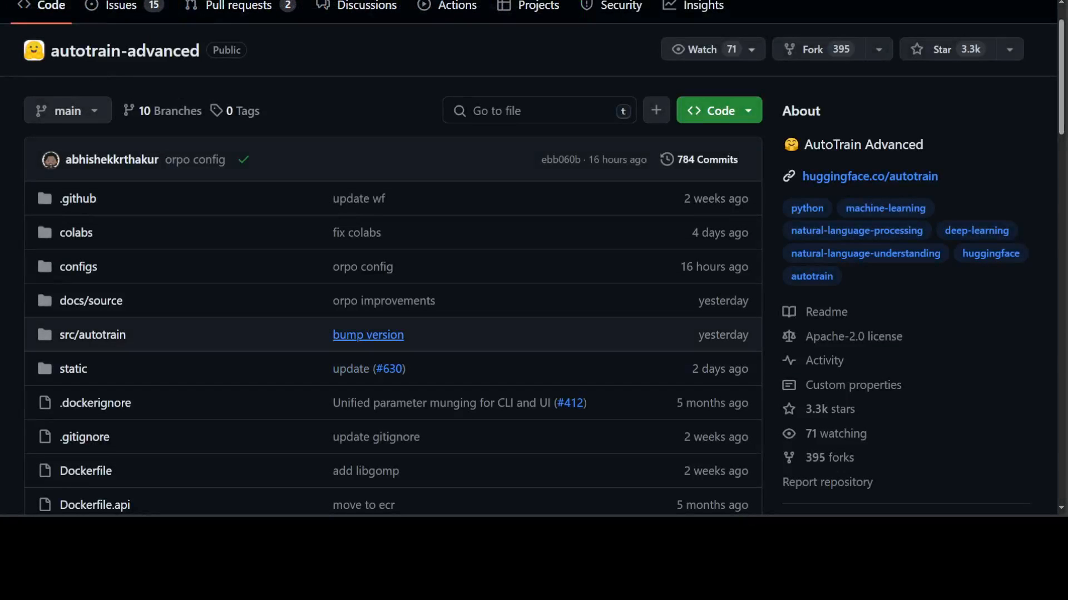
mouse_move(78, 266)
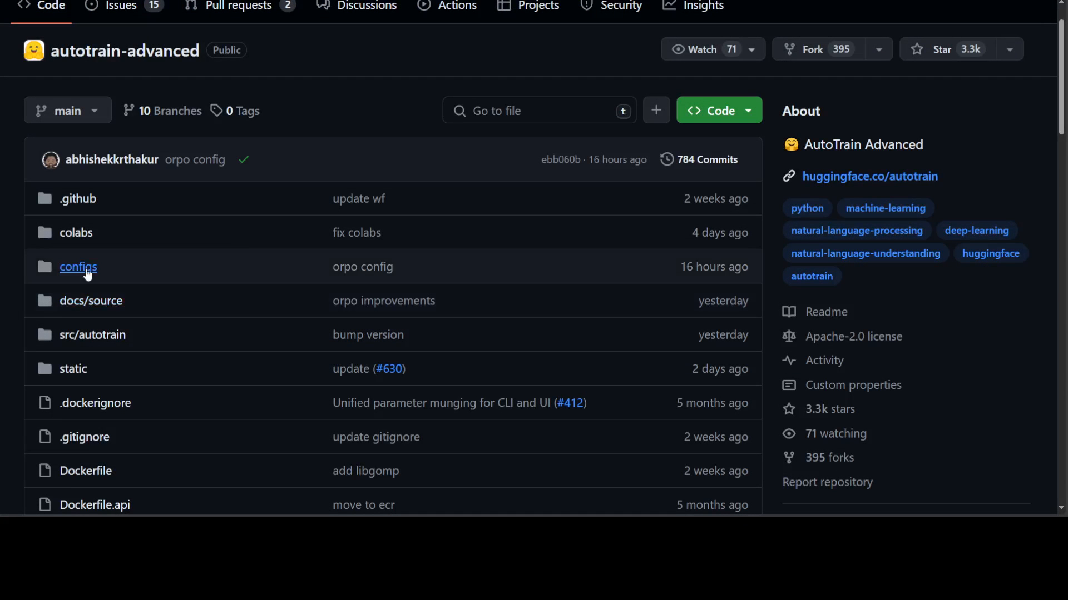
- Browse the configs folder's text_classification and text_regression subfolders
click(78, 266)
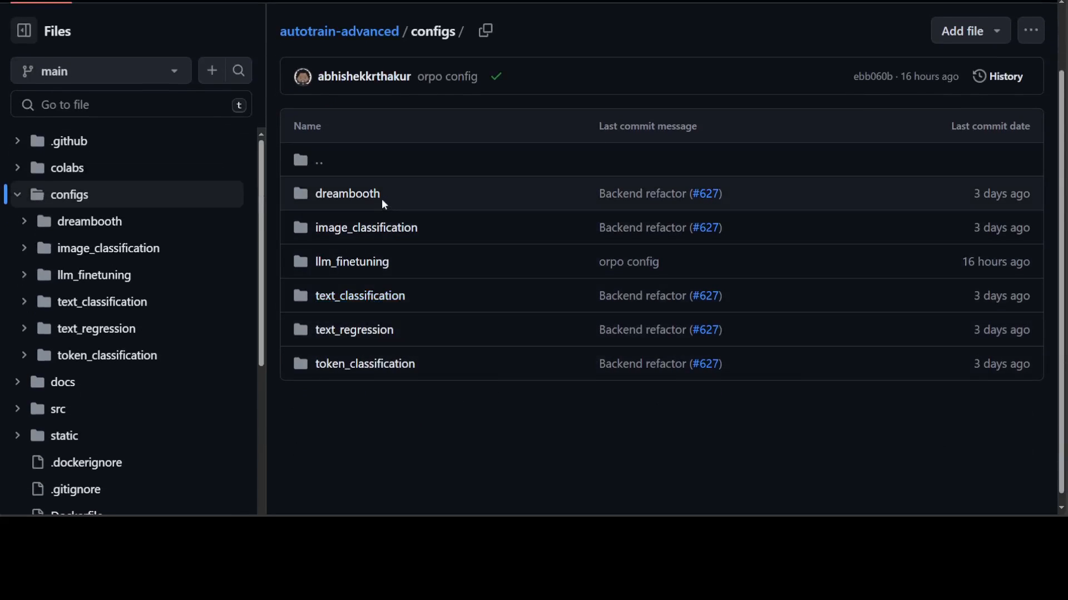
mouse_move(354, 329)
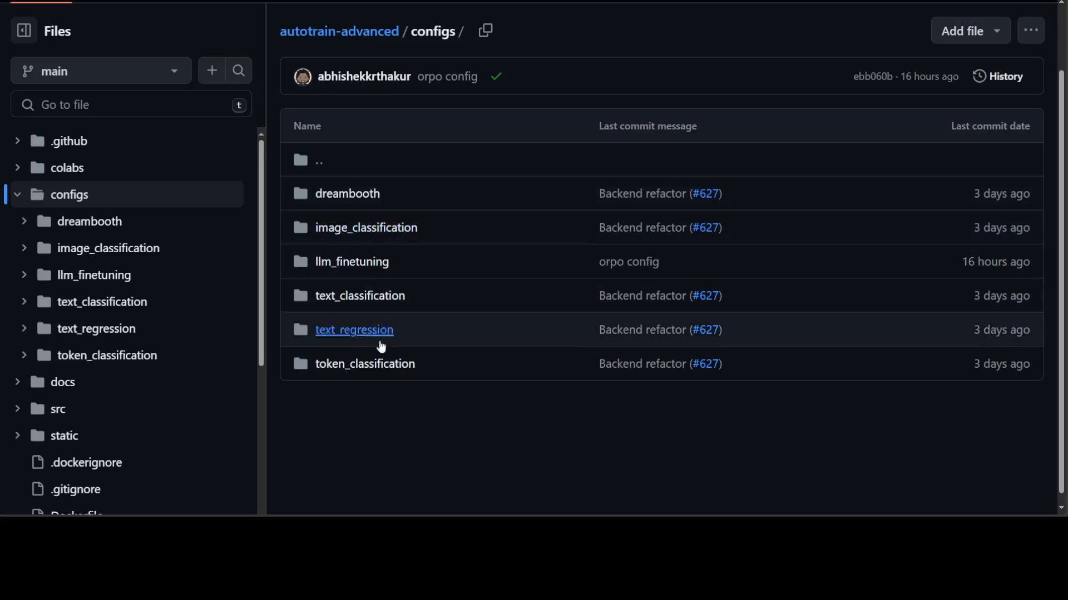
mouse_move(473, 360)
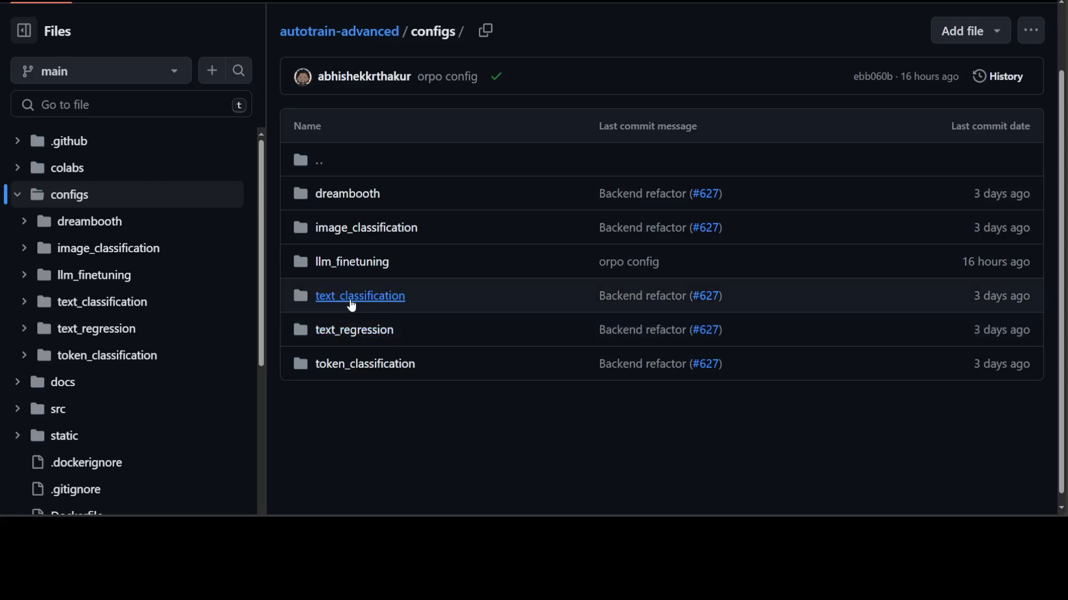
click(359, 296)
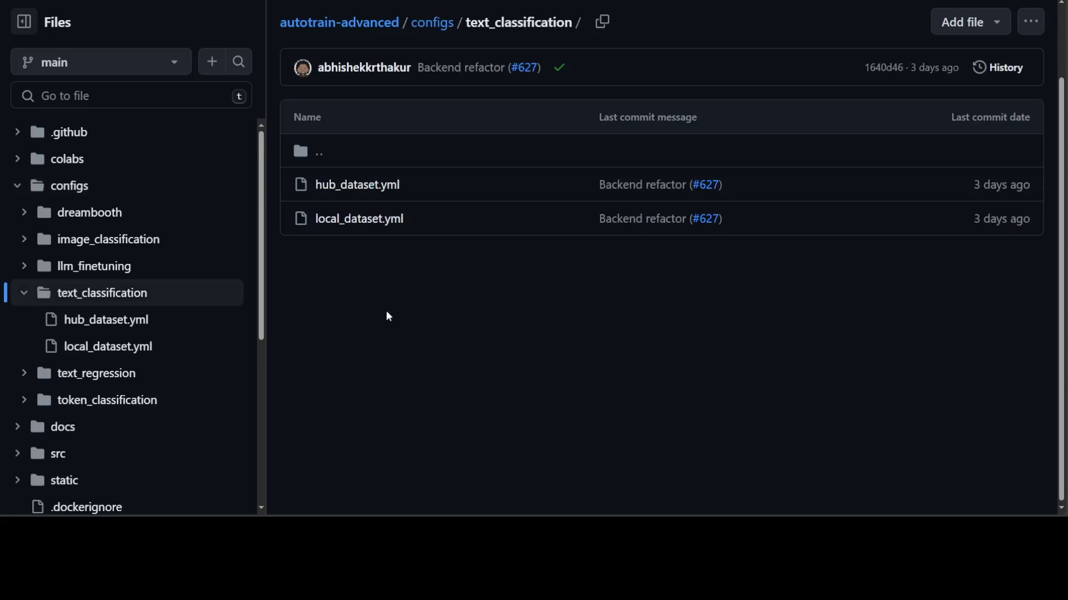
mouse_move(432, 22)
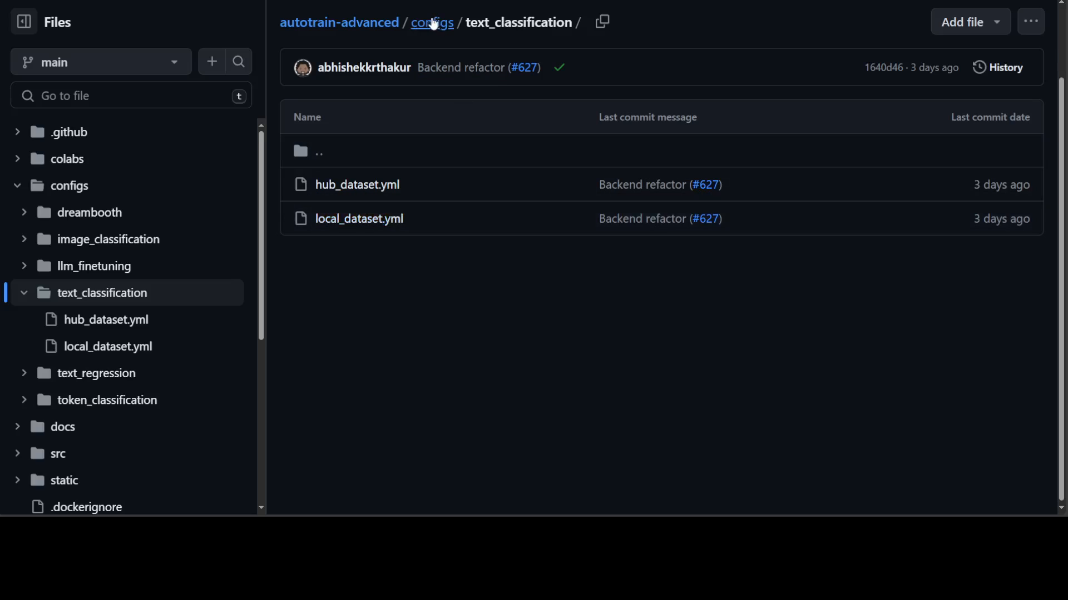
click(431, 22)
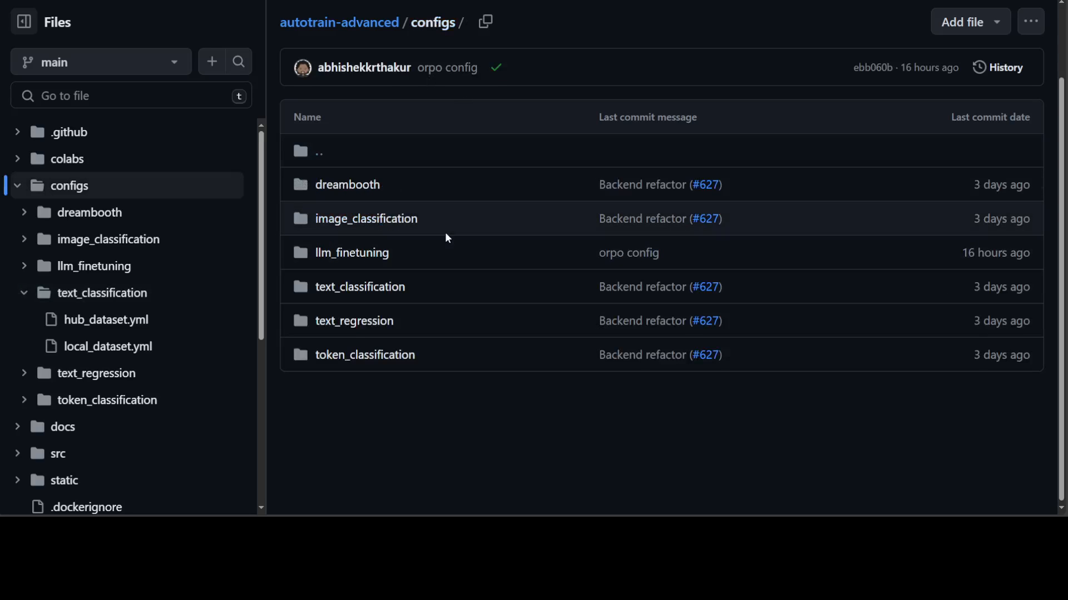
mouse_move(386, 315)
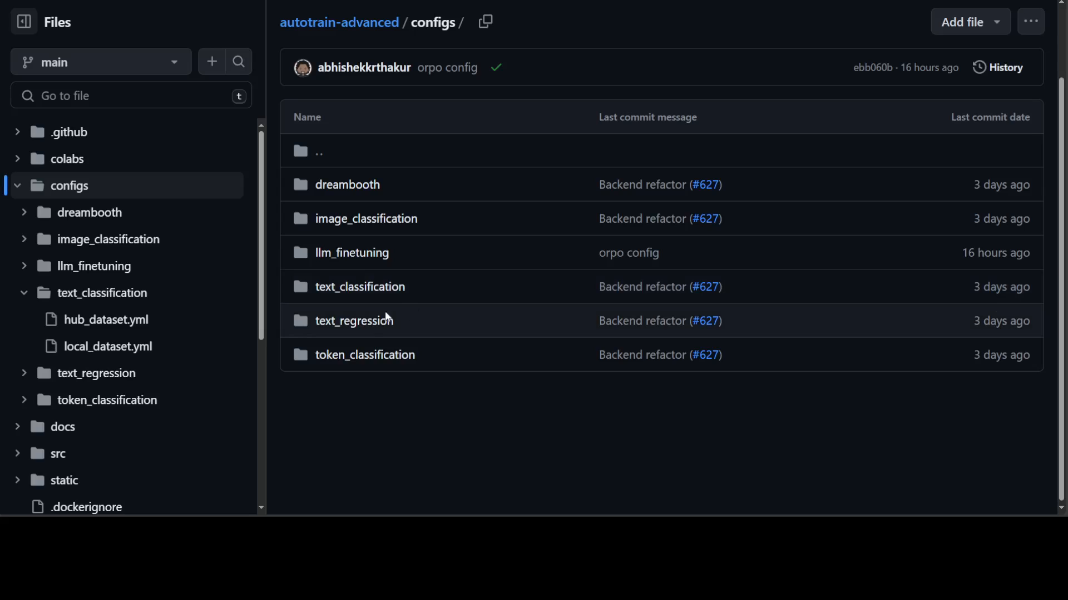
click(353, 321)
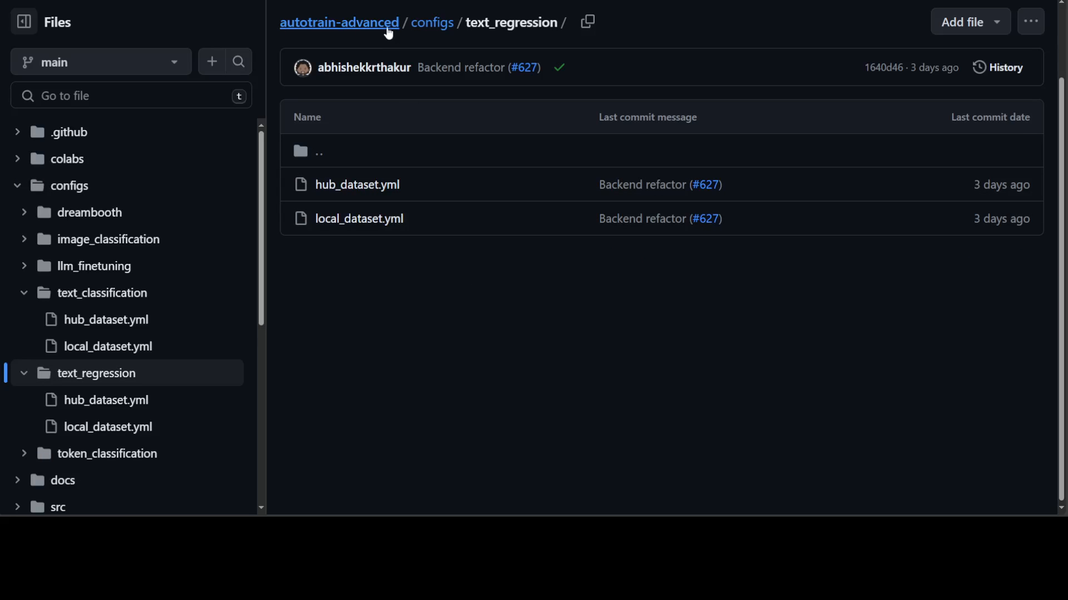
- Return to the autotrain-advanced top-level file list and look over it
click(339, 22)
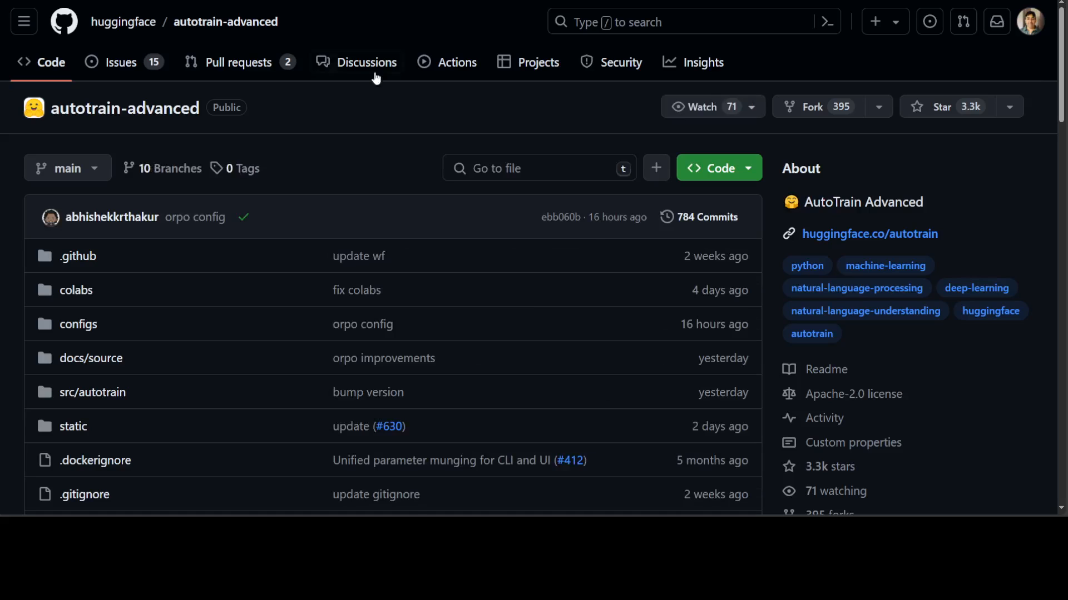
scroll(down, 3)
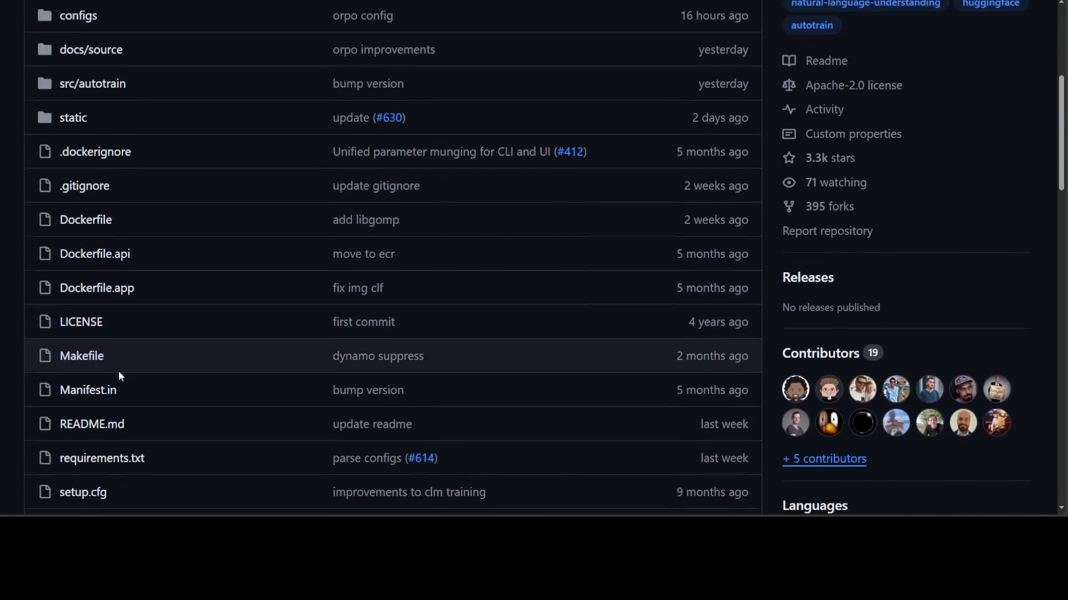
scroll(up, 3)
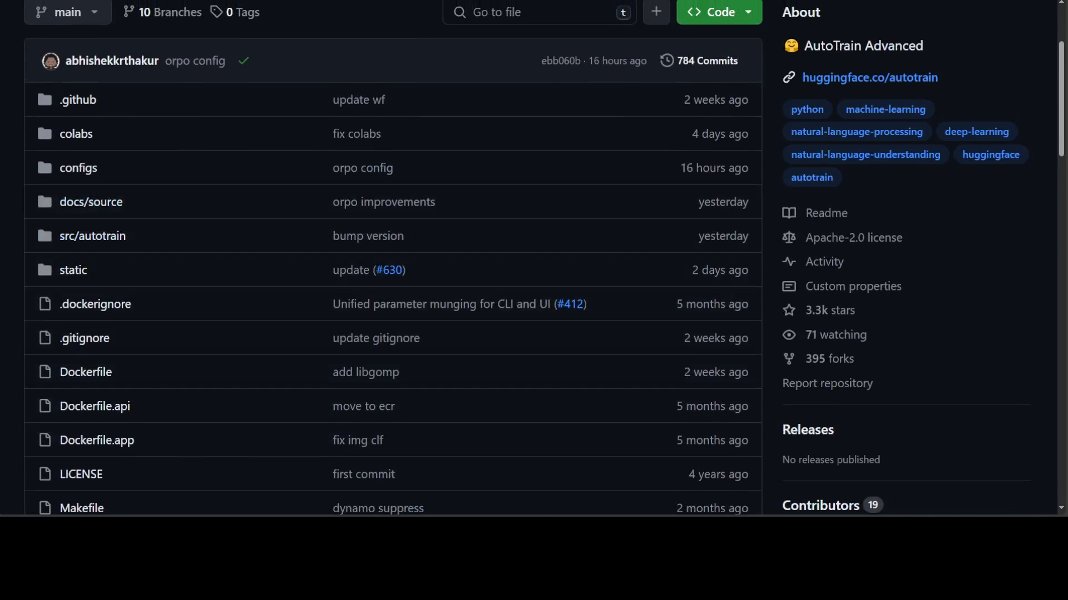
- Open configs/llm_finetuning, listing the gpt2 and llama3 SFT, ORPO and DPO yaml files
click(78, 168)
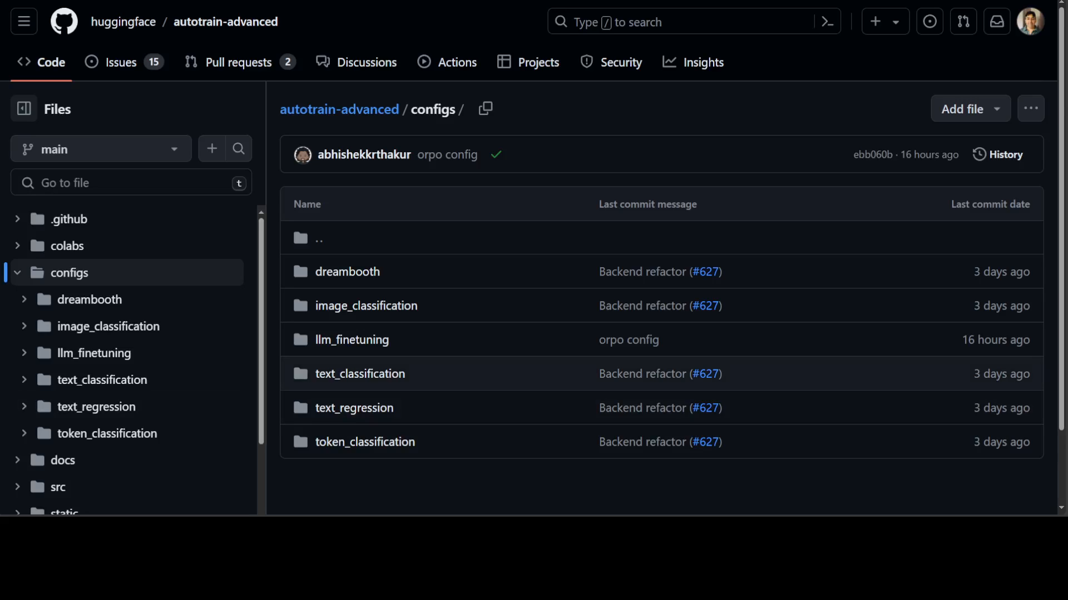
mouse_move(352, 341)
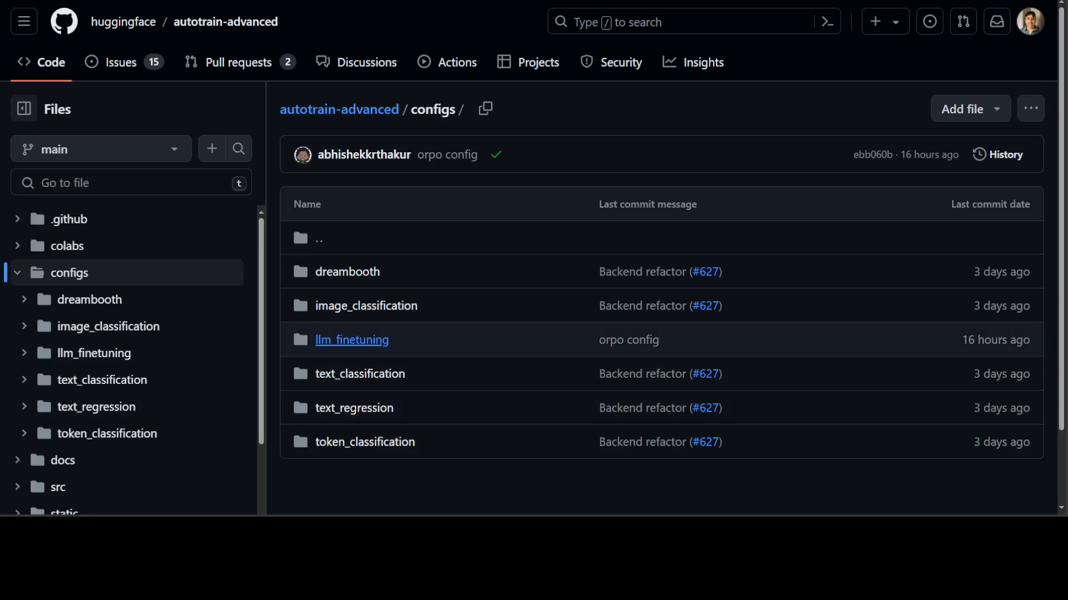
click(352, 340)
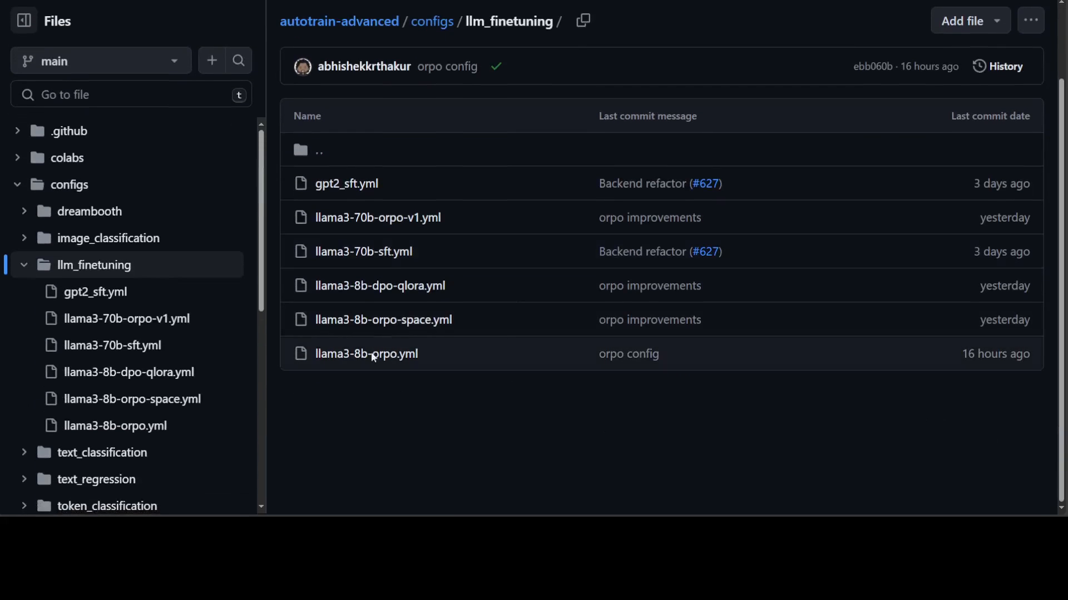
mouse_move(466, 316)
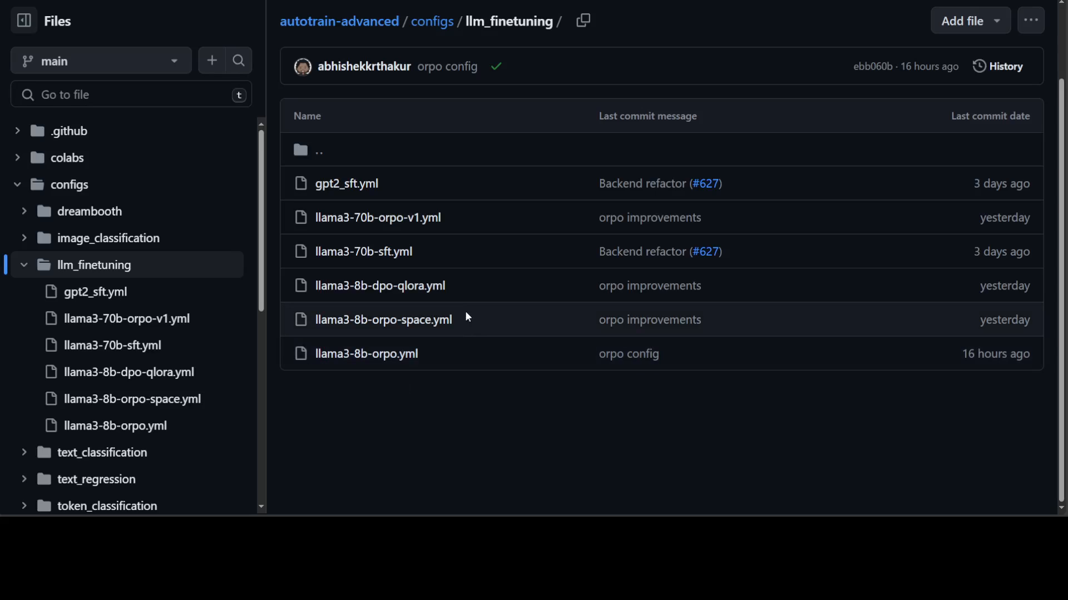
mouse_move(471, 259)
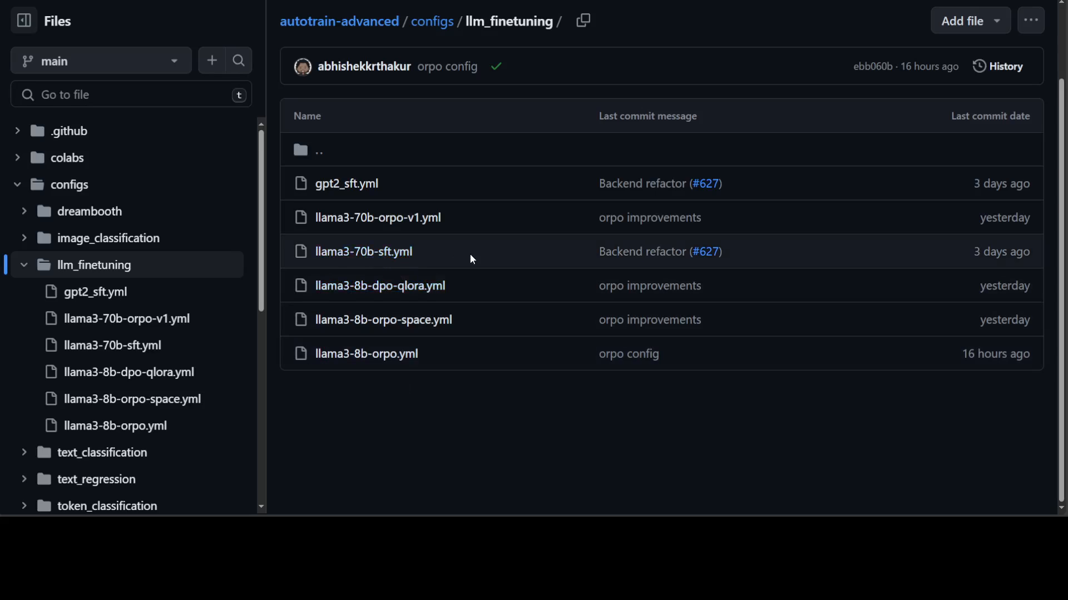
mouse_move(498, 436)
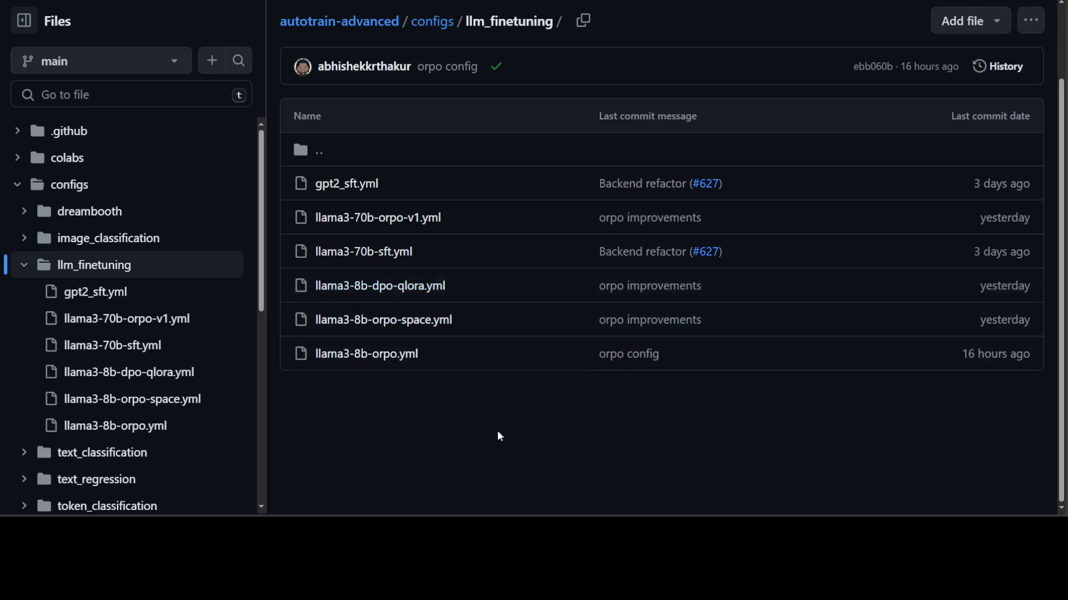
mouse_move(428, 368)
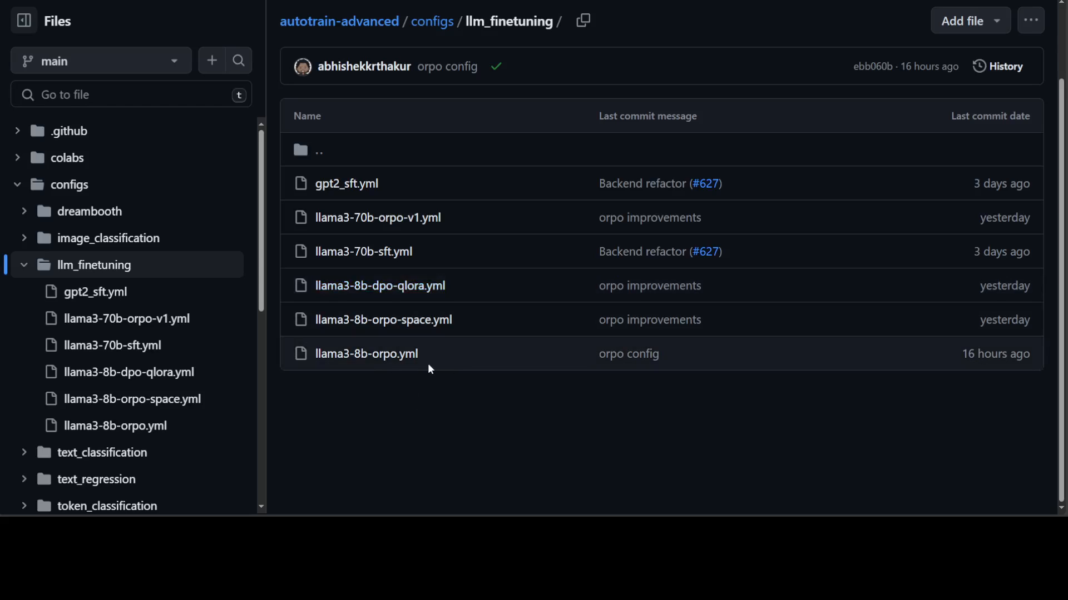
mouse_move(366, 353)
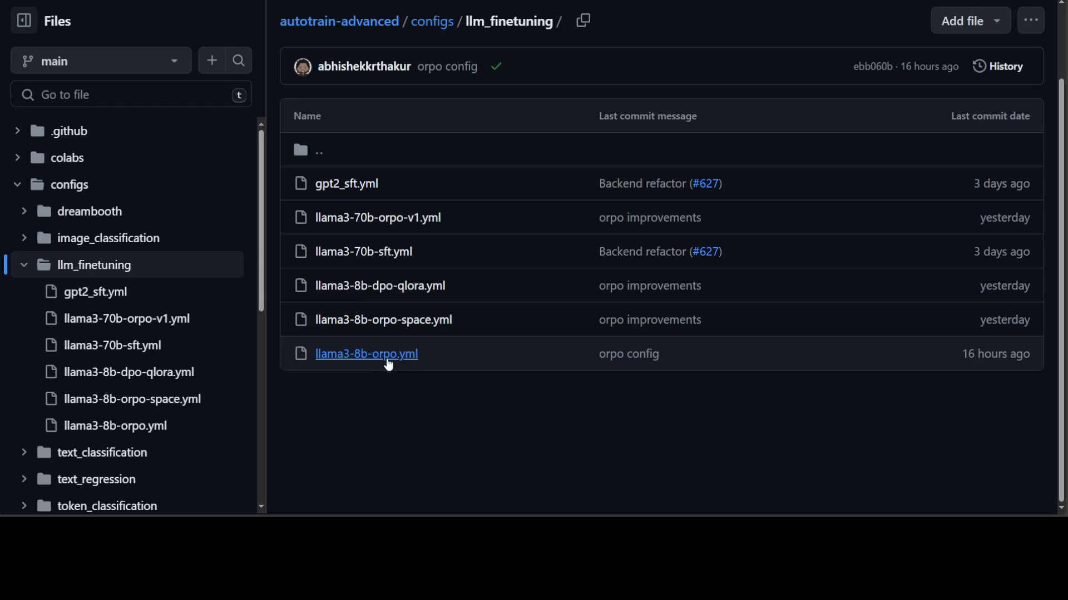
- Open llama3-8b-orpo.yml and inspect its Meta-Llama-3-8B-Instruct model and chatml template settings
click(366, 354)
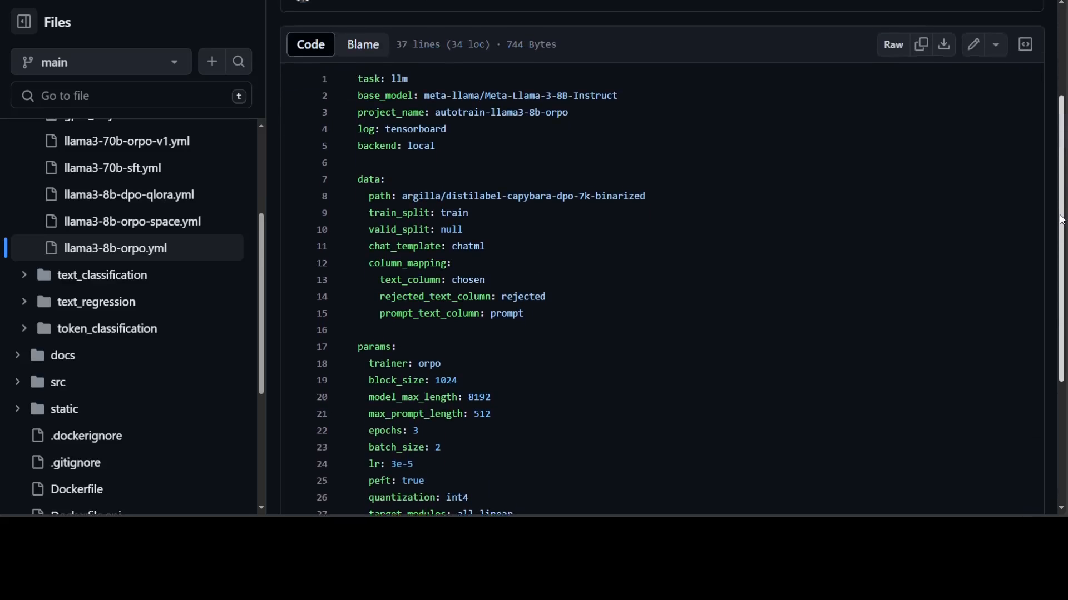
scroll(up, 3)
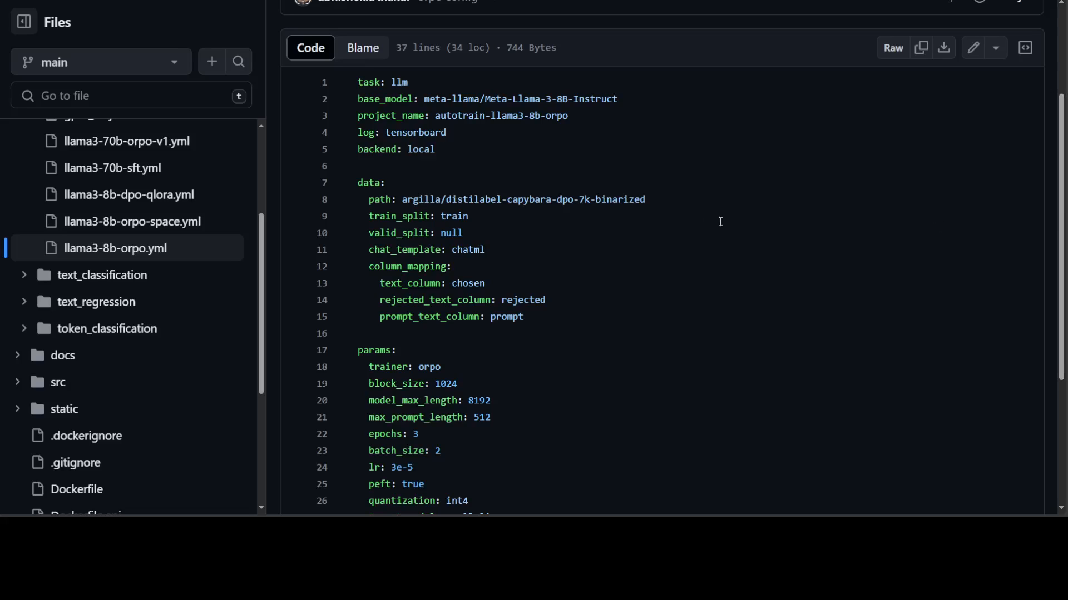
double_click(517, 199)
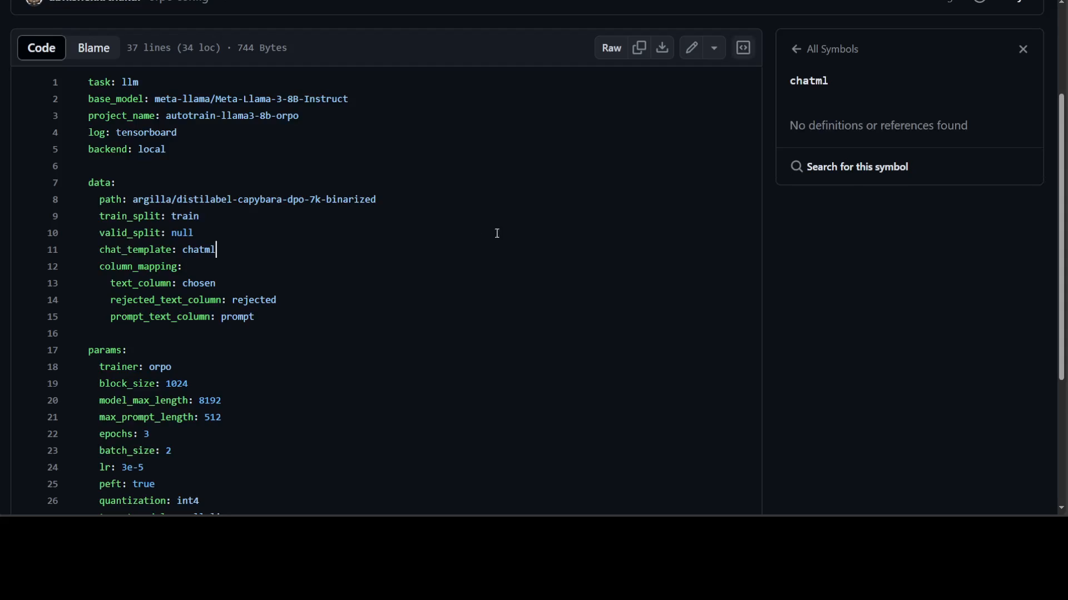
click(1023, 49)
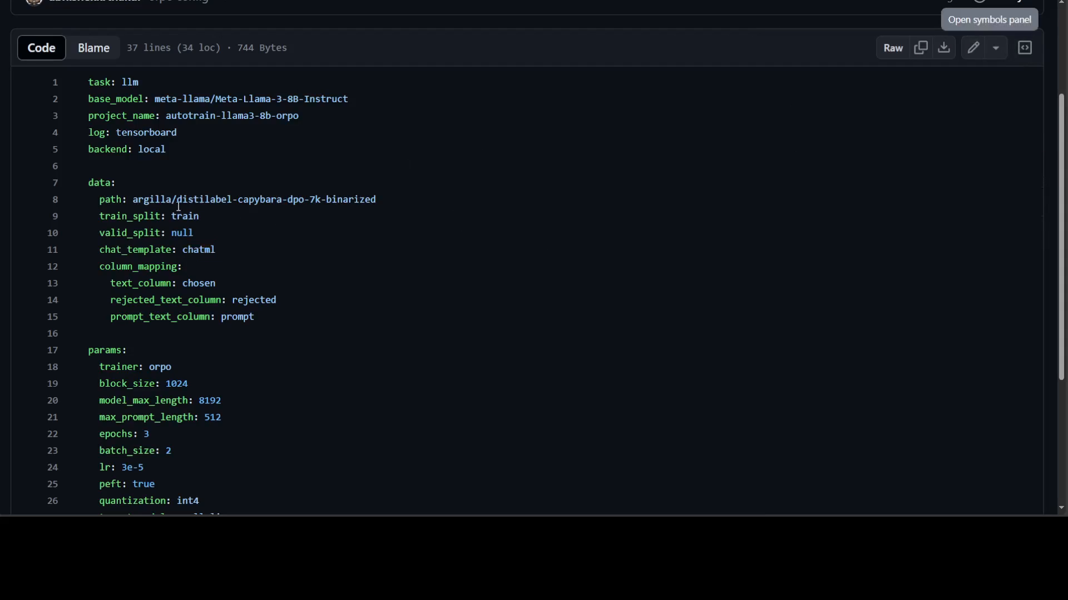
mouse_move(314, 101)
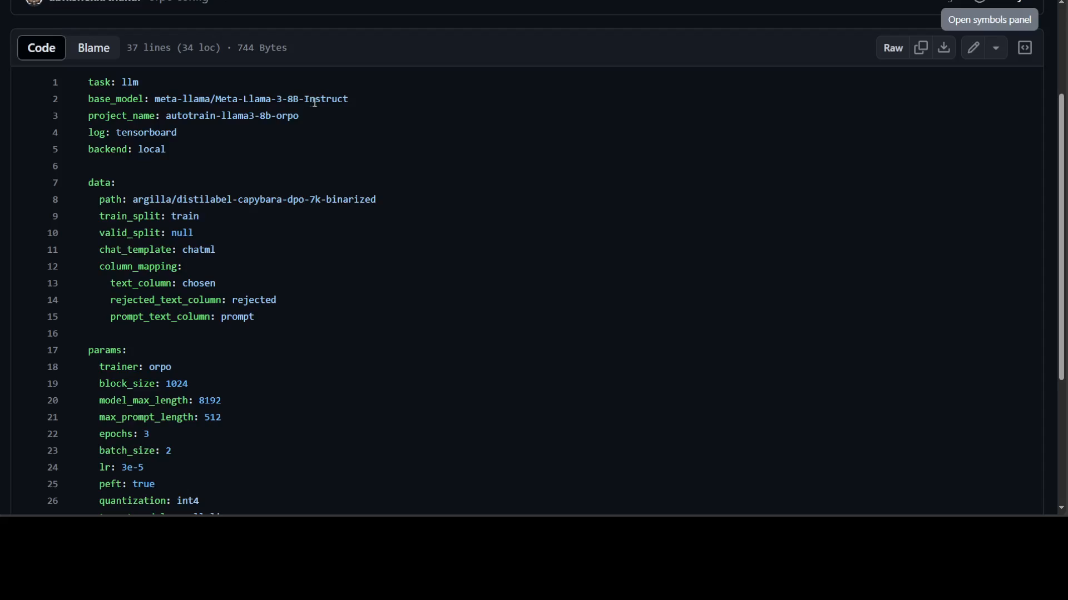
mouse_move(182, 99)
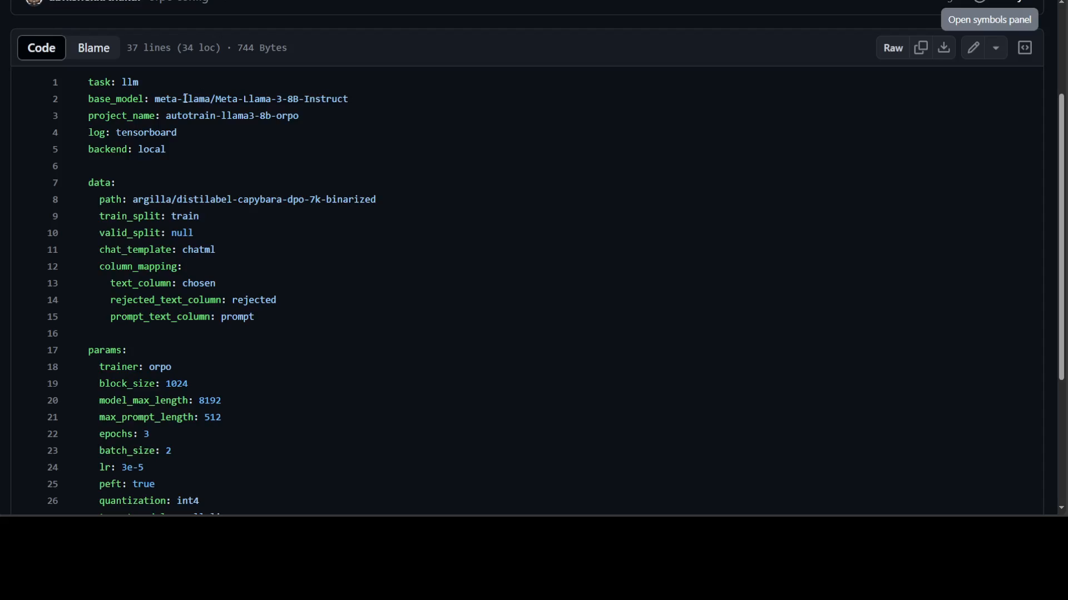
mouse_move(393, 106)
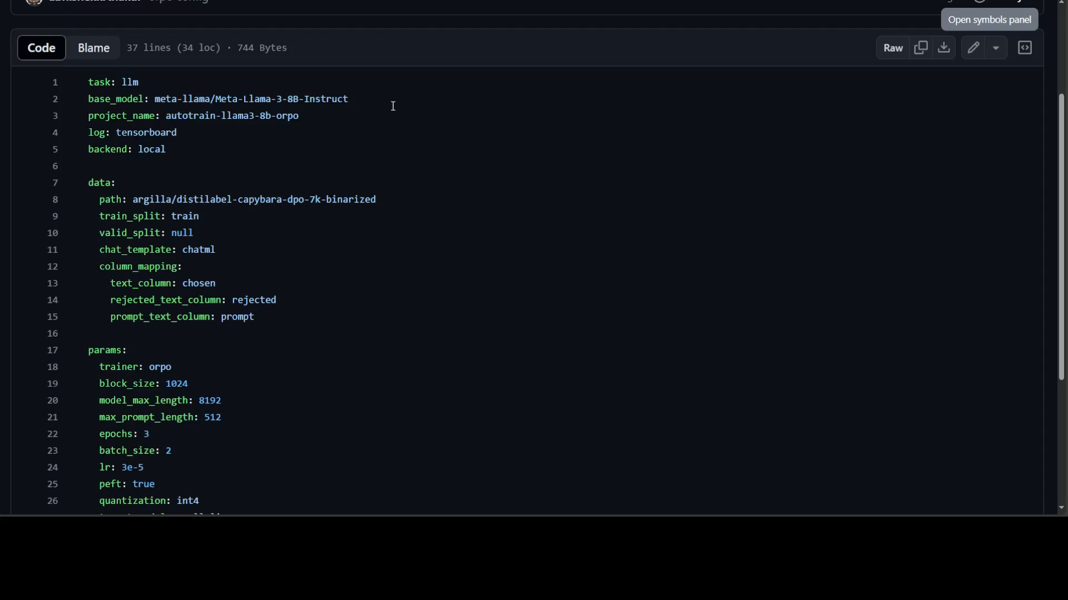
mouse_move(210, 140)
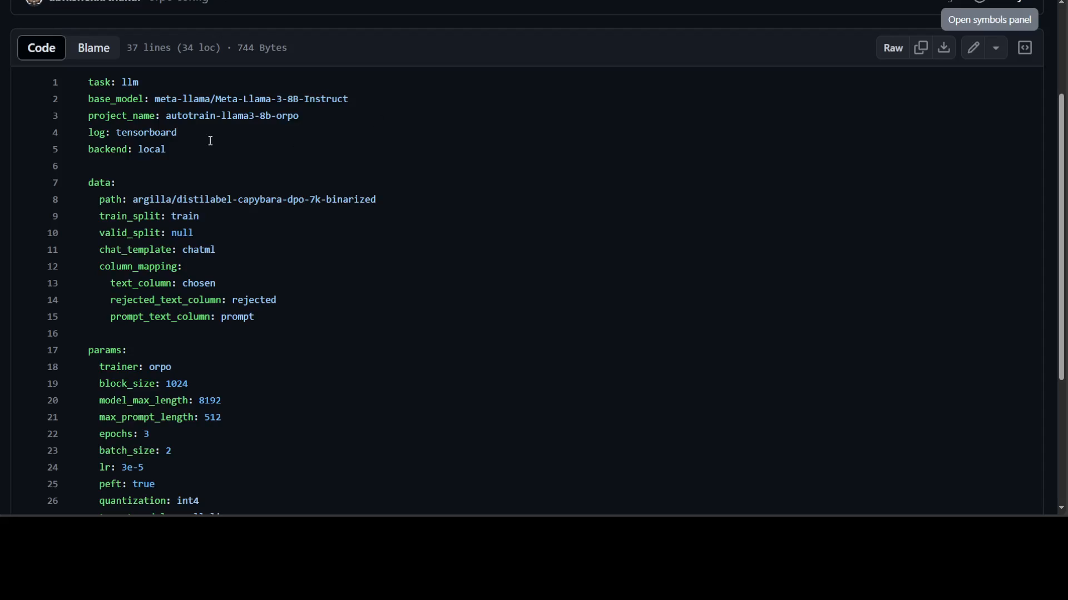
mouse_move(136, 163)
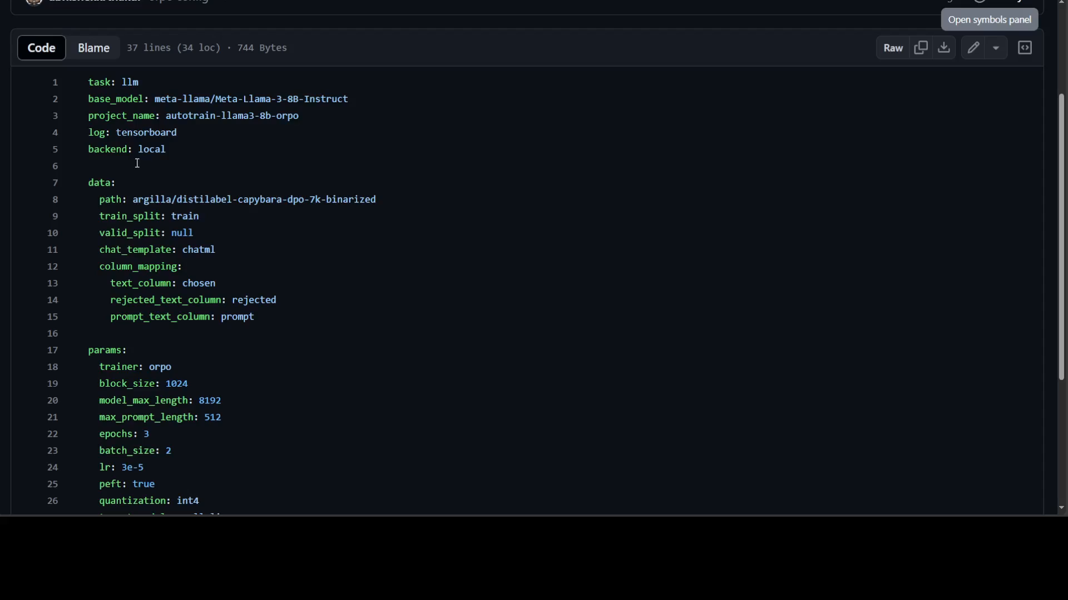
mouse_move(375, 292)
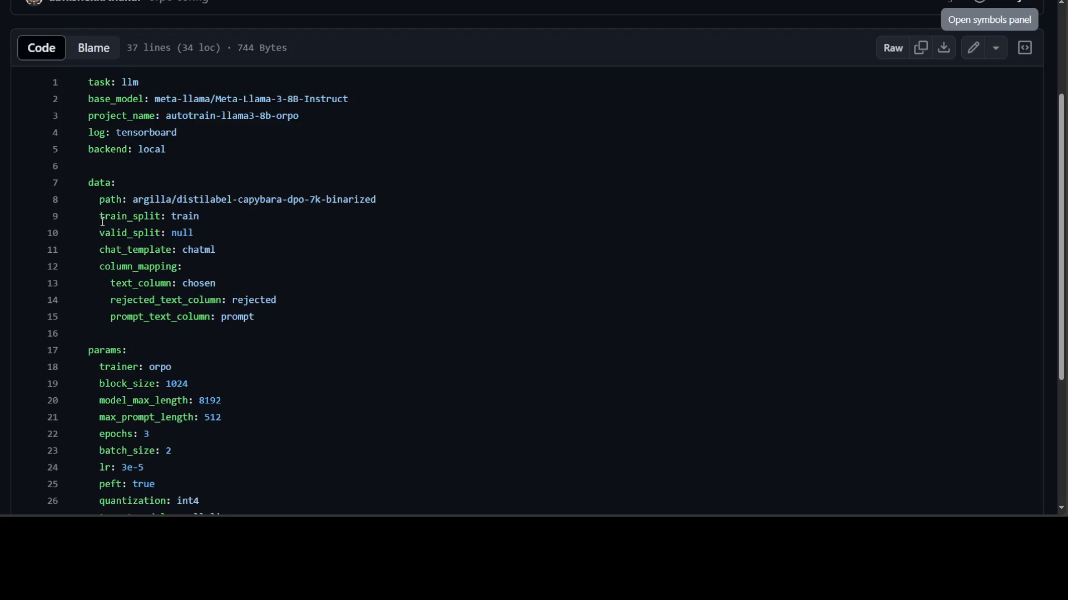
mouse_move(211, 236)
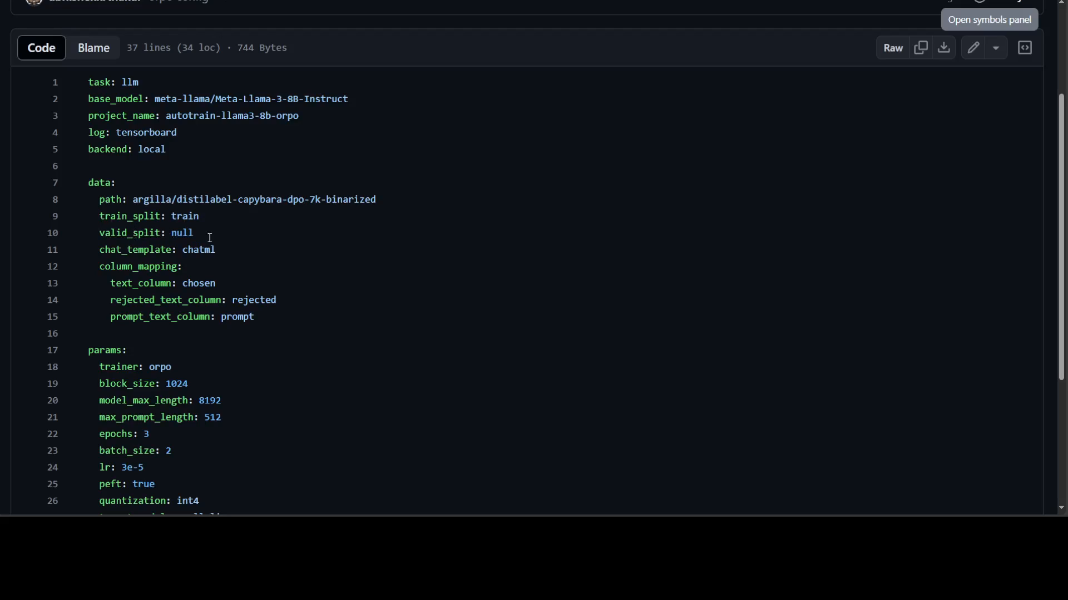
mouse_move(227, 254)
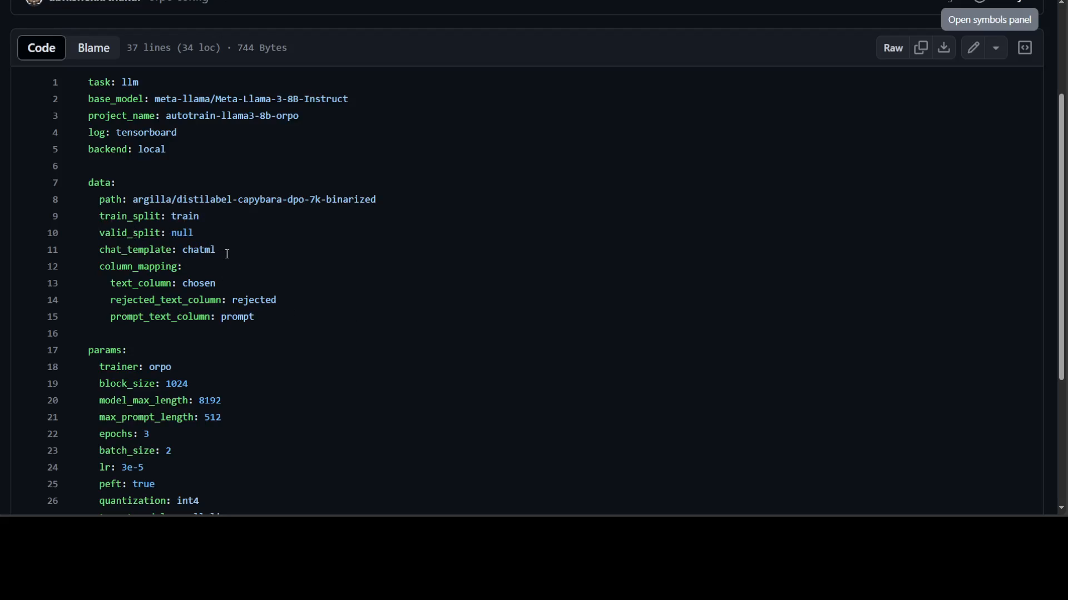
mouse_move(396, 325)
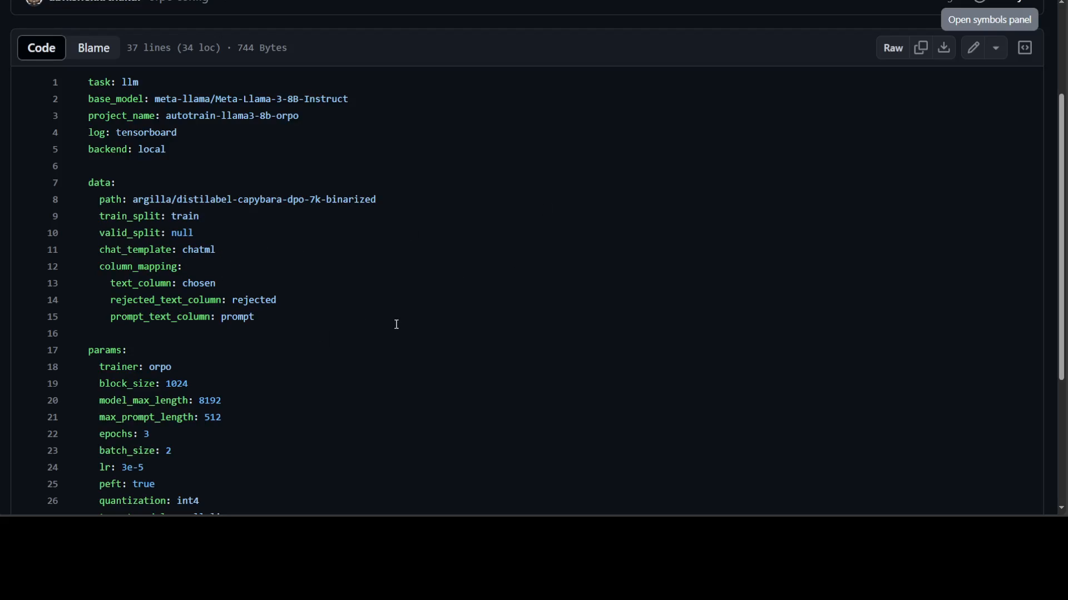
- Scroll the llama3-8b-orpo.yml view down to the training params and hub push settings
scroll(down, 3)
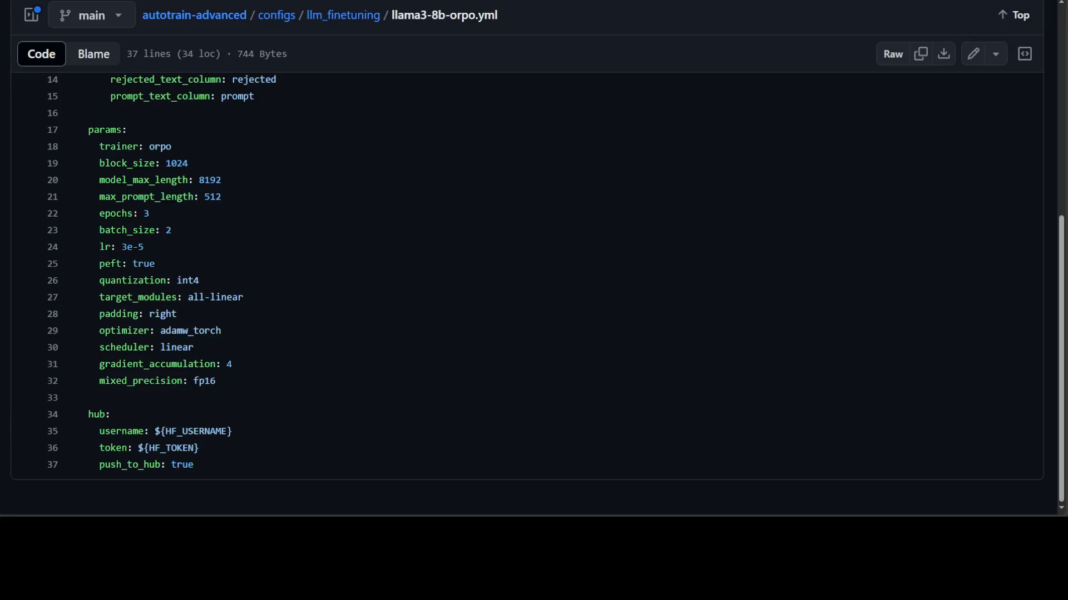
mouse_move(154, 157)
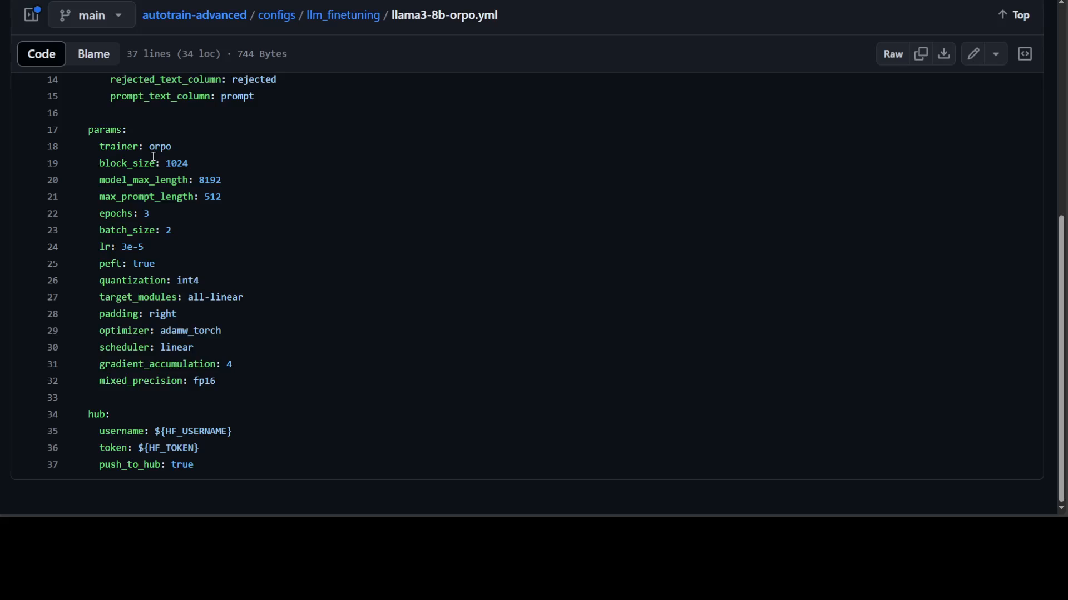
mouse_move(30, 115)
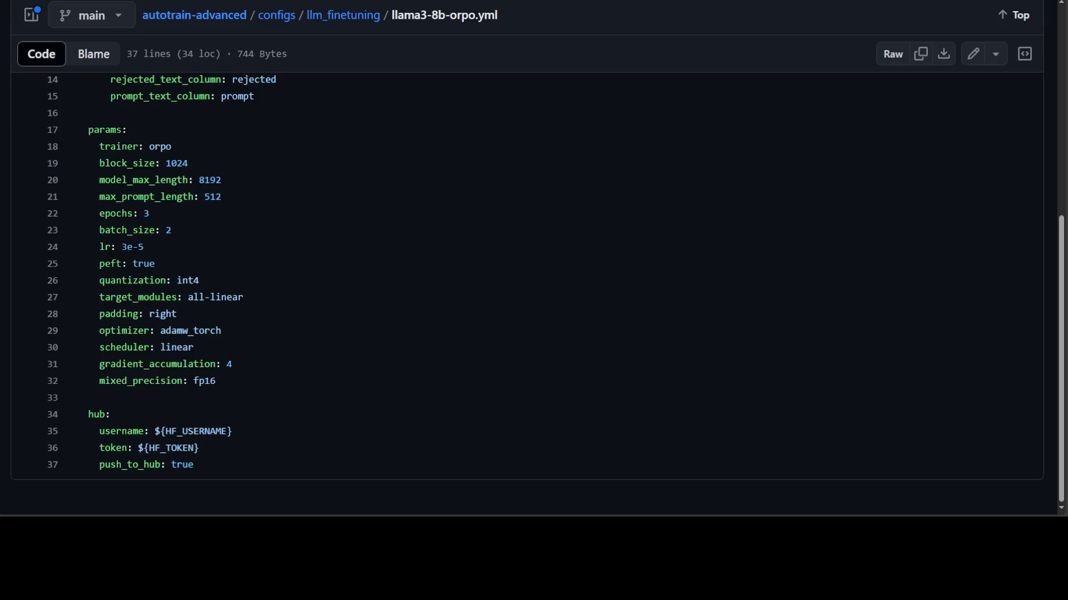
mouse_move(770, 30)
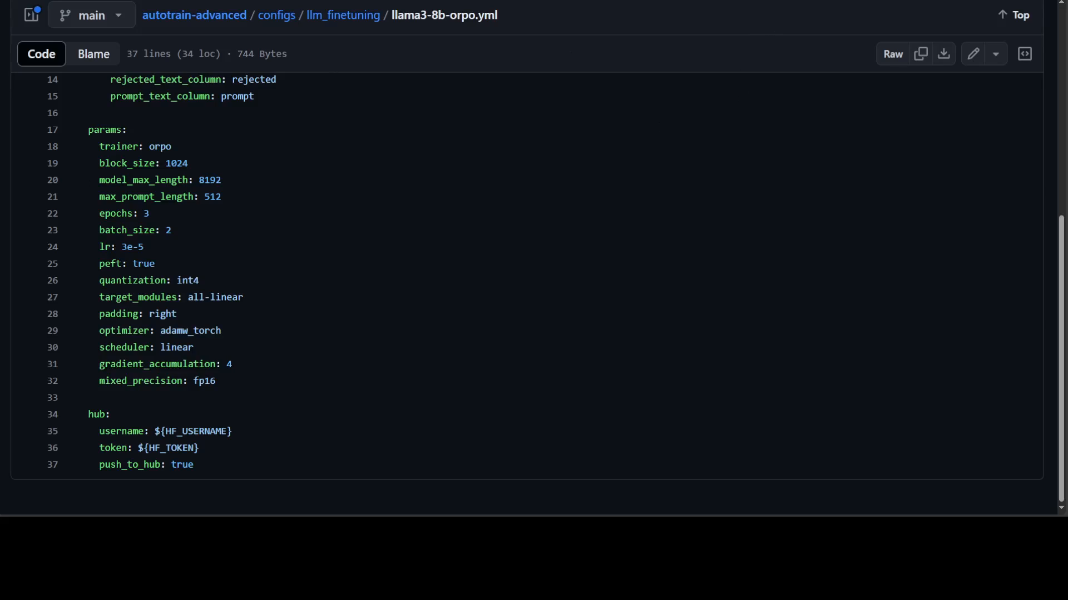
click(208, 180)
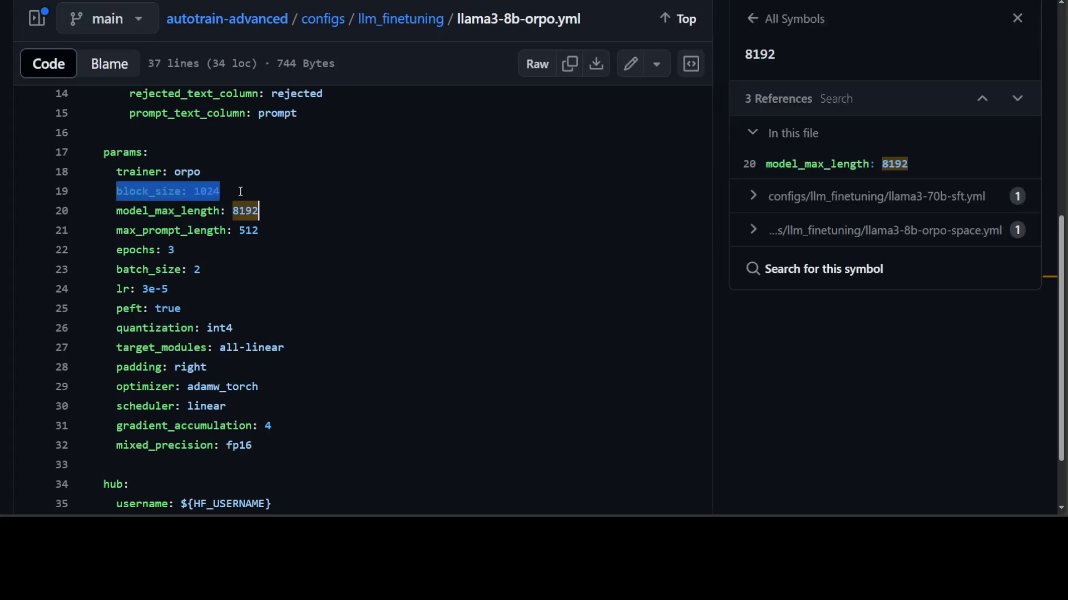
click(1017, 19)
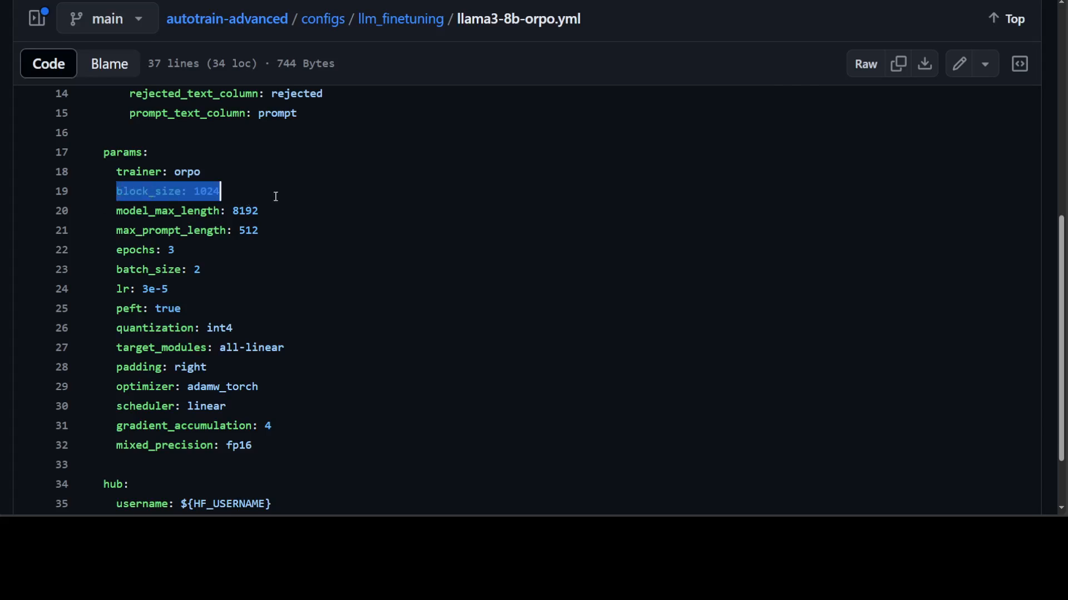
click(208, 191)
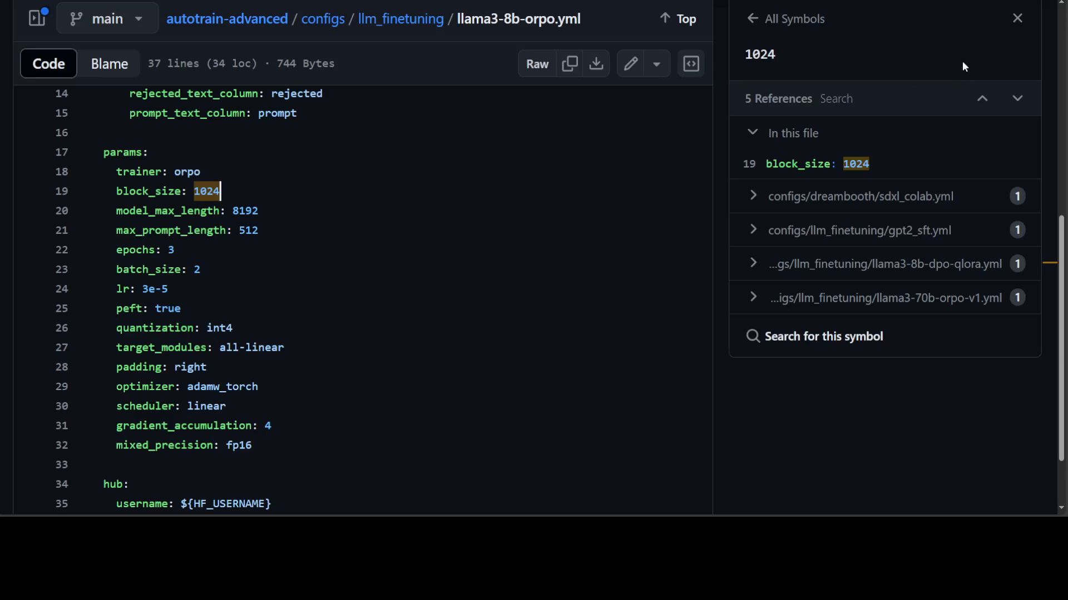
click(1018, 19)
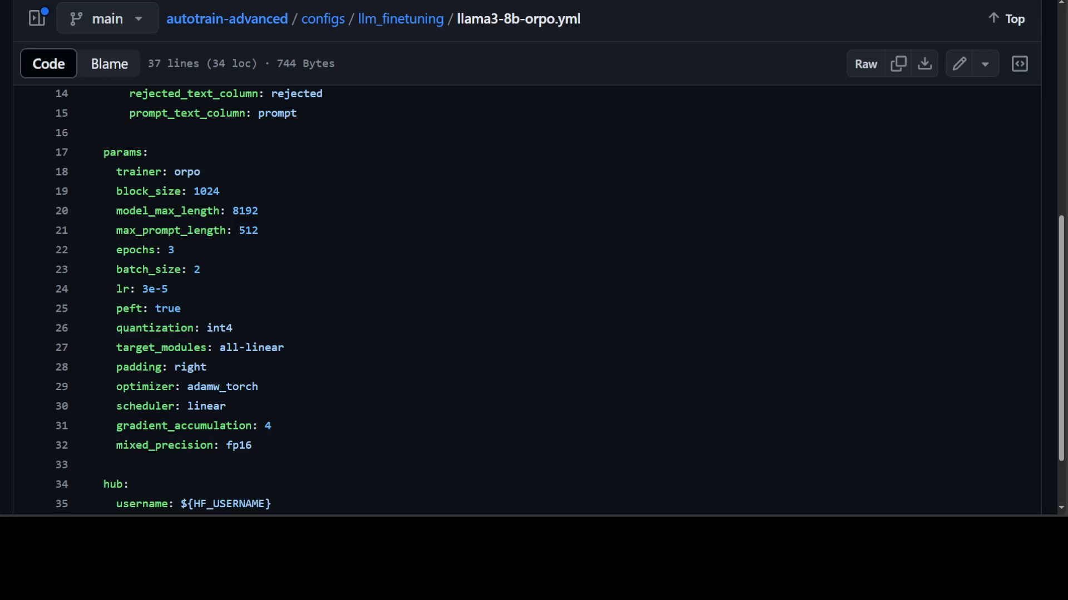
- Scroll to the end of the YAML showing the hub username, token and push_to_hub settings
scroll(down, 3)
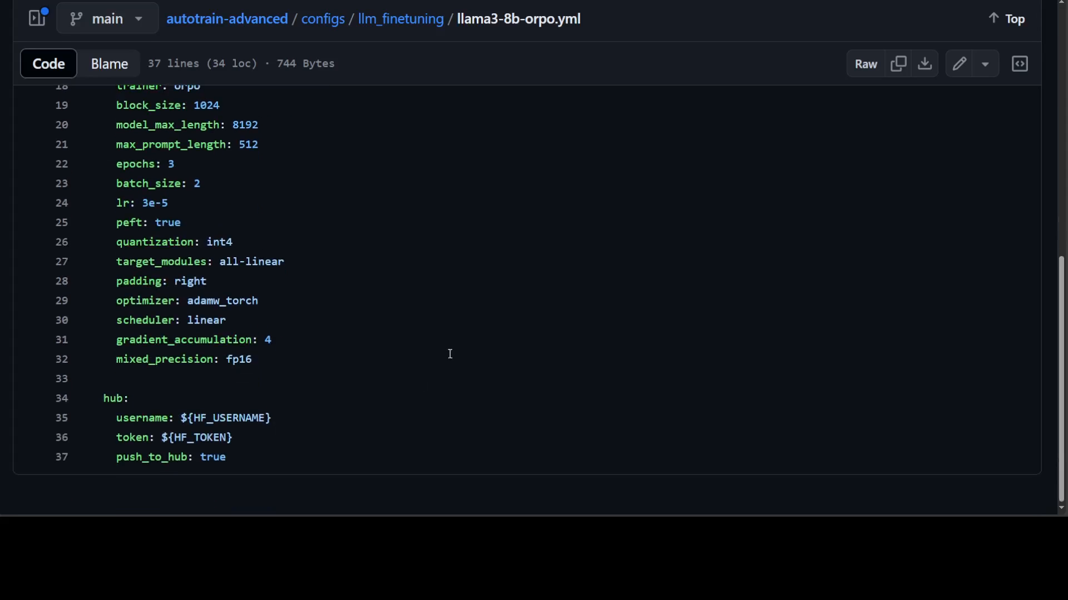
mouse_move(257, 394)
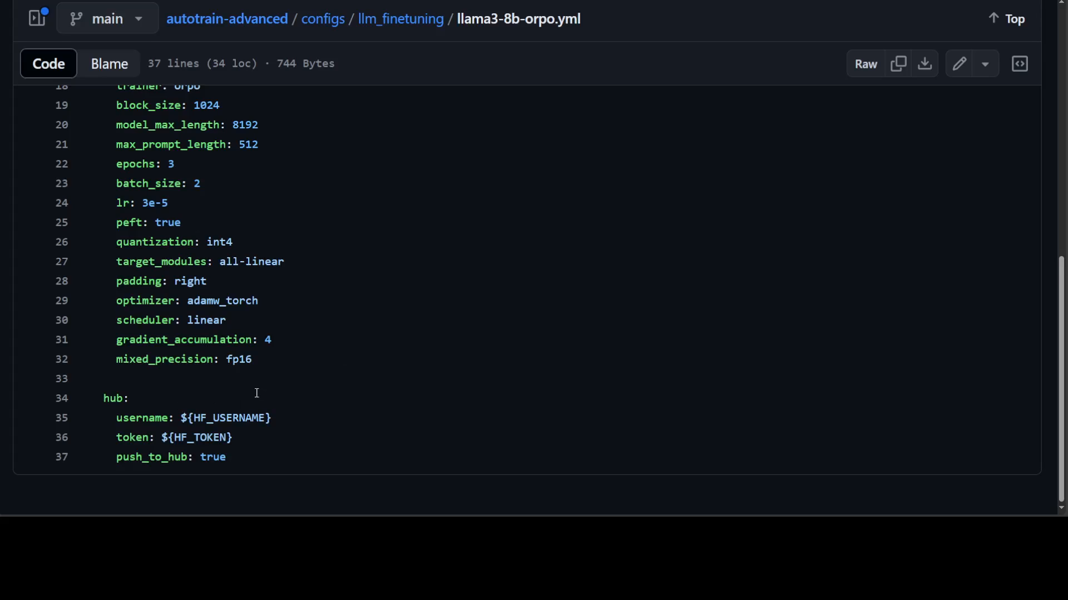
mouse_move(286, 418)
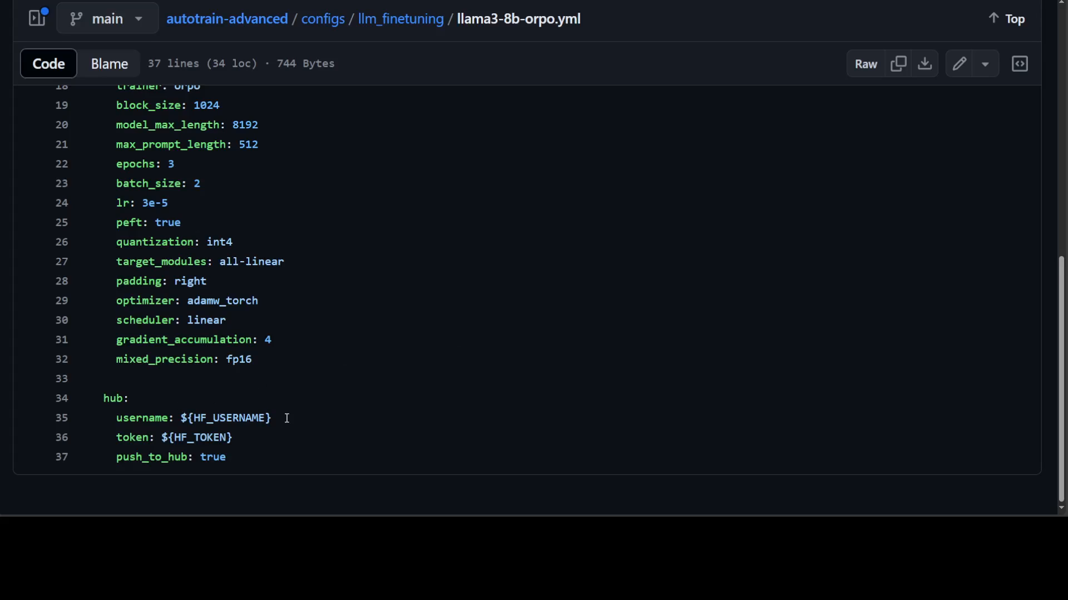
mouse_move(248, 434)
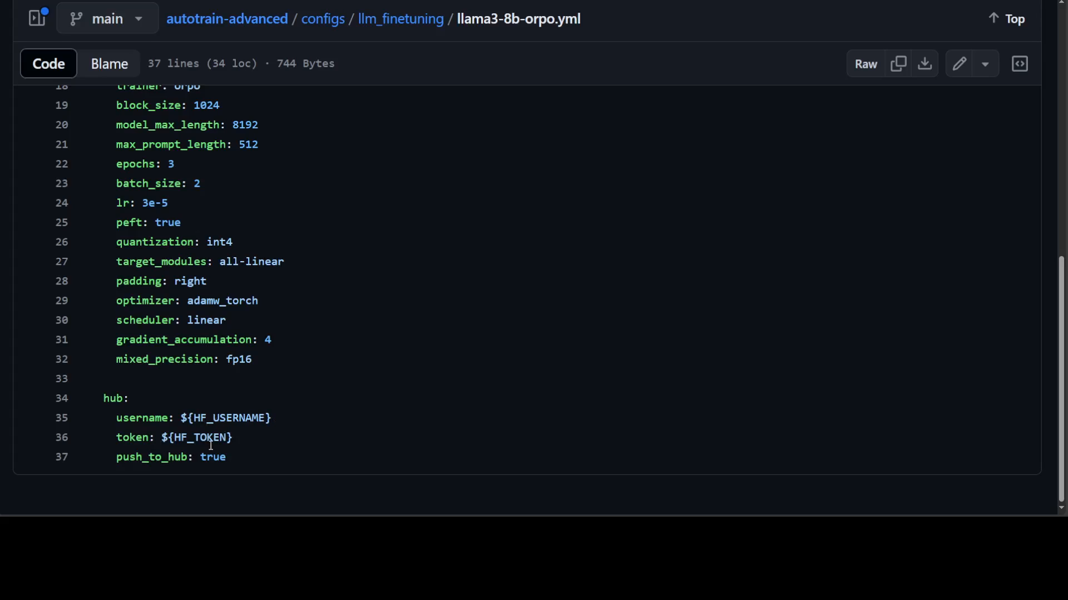
mouse_move(358, 384)
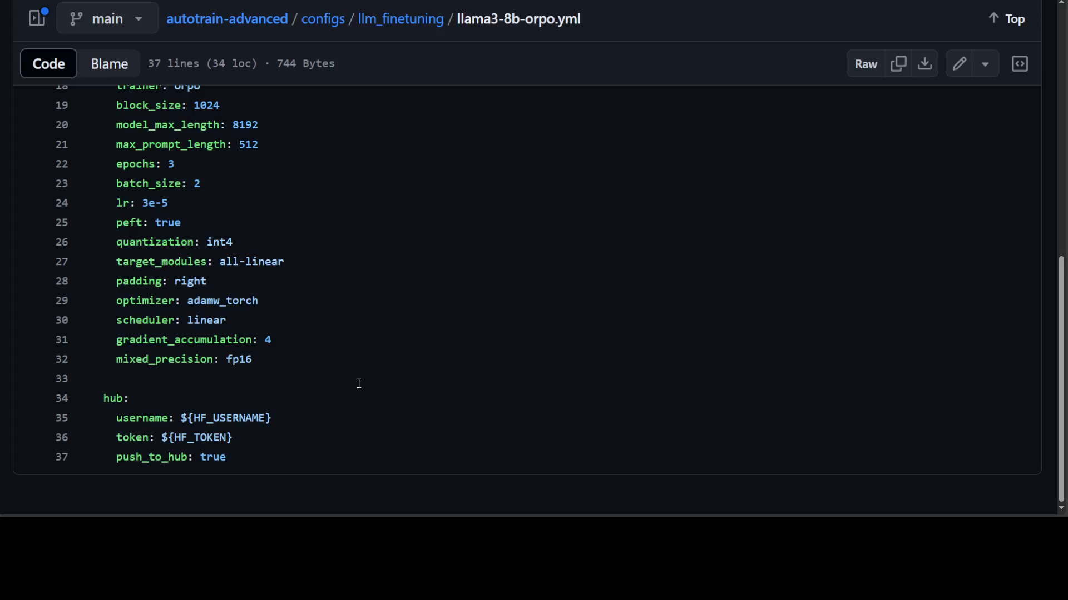
mouse_move(312, 315)
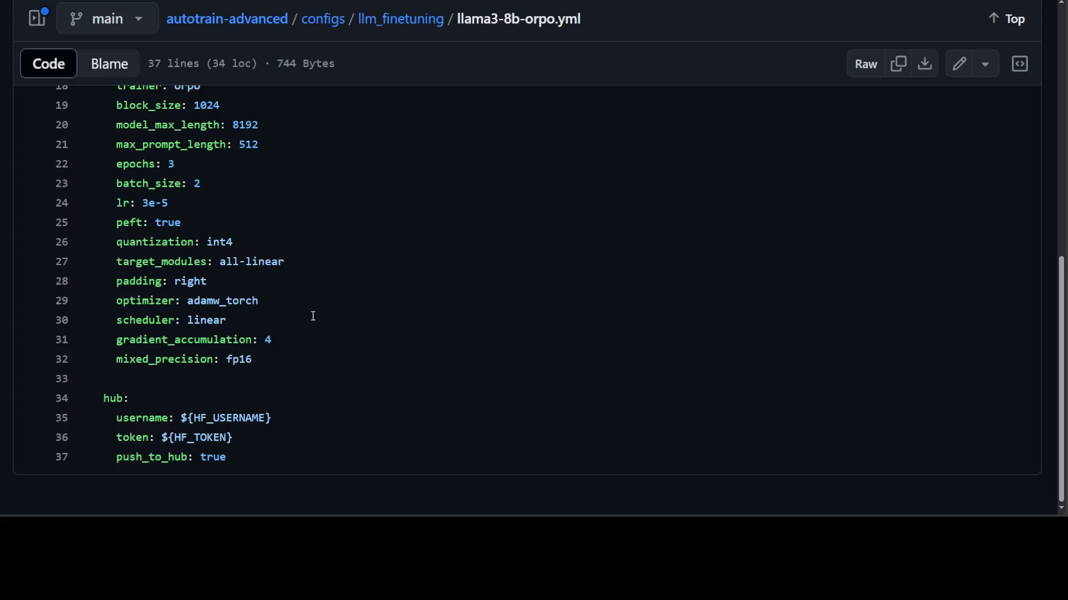
mouse_move(194, 420)
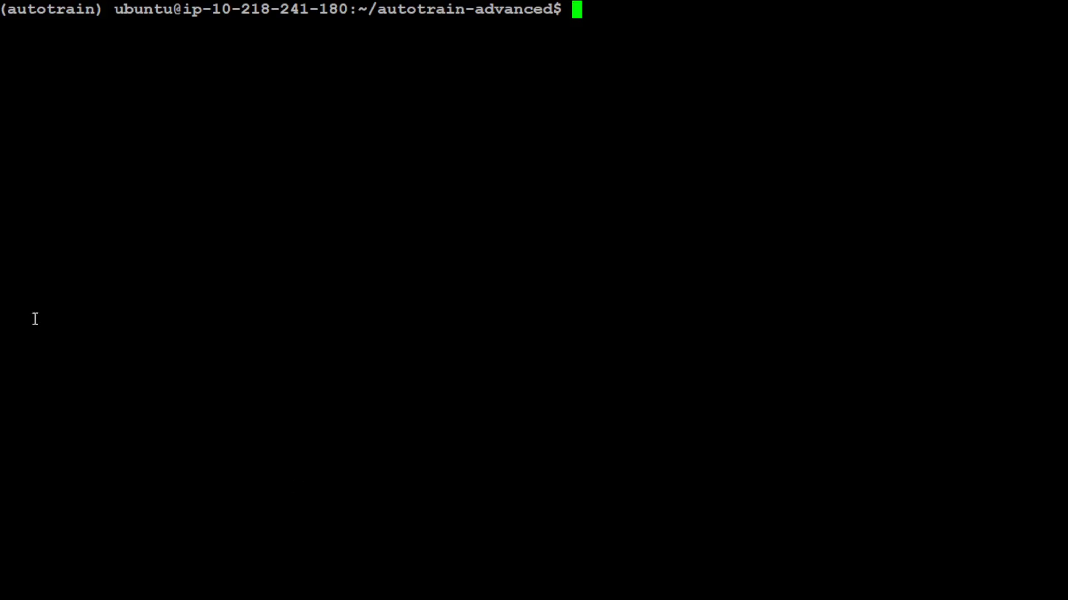
- Run ls -ltr to list the autotrain-advanced folder: configs, src, docs, setup.py, requirements.txt
text(l)
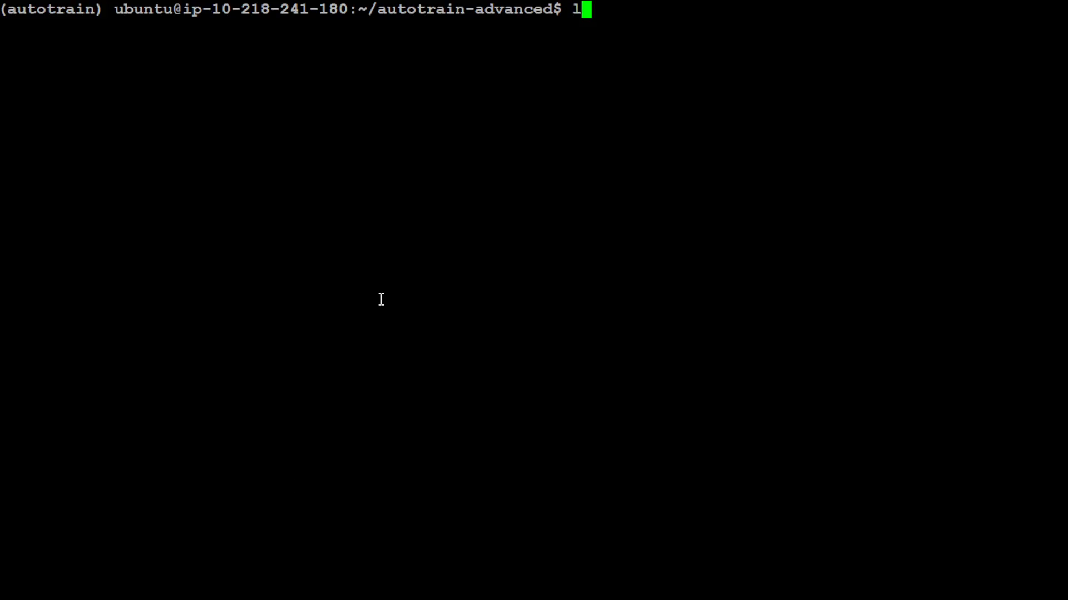
key(Return)
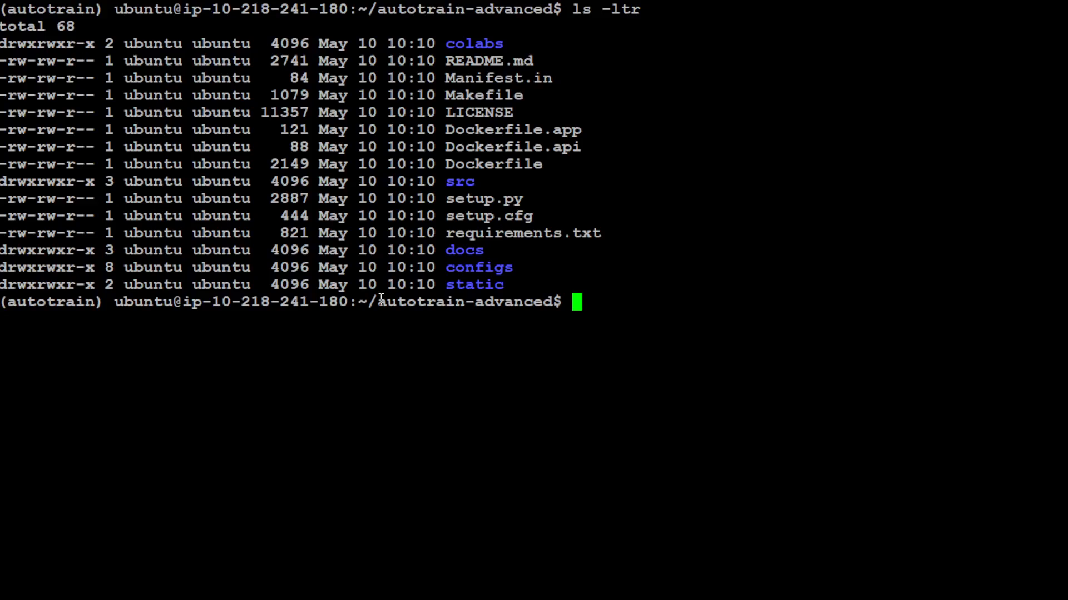
mouse_move(475, 311)
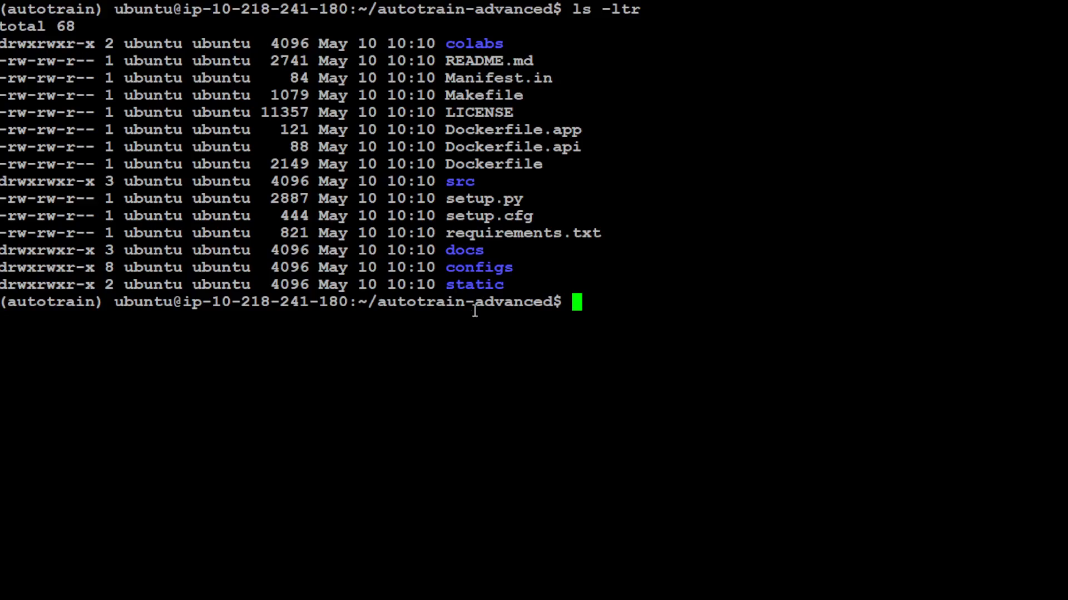
mouse_move(449, 267)
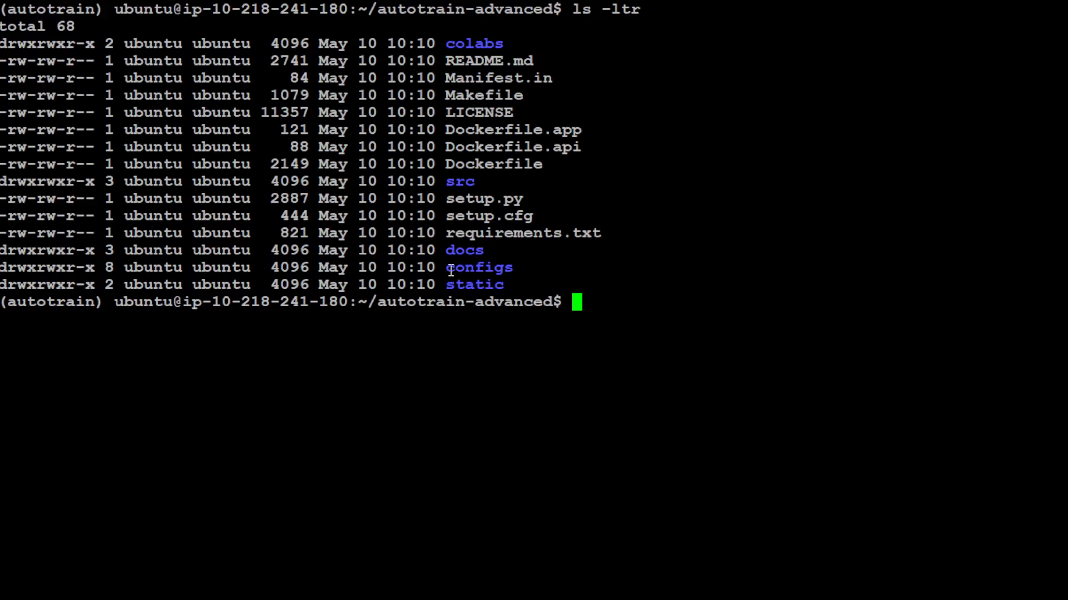
mouse_move(638, 302)
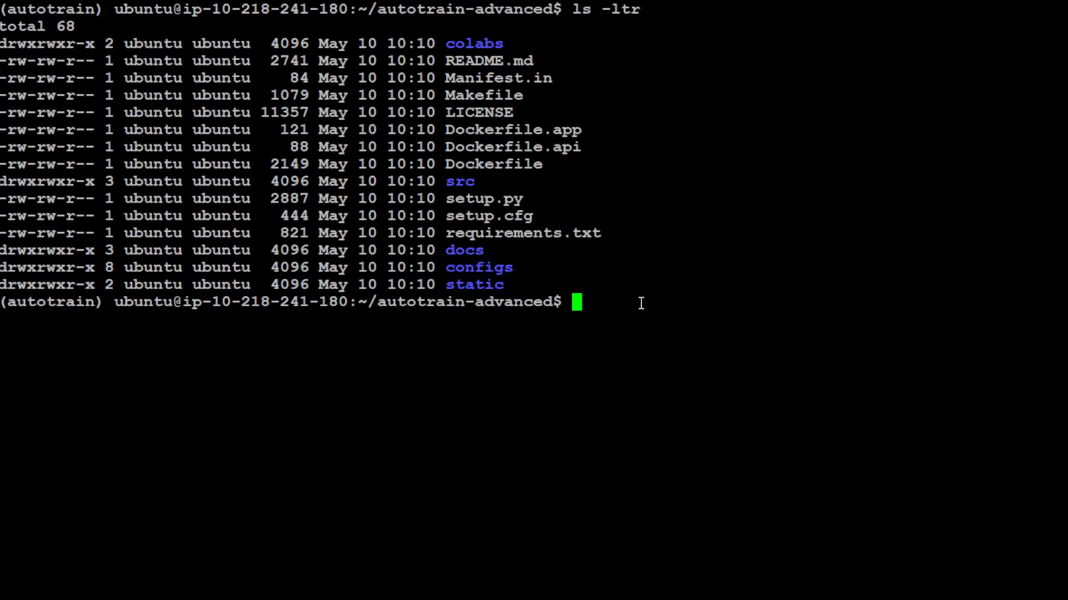
mouse_move(745, 275)
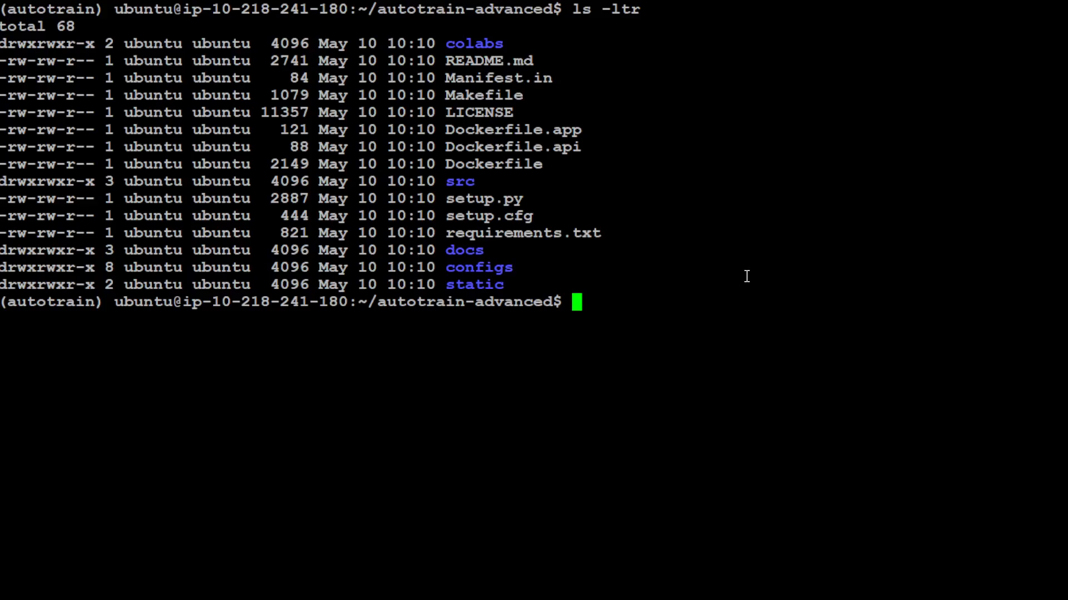
mouse_move(612, 224)
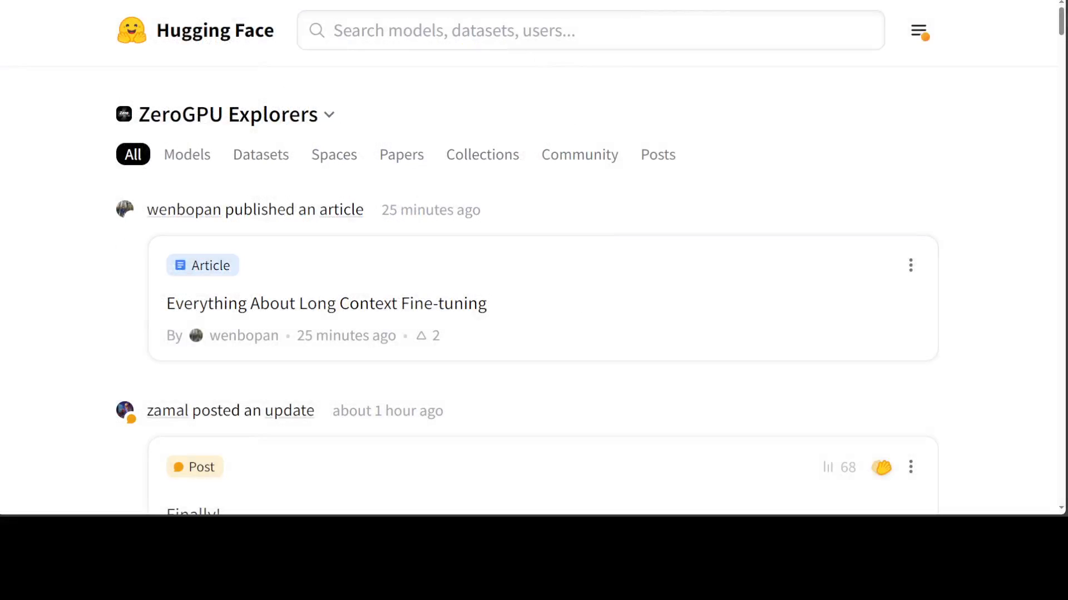
- Navigate from the Hugging Face account menu to the Access Tokens settings listing write and read tokens
click(919, 31)
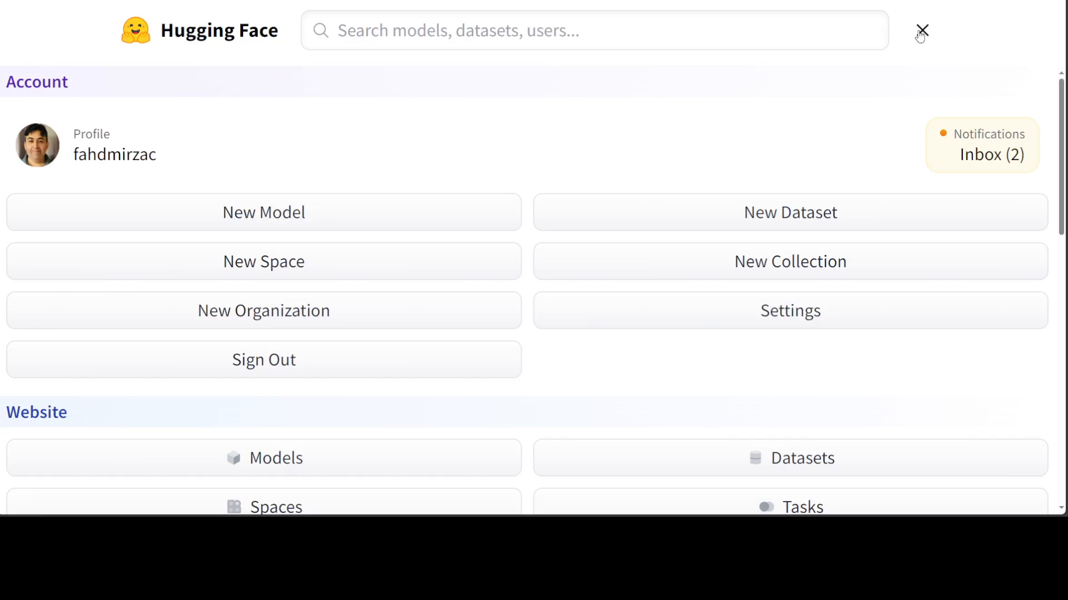
mouse_move(783, 320)
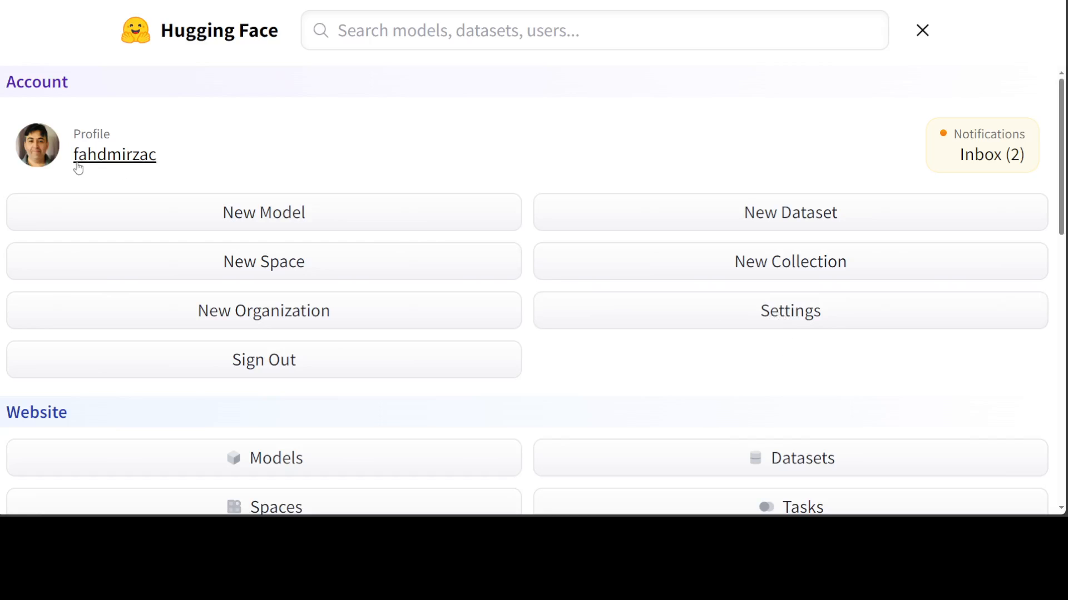
mouse_move(100, 148)
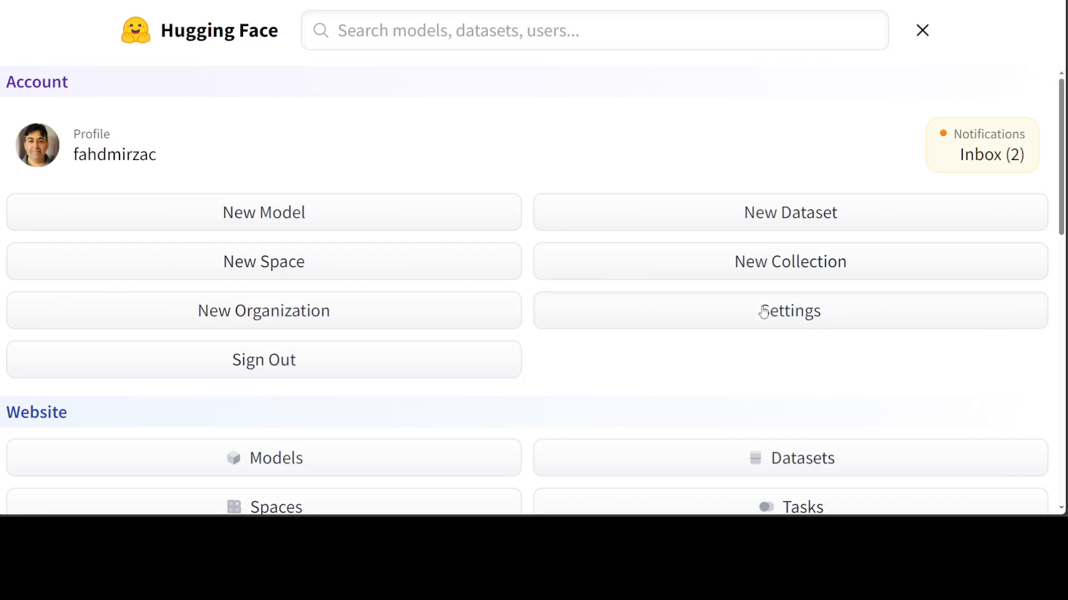
click(790, 310)
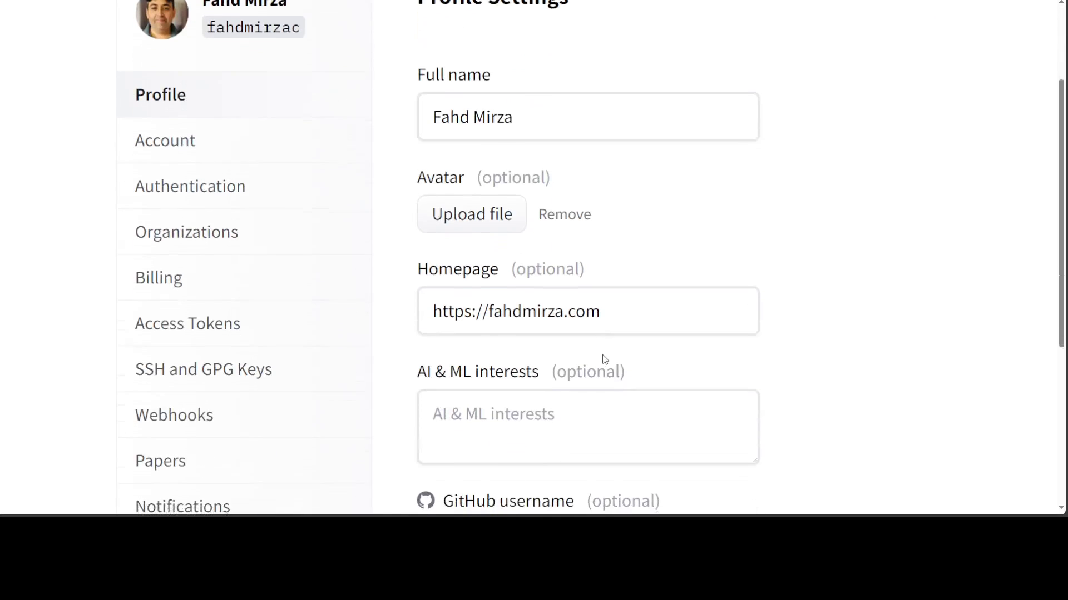
click(186, 324)
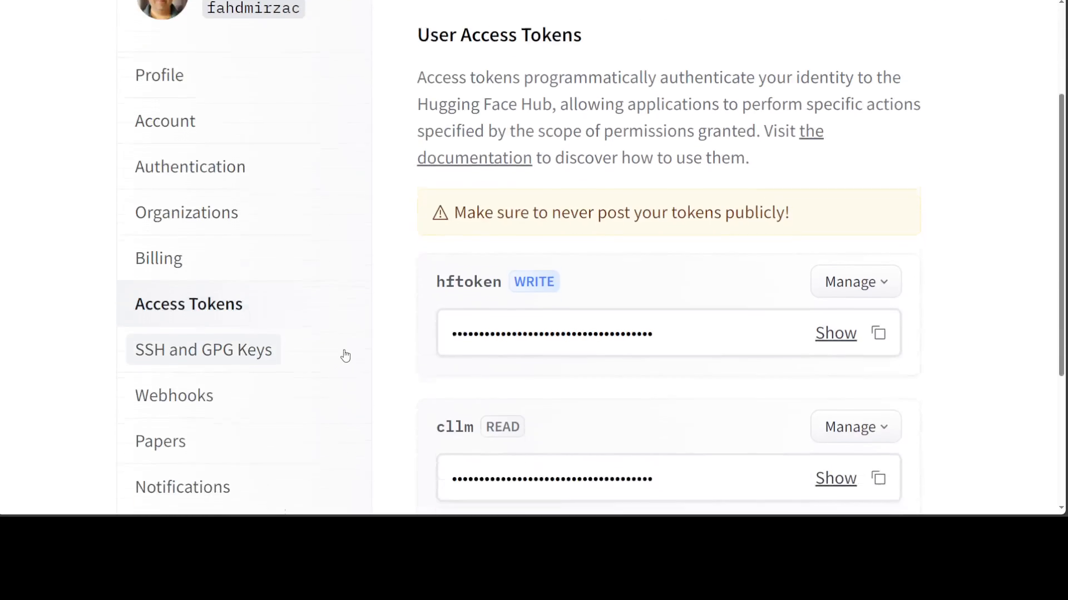
scroll(down, 3)
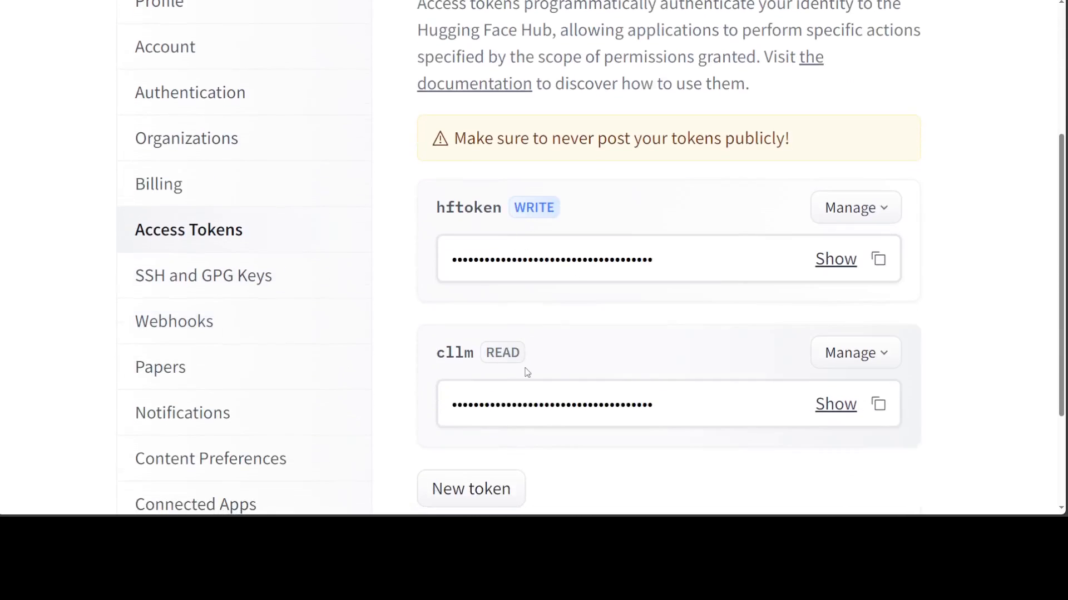
scroll(down, 3)
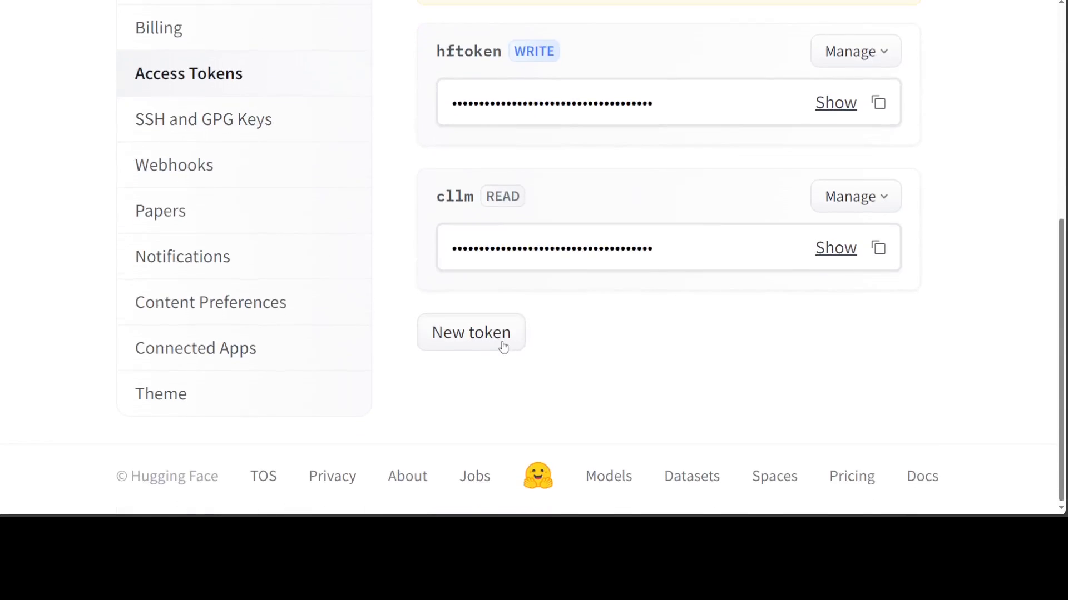
- Bring up the Create a new access token form from the Access Tokens page
click(470, 333)
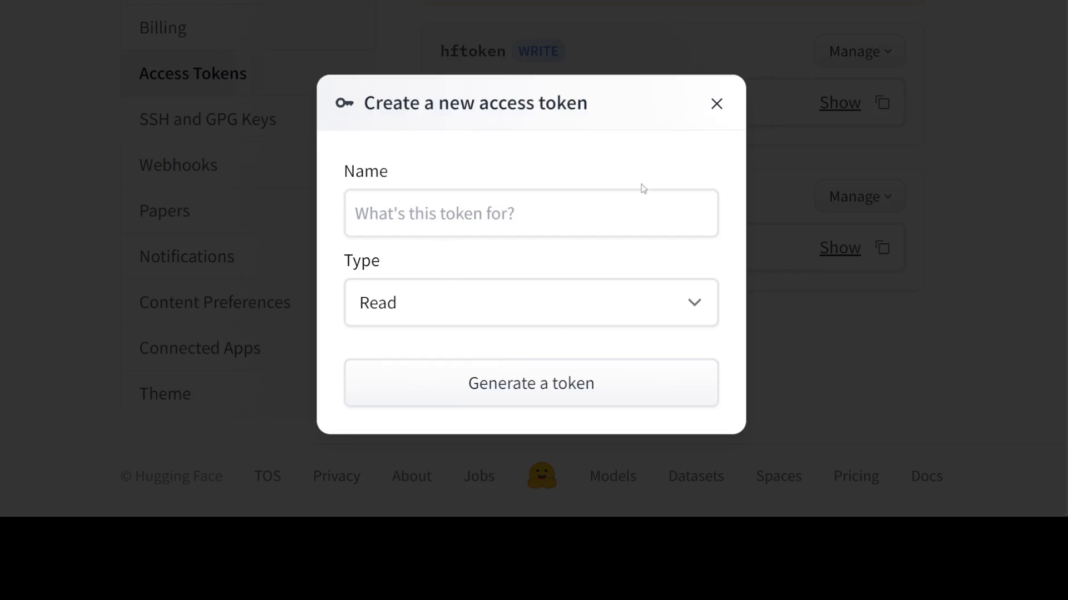
click(716, 102)
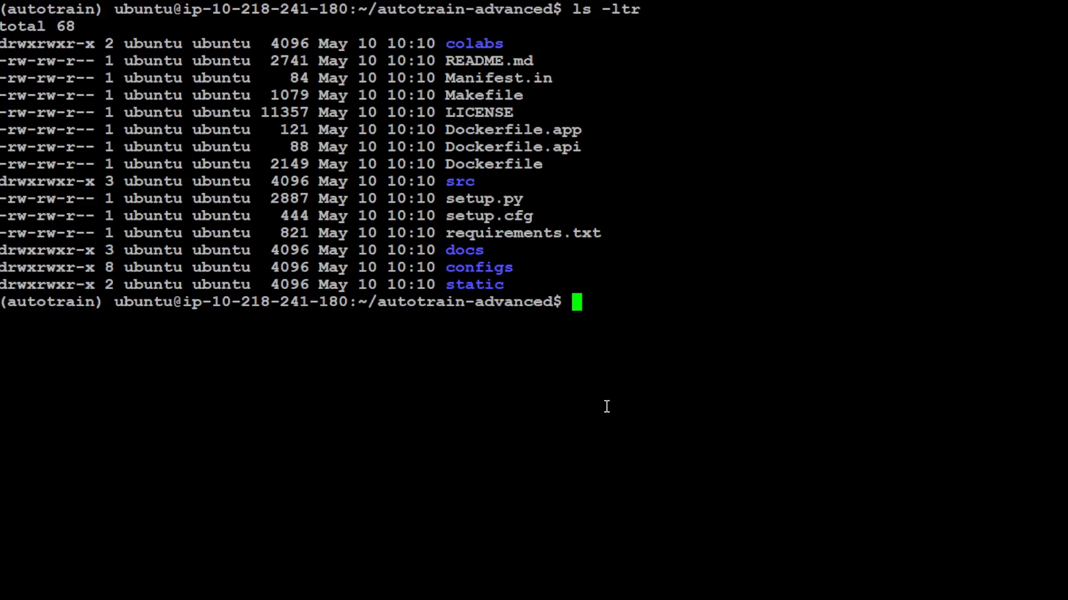
- Enter export HF_USERNAME=fahdmirzac at the shell prompt
text(export HF)
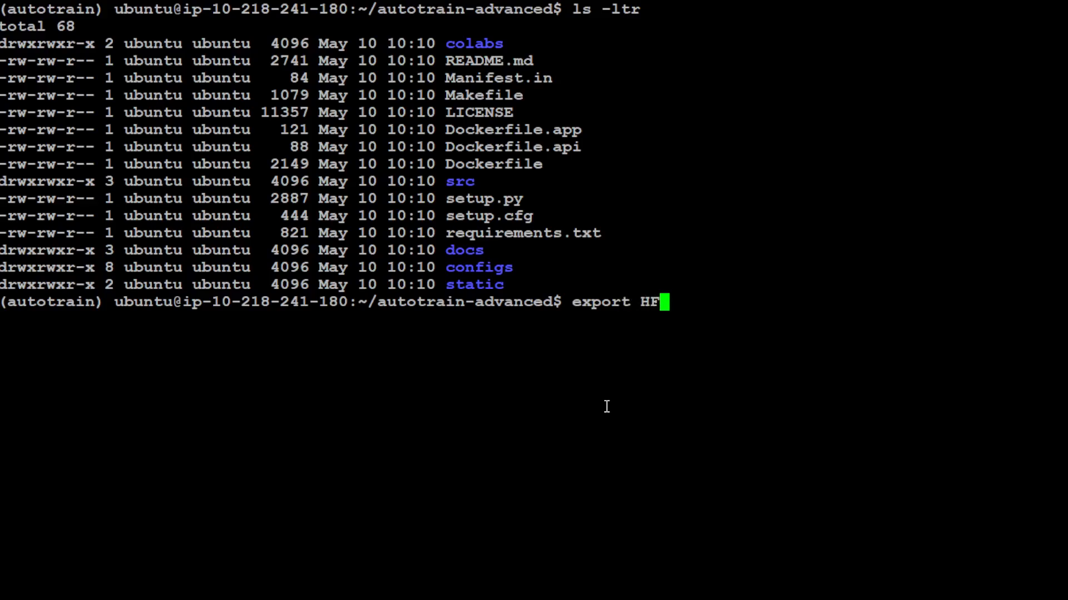
text(_USERN)
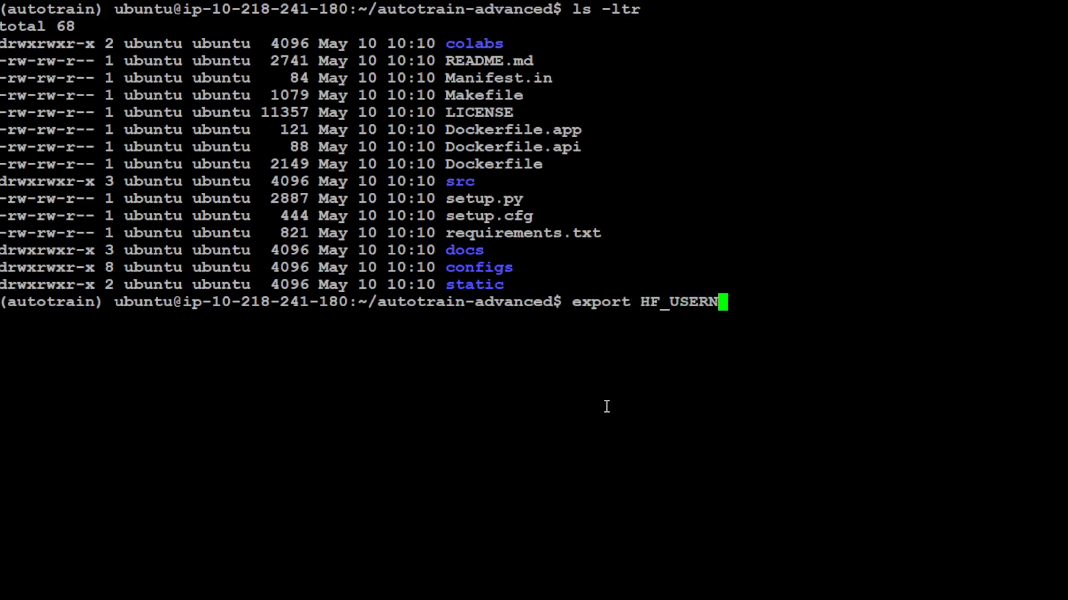
text(AME=)
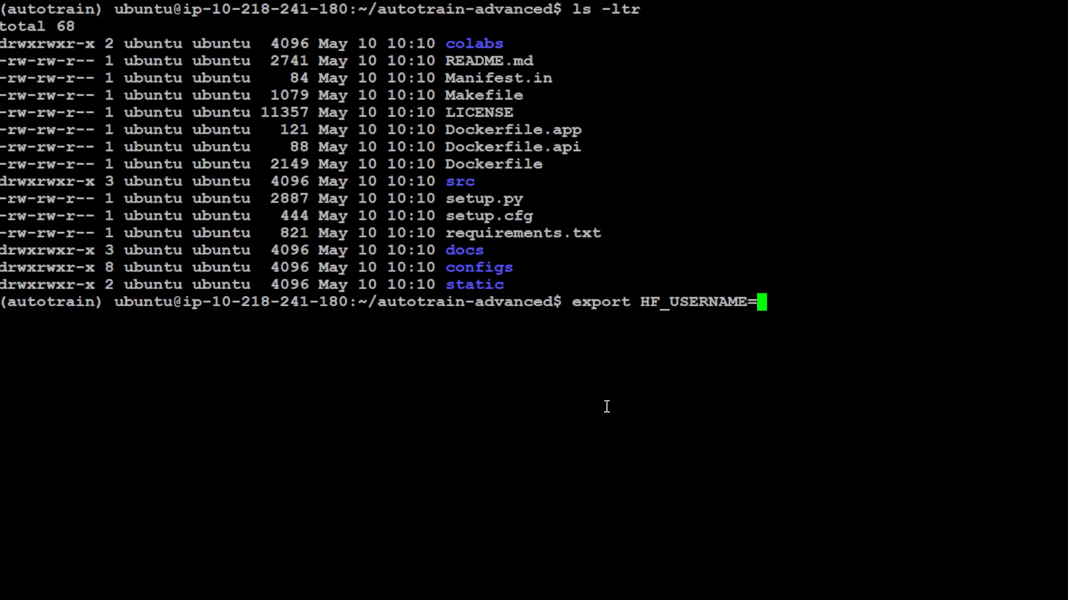
text(fahdmirzac)
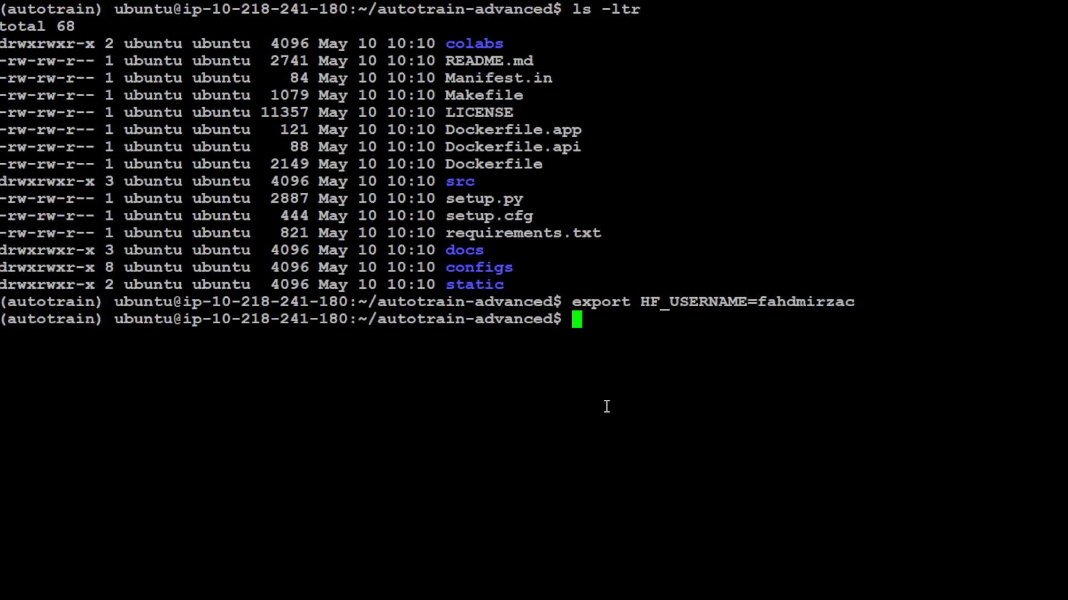
text(export HF)
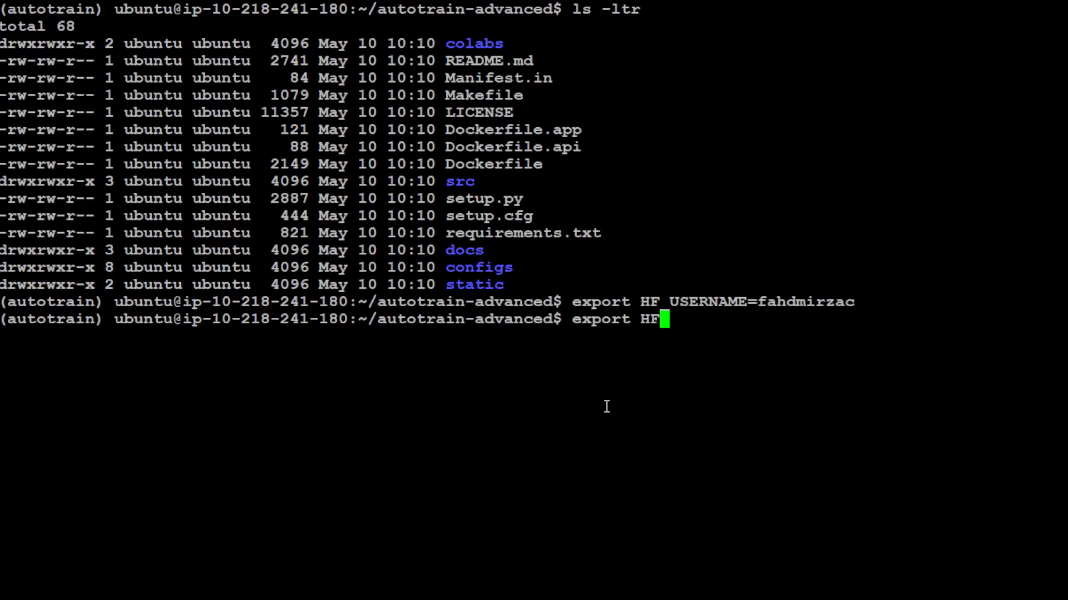
text(_TOKEN)
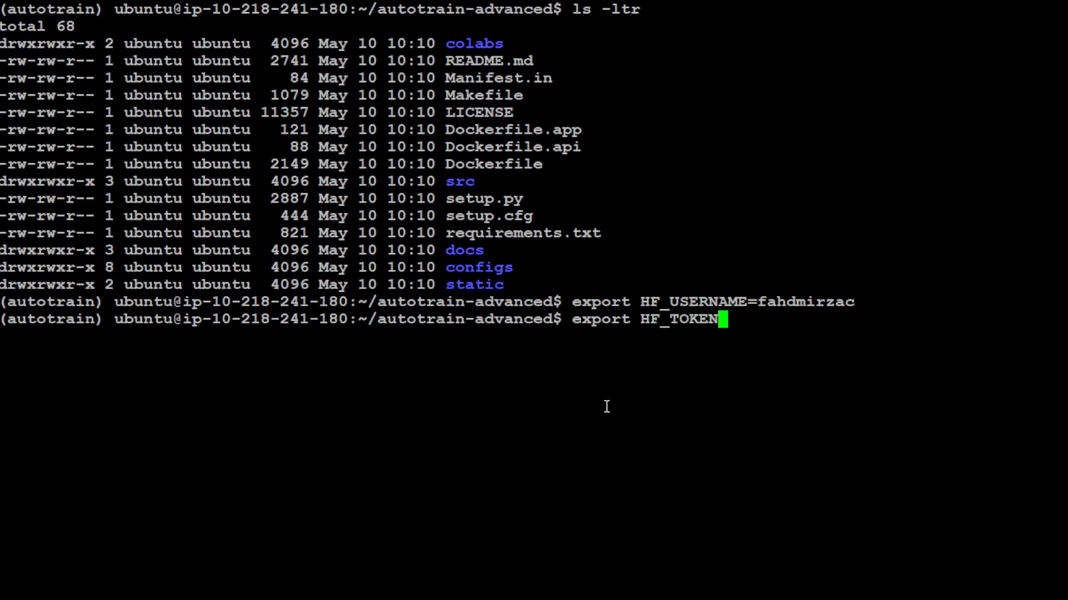
text(hf_rkIdpRKkqwxcVfTFGkajGzgBoTheLbMg)
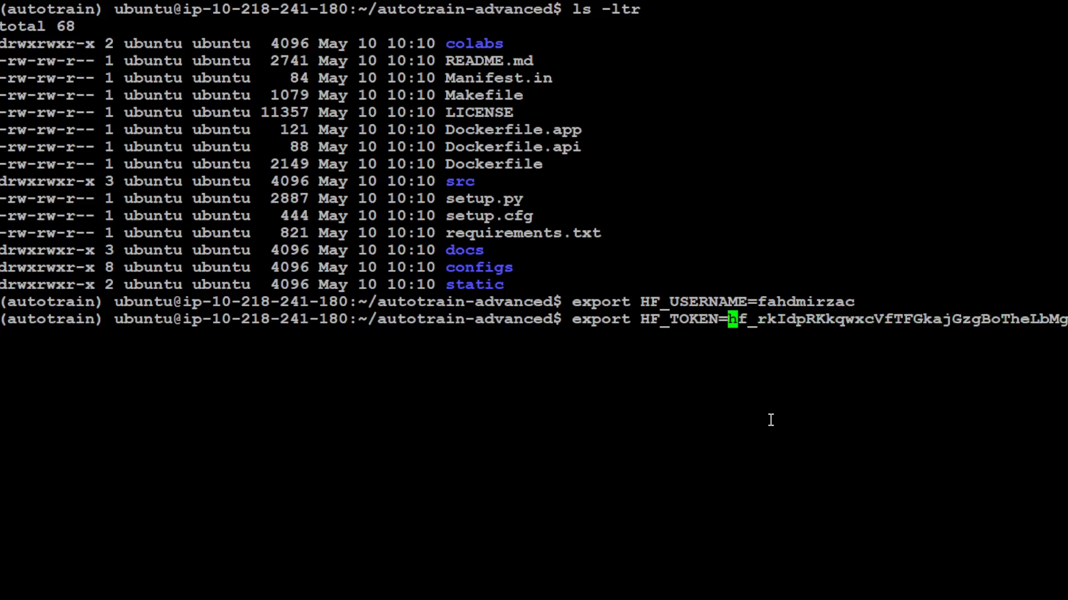
text(")
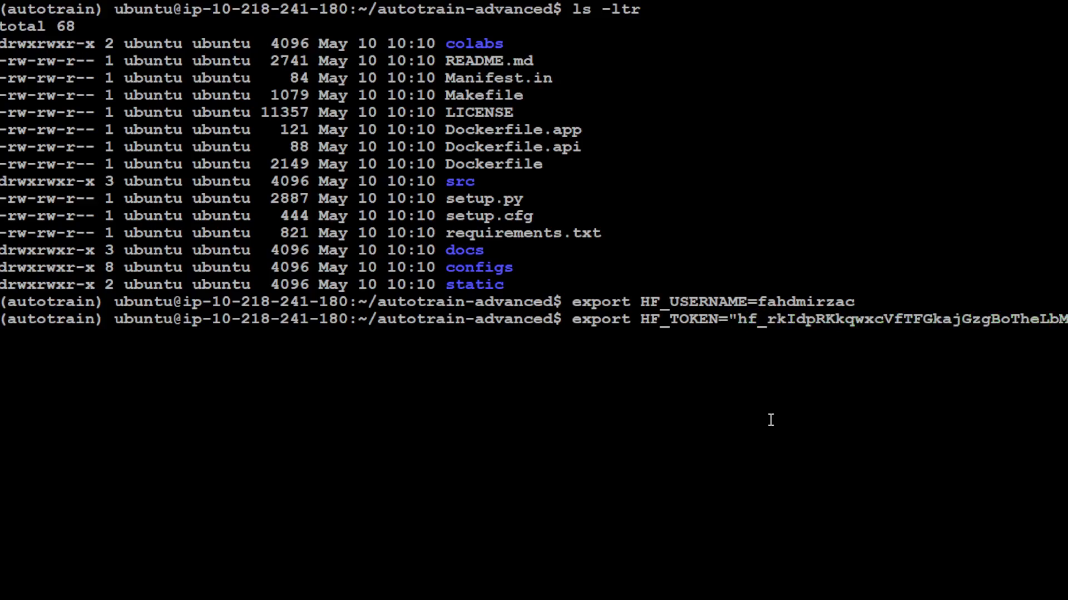
key(Return)
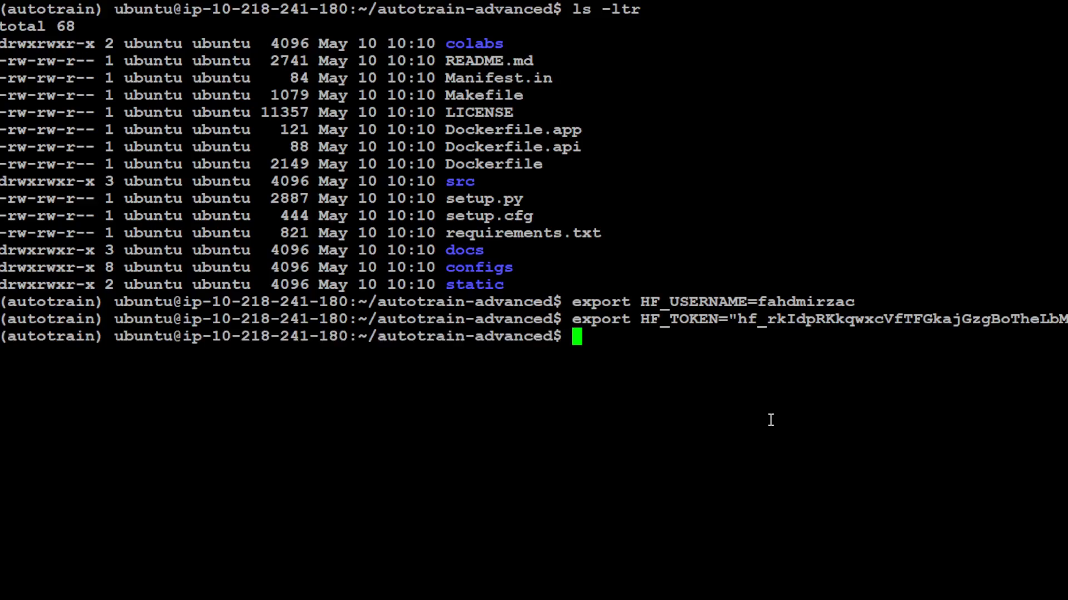
- Re-export HF_USERNAME=fahdmirzac quoted and begin clearing the screen
text(export HF_USERNAME=fahdmirzac")
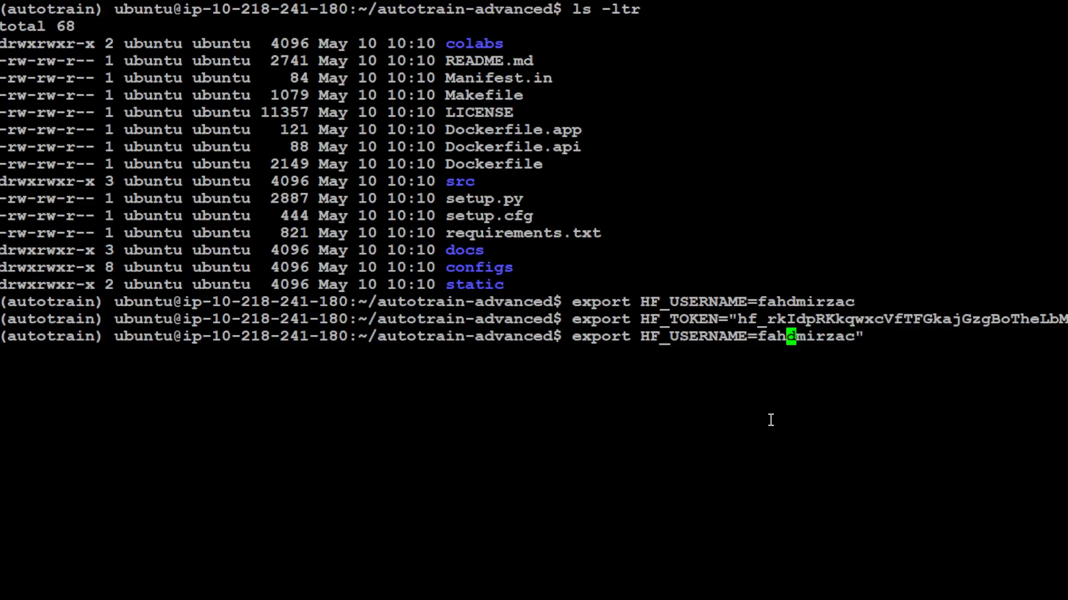
key(Return)
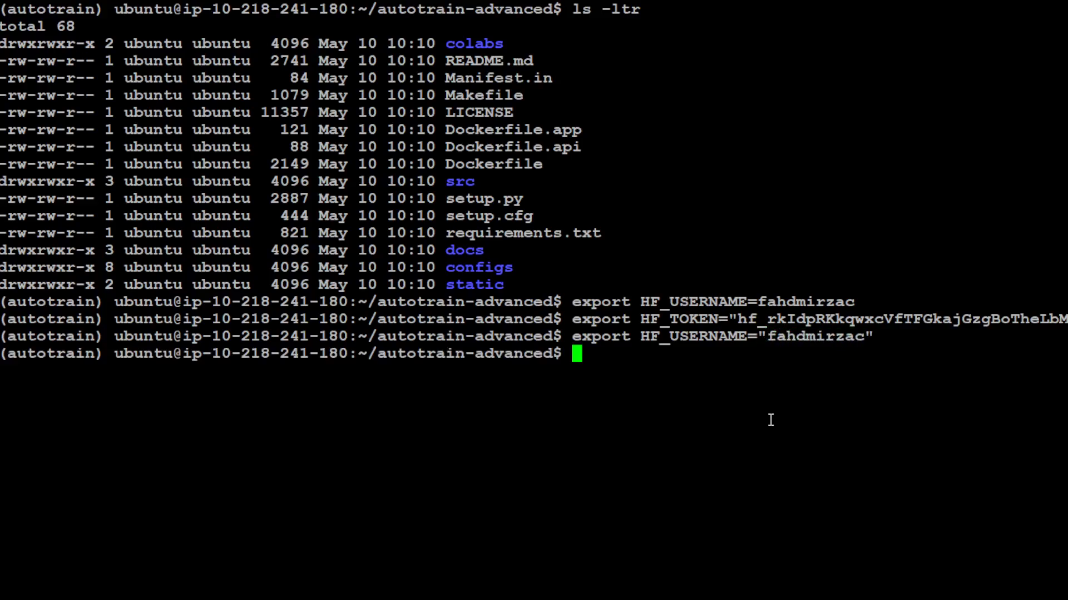
text(C)
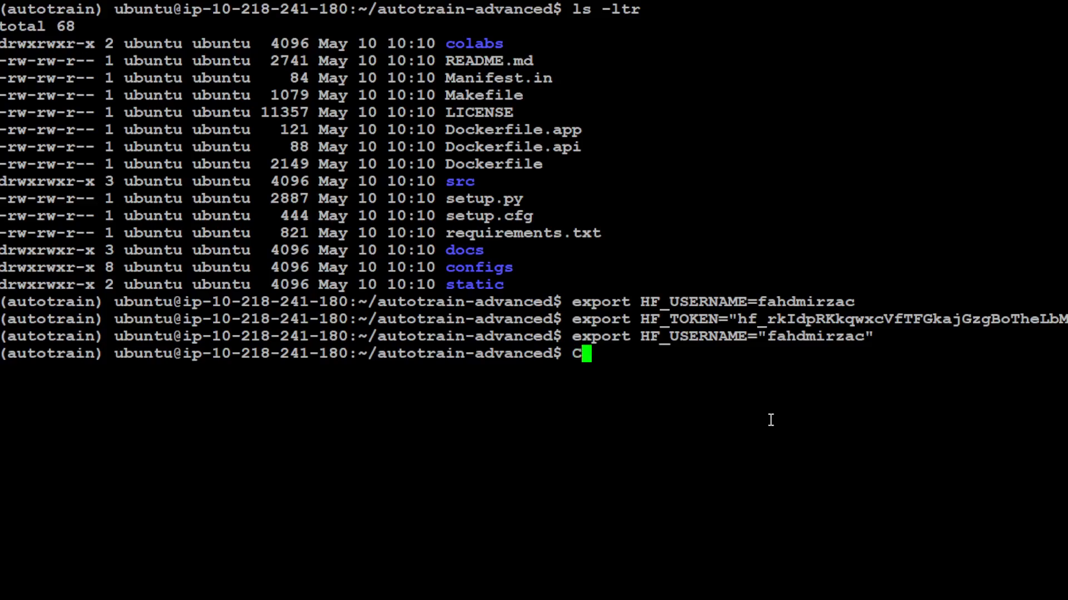
text(c)
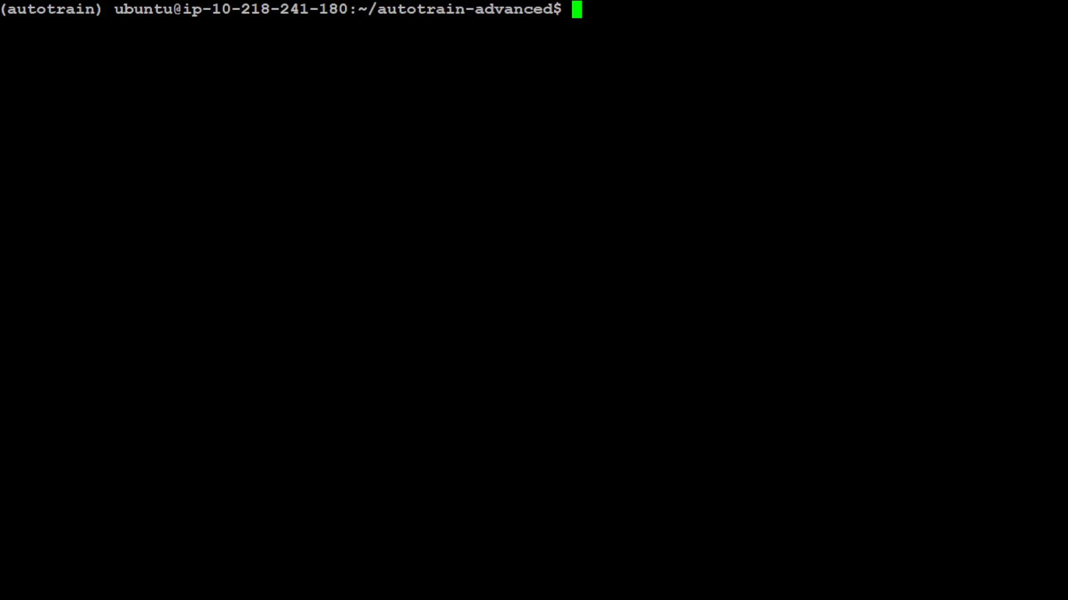
mouse_move(141, 507)
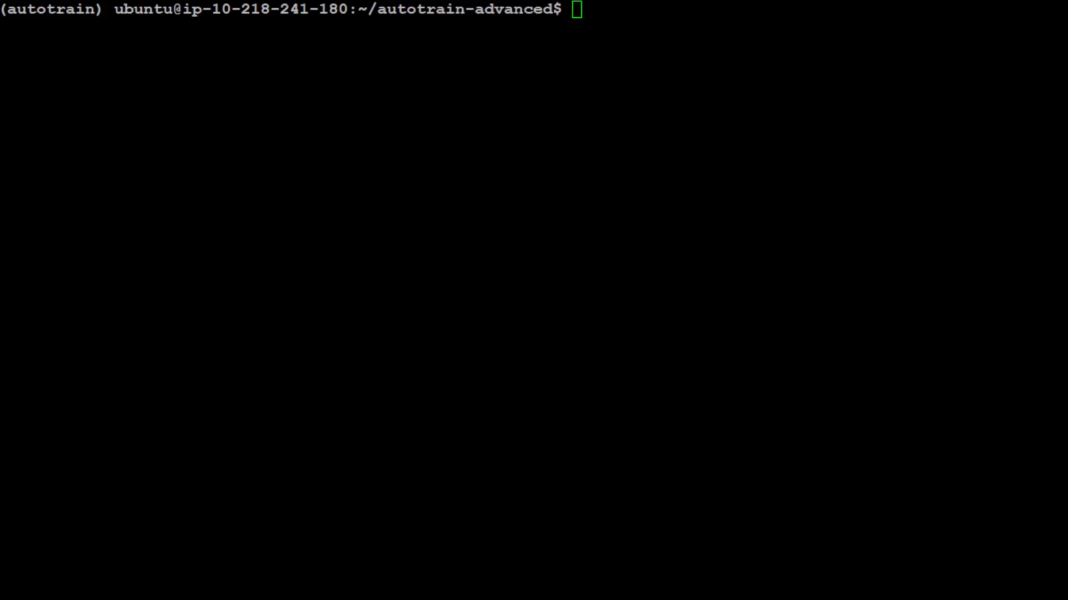
mouse_move(496, 264)
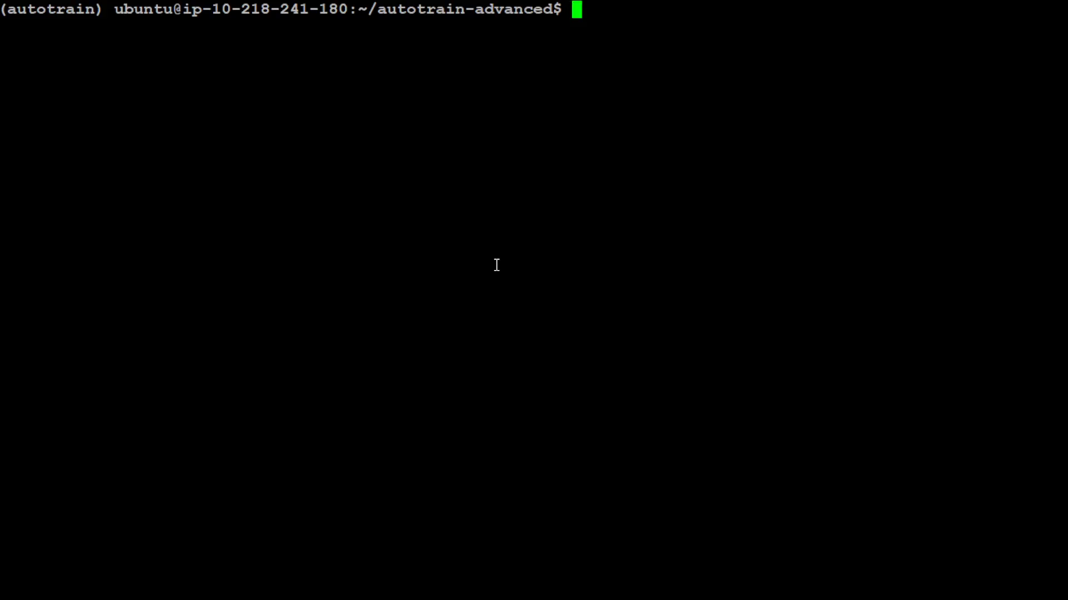
- Run autotrain --config configs/llm_finetuning/llama3-8b-orpo to start the fine-tuning
text(autotrain --config configs/llm_finetuning/llama3-8bl)
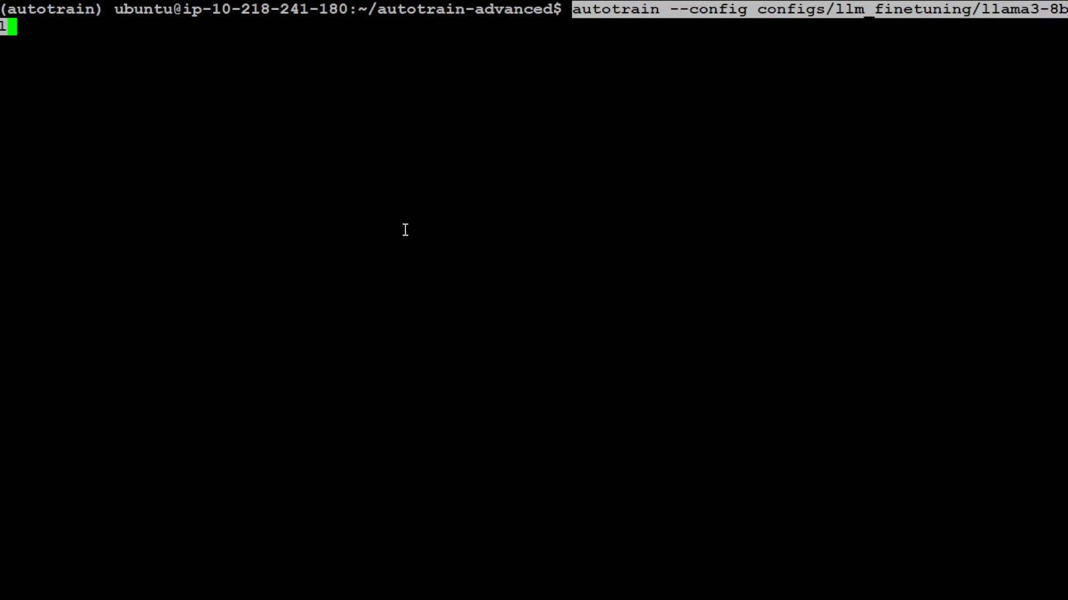
mouse_move(792, 28)
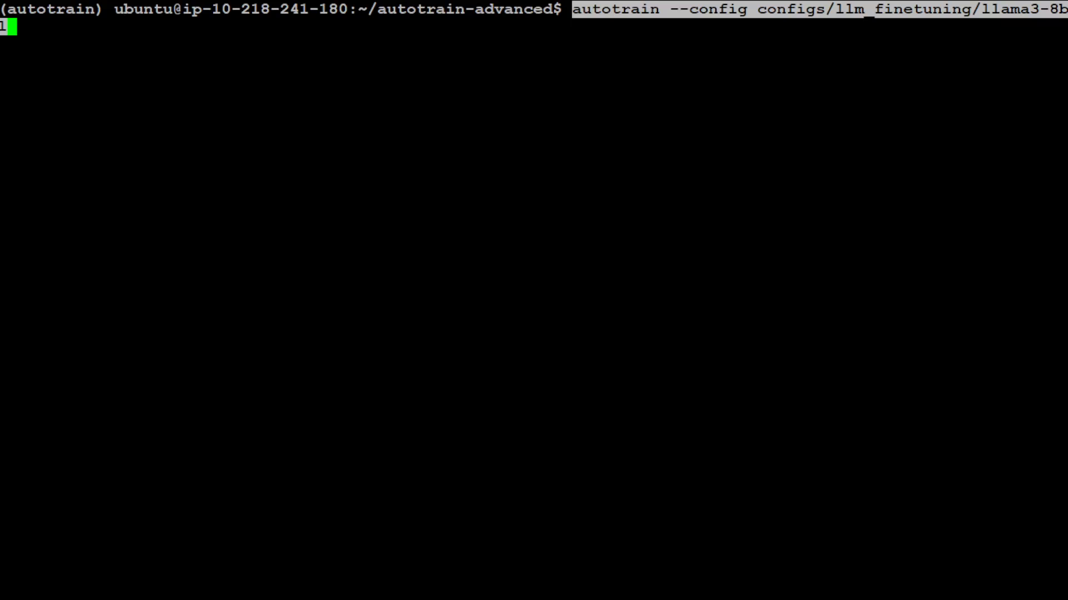
mouse_move(1046, 43)
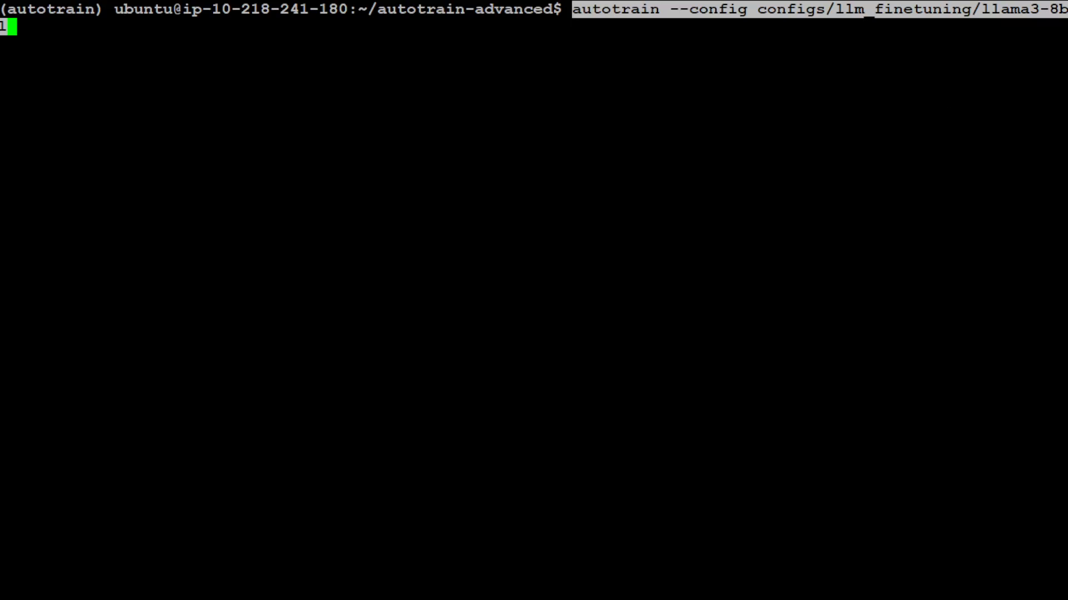
key(Return)
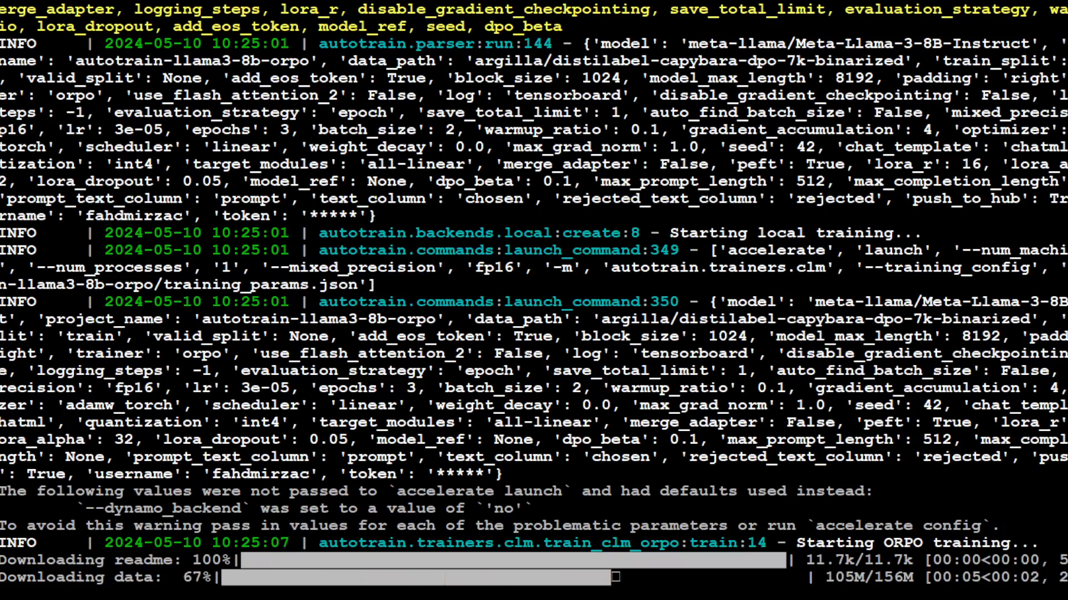
- Follow the output as AutoTrain downloads the dataset, tokenizer and four Llama 3 8B shards
scroll(down, 3)
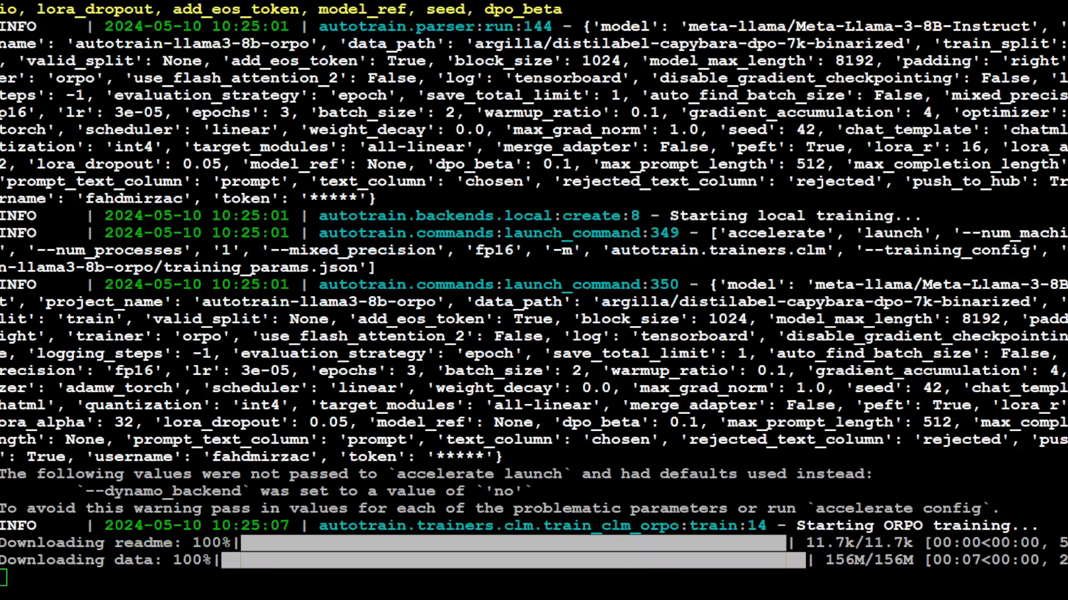
scroll(down, 3)
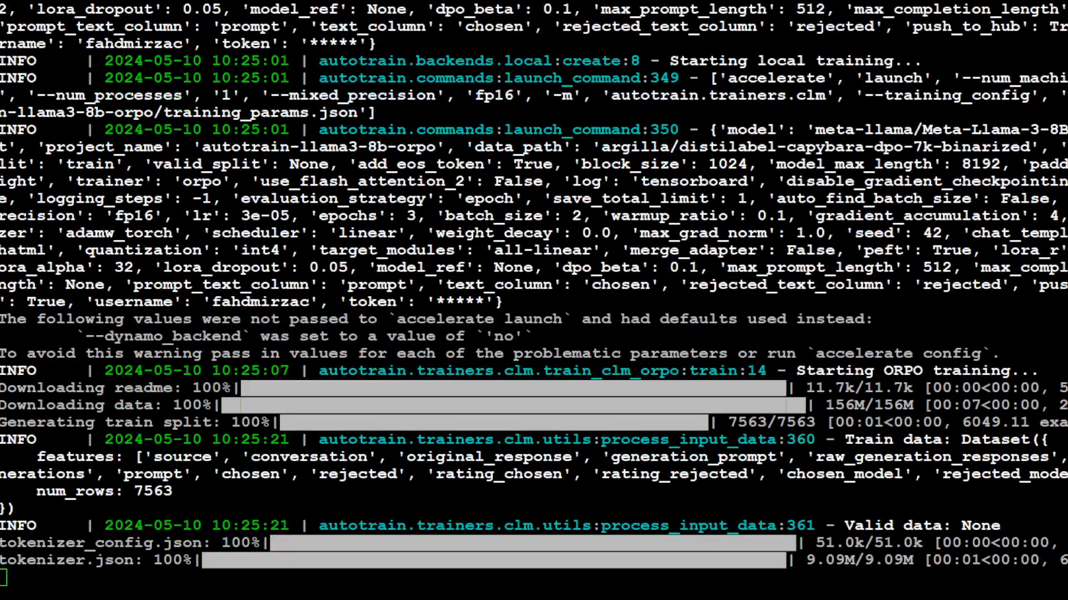
scroll(down, 3)
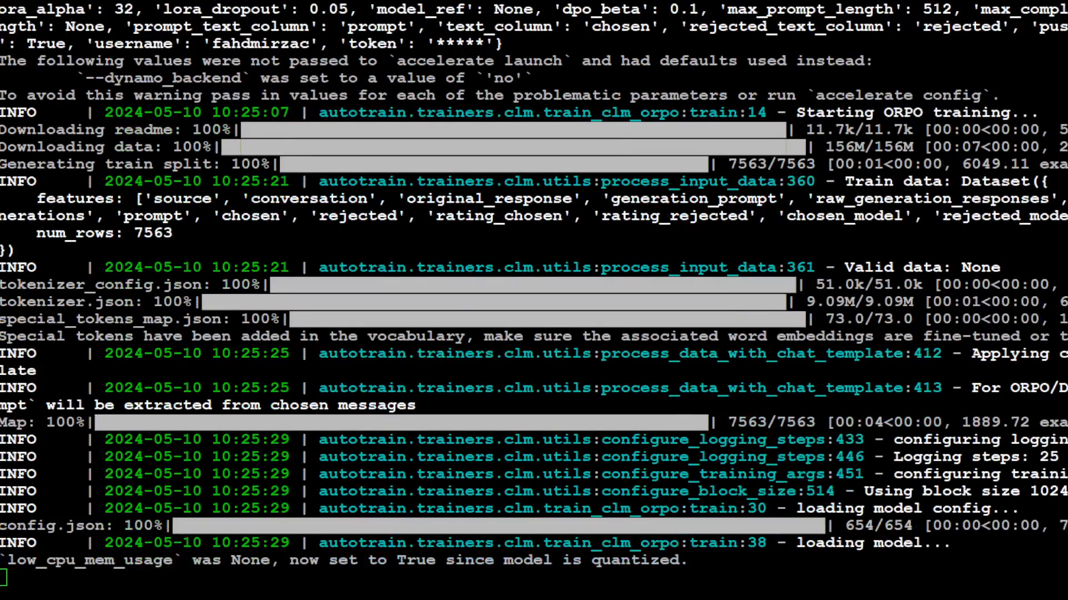
scroll(down, 3)
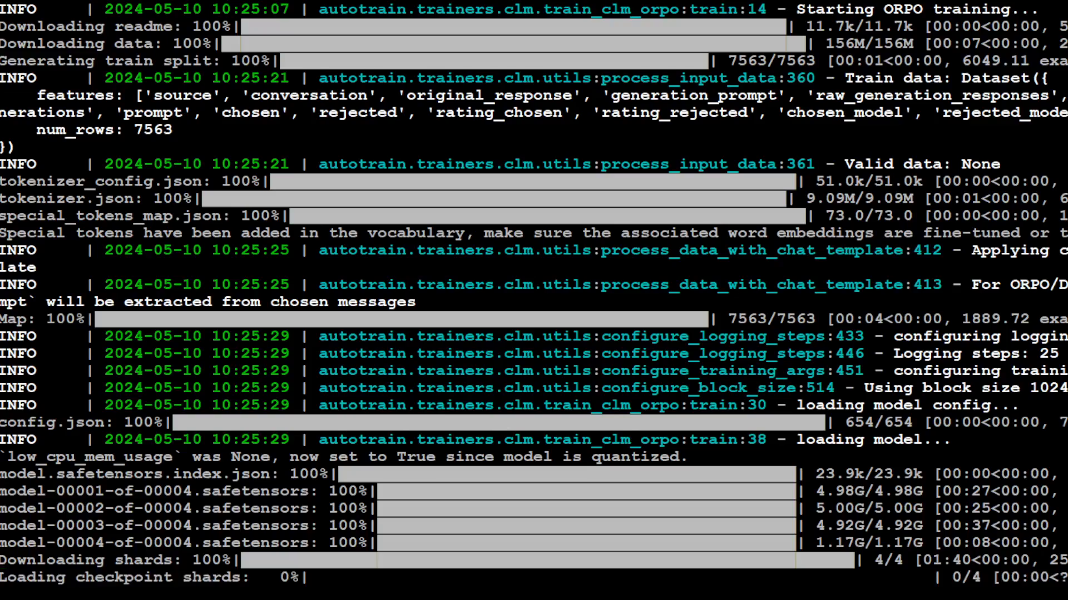
scroll(down, 3)
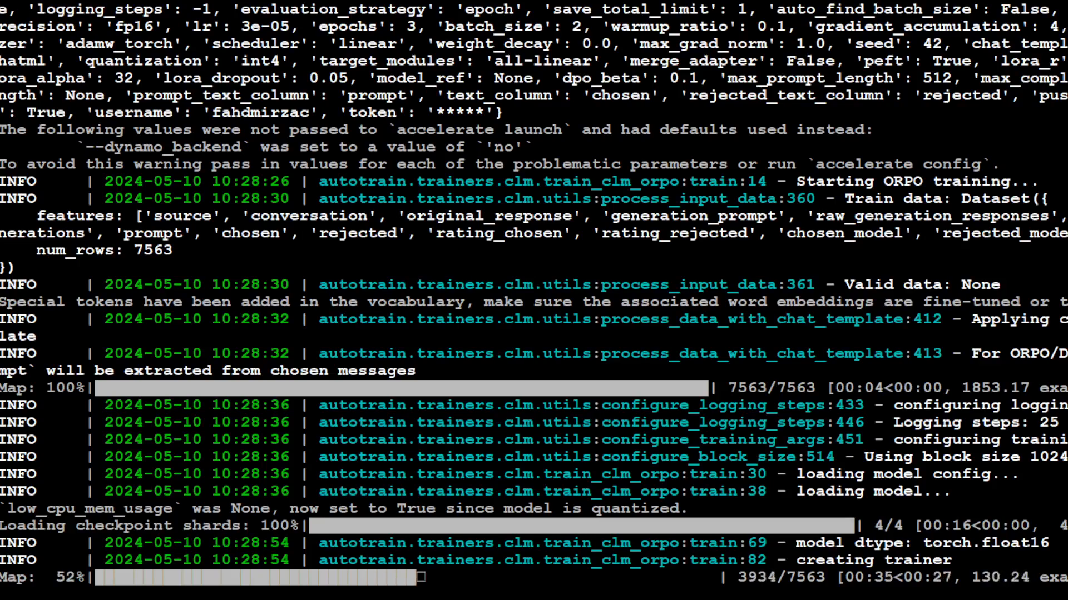
- Follow the log until 'Starting to train...' and the first of 2835 ORPO steps appear
scroll(down, 3)
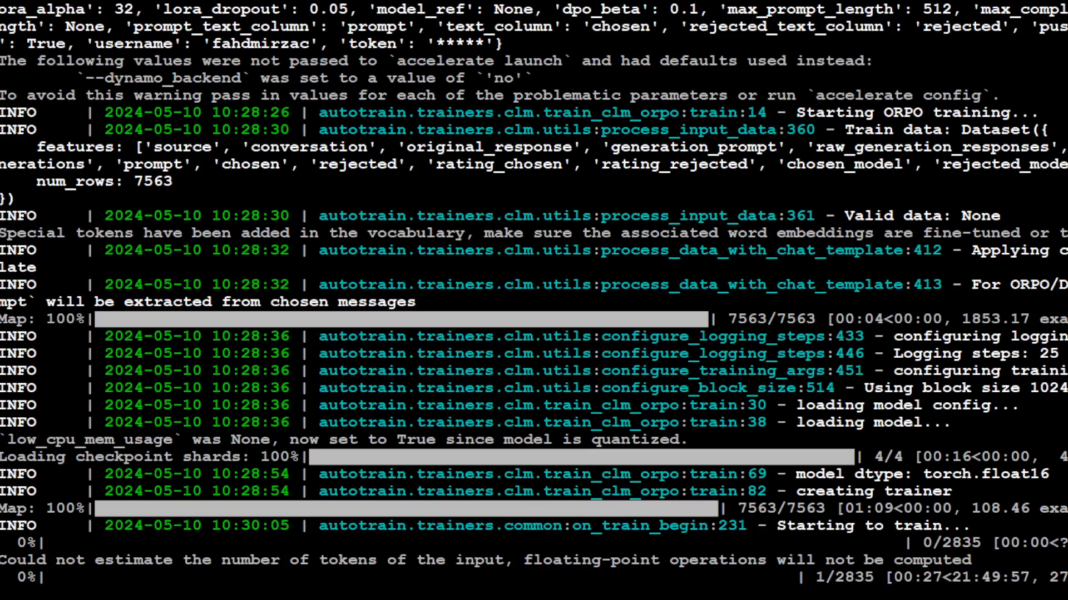
mouse_move(623, 6)
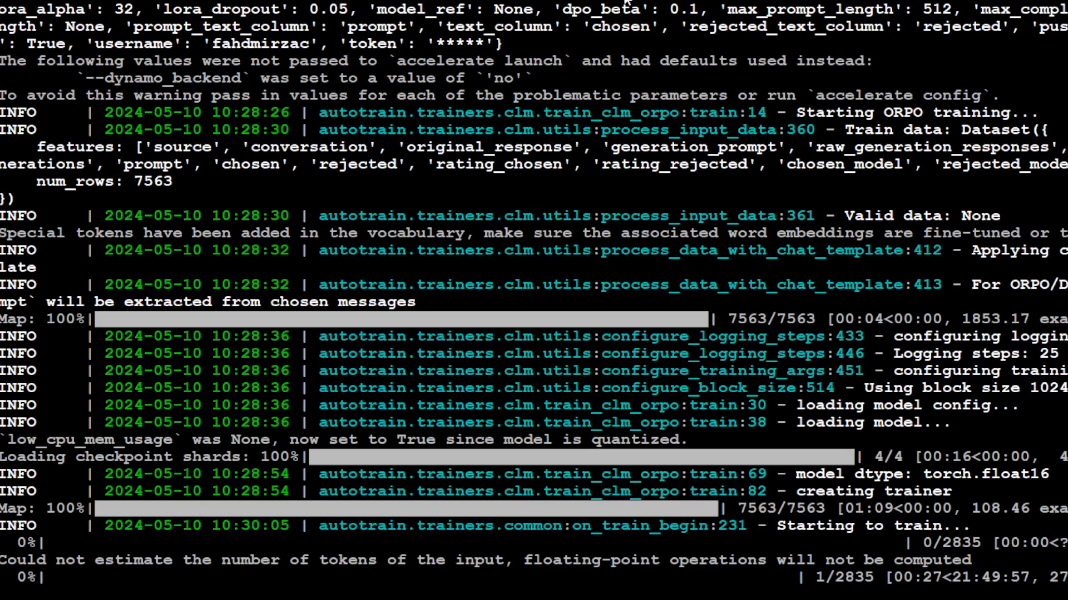